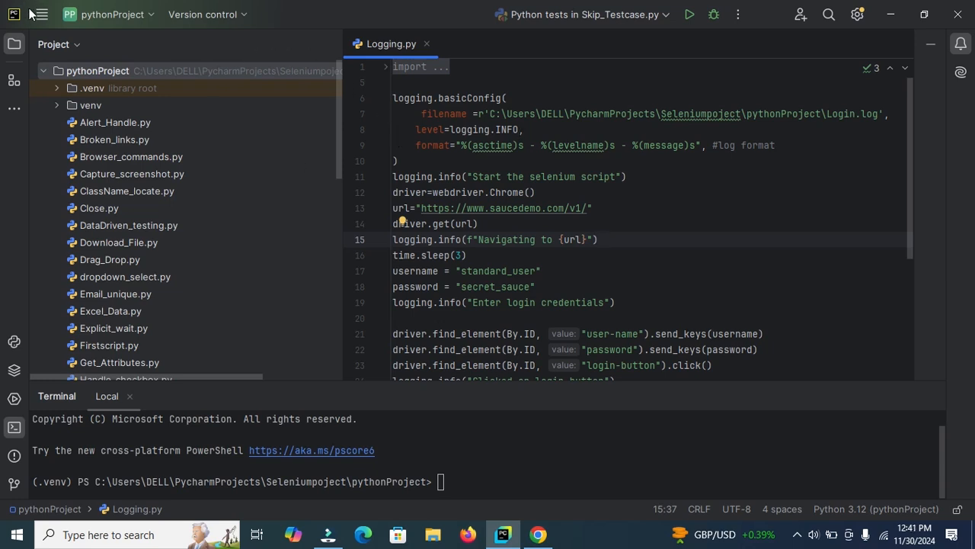
Step: Bring up the IDE Settings from the main File menu
left_click(42, 15)
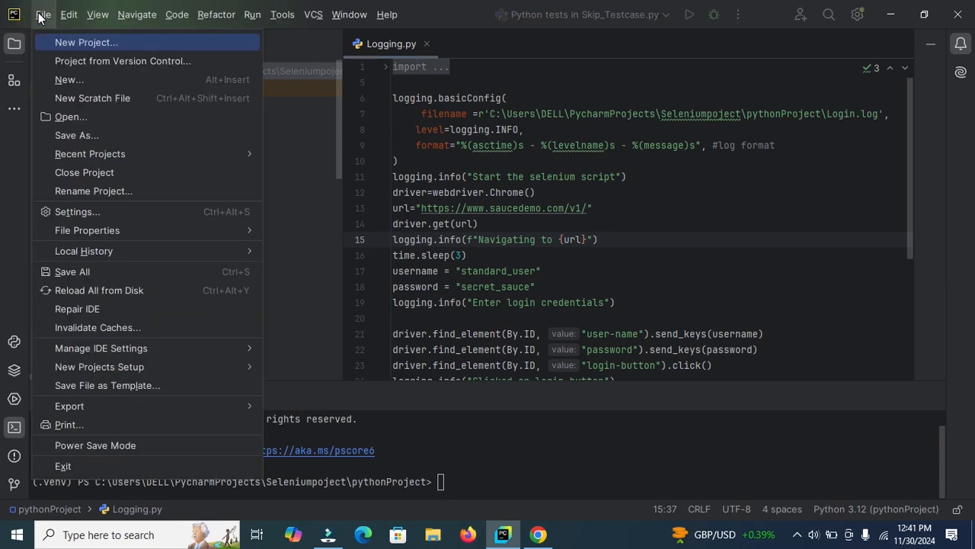
mouse_move(76, 210)
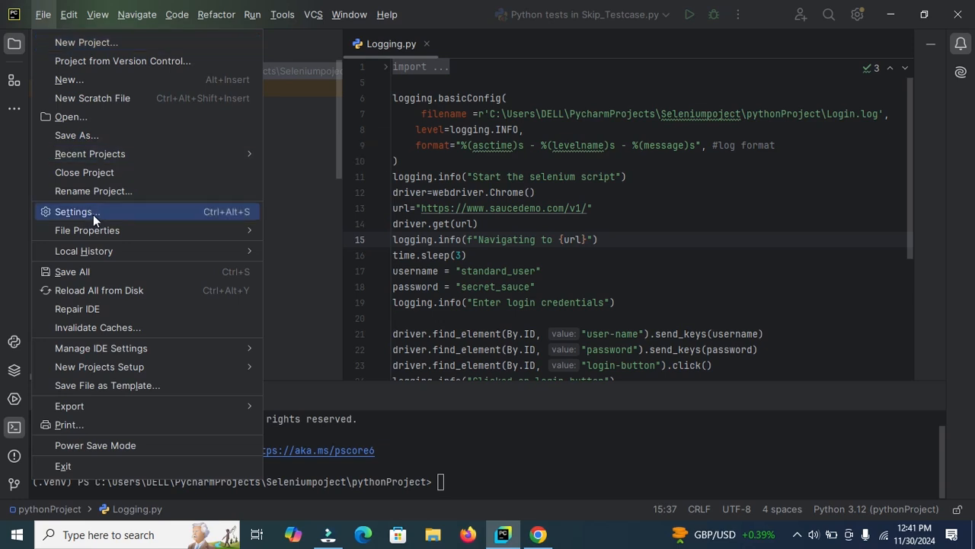
left_click(73, 211)
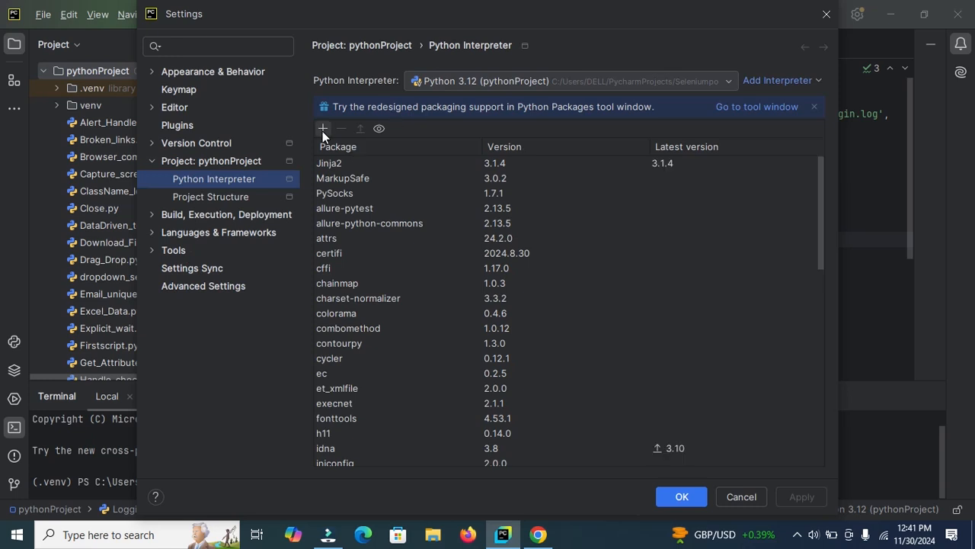
Step: Search the available packages for 'allure' and install allure-pytest
left_click(323, 128)
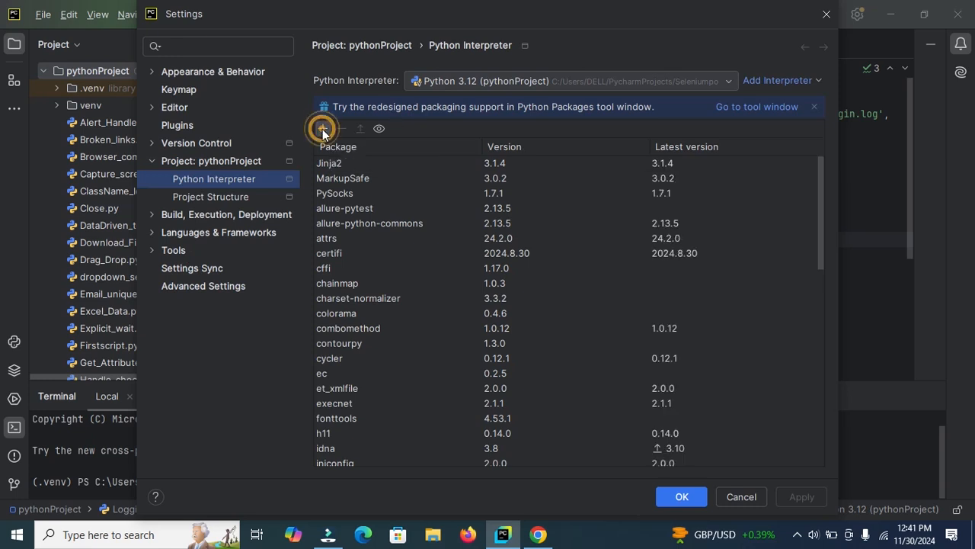
left_click(322, 128)
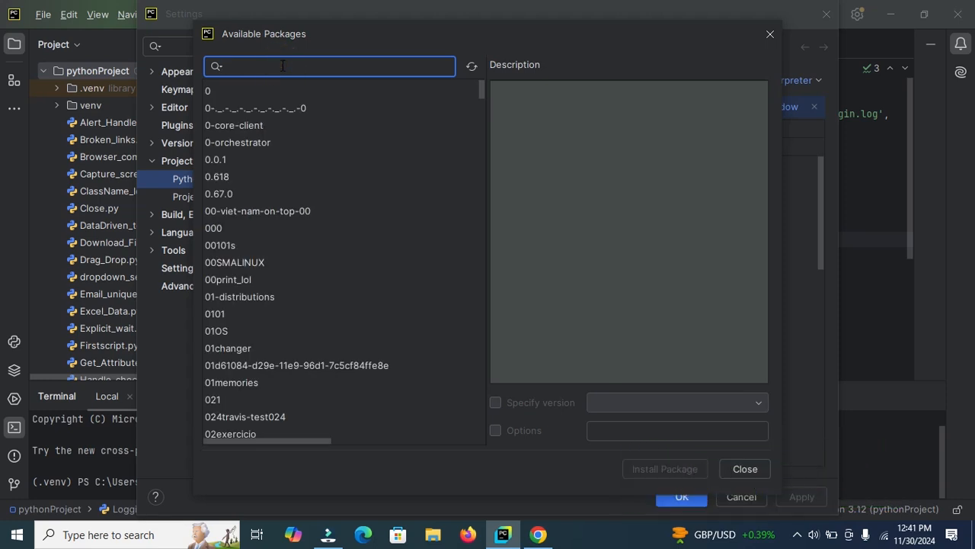
type("a")
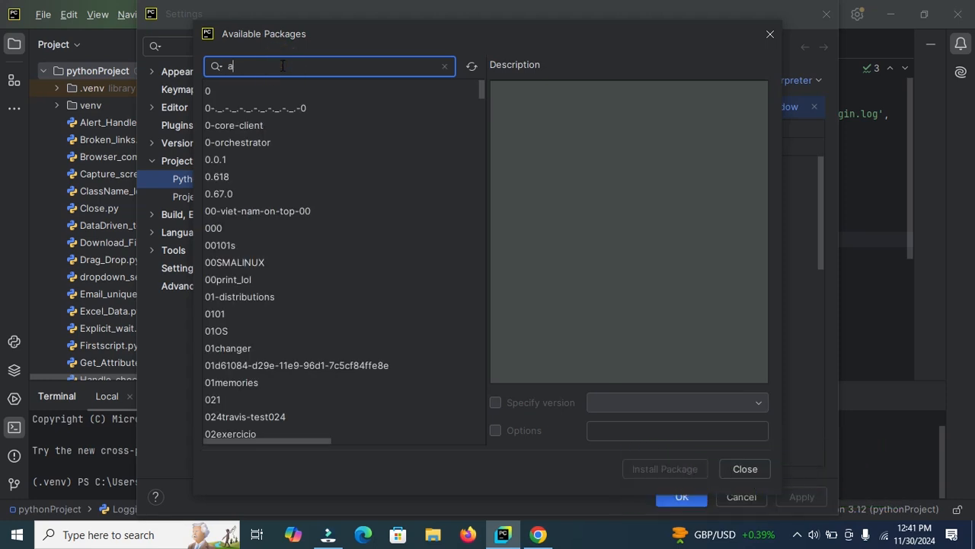
type("llure-pyt")
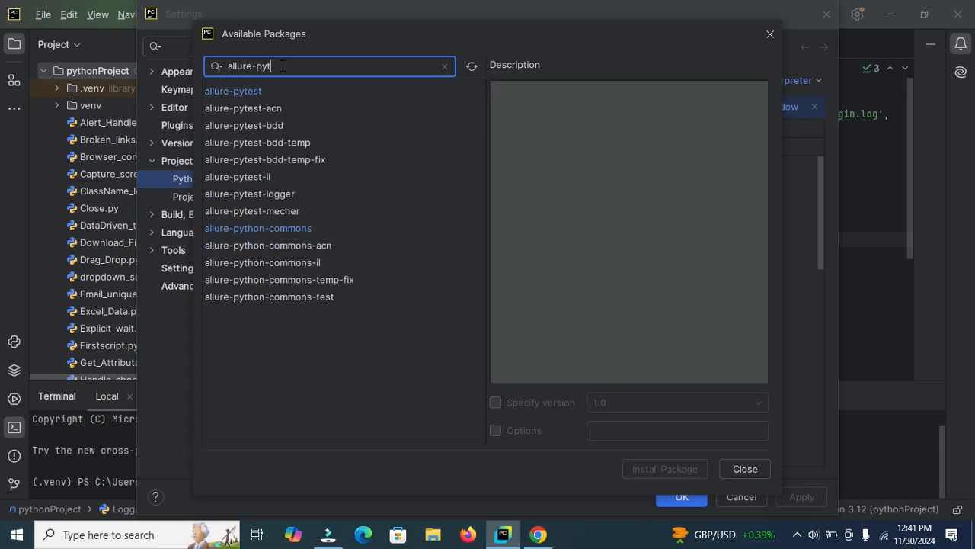
left_click(232, 91)
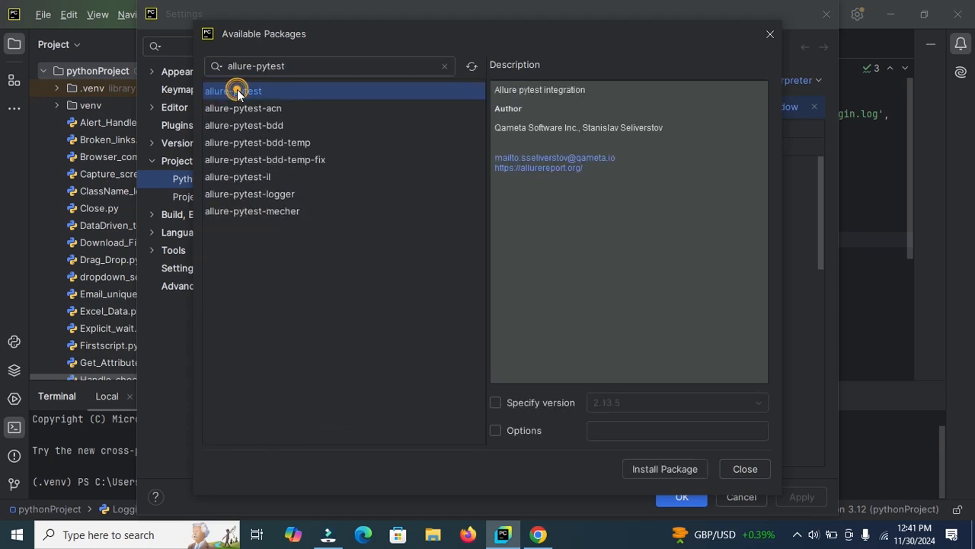
mouse_move(622, 247)
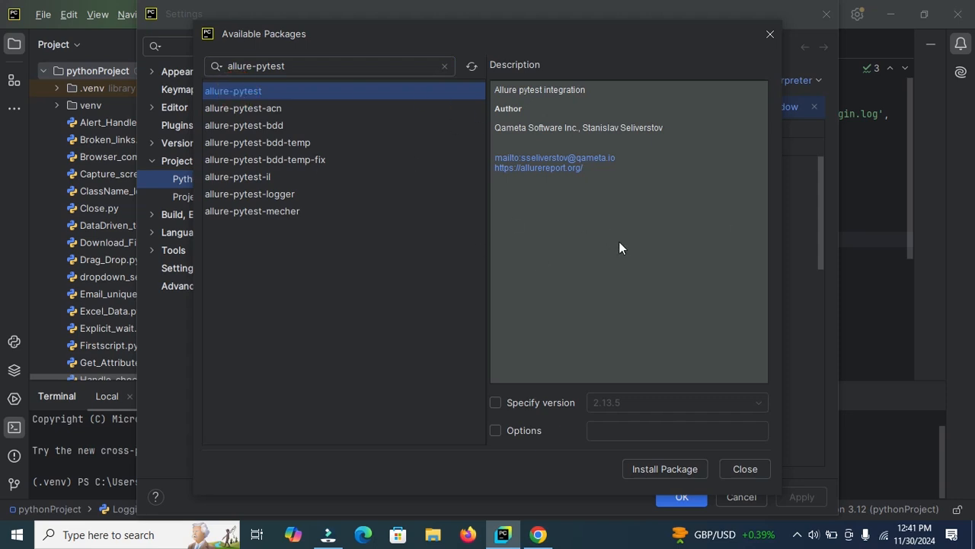
mouse_move(589, 419)
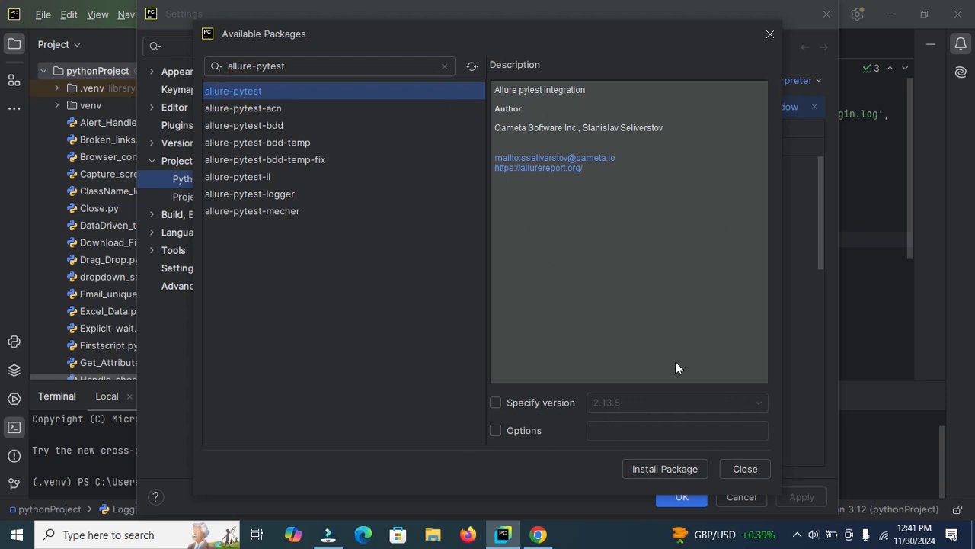
left_click(664, 470)
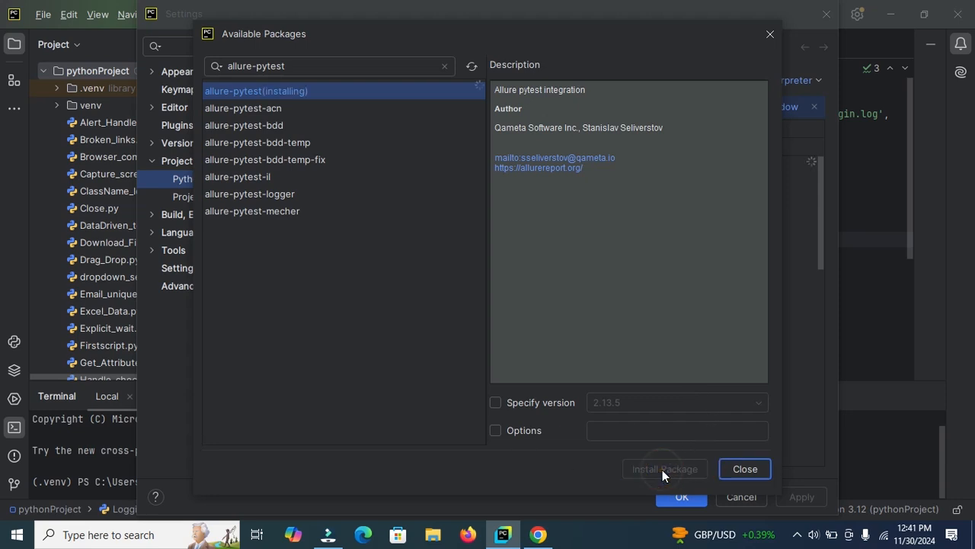
mouse_move(663, 311)
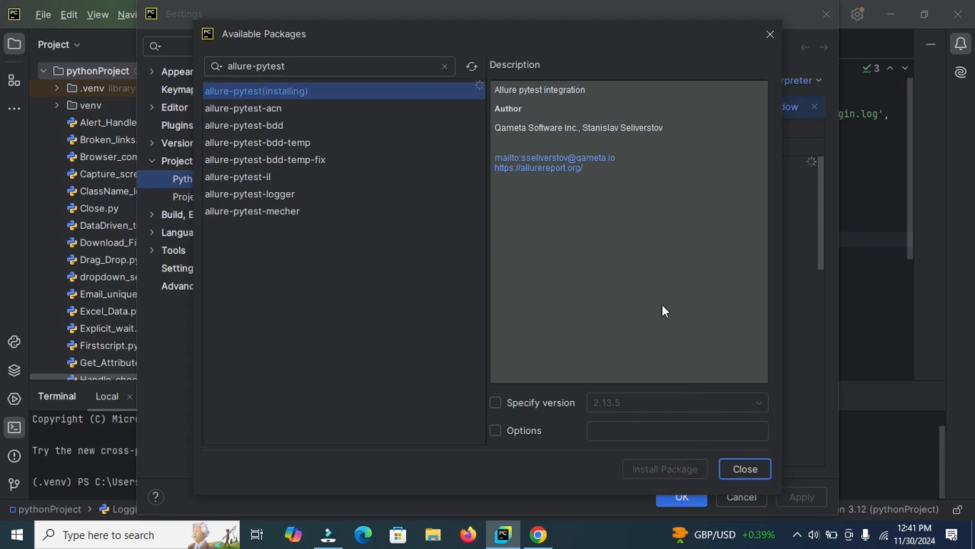
mouse_move(647, 401)
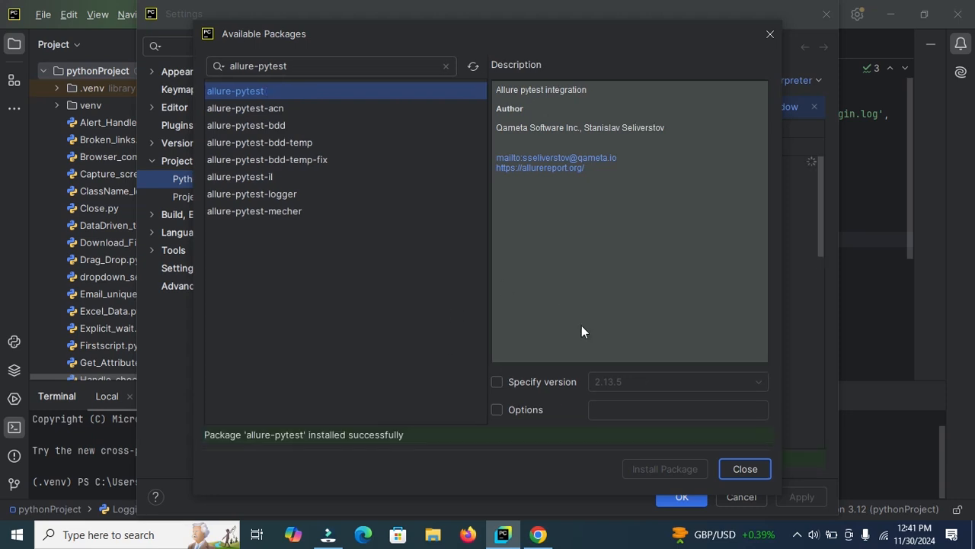
mouse_move(238, 448)
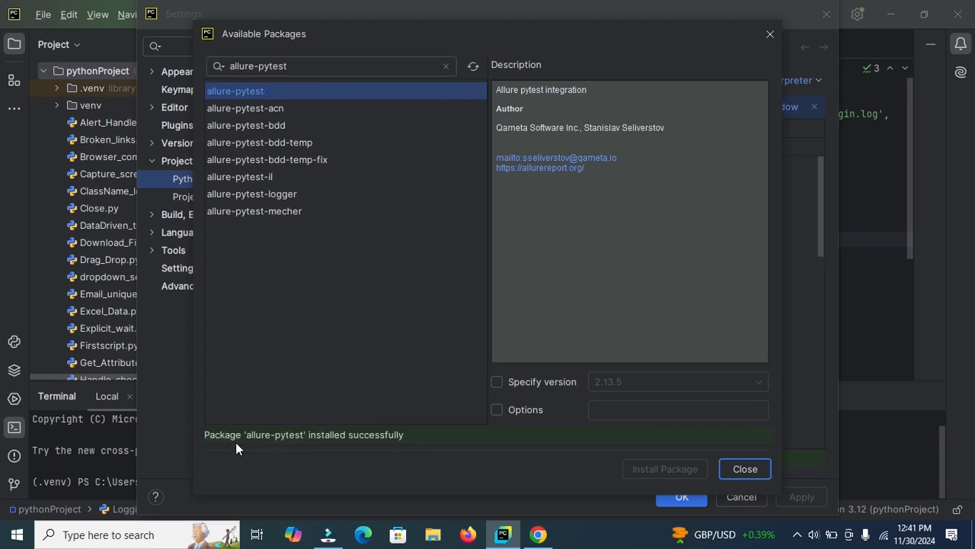
mouse_move(323, 445)
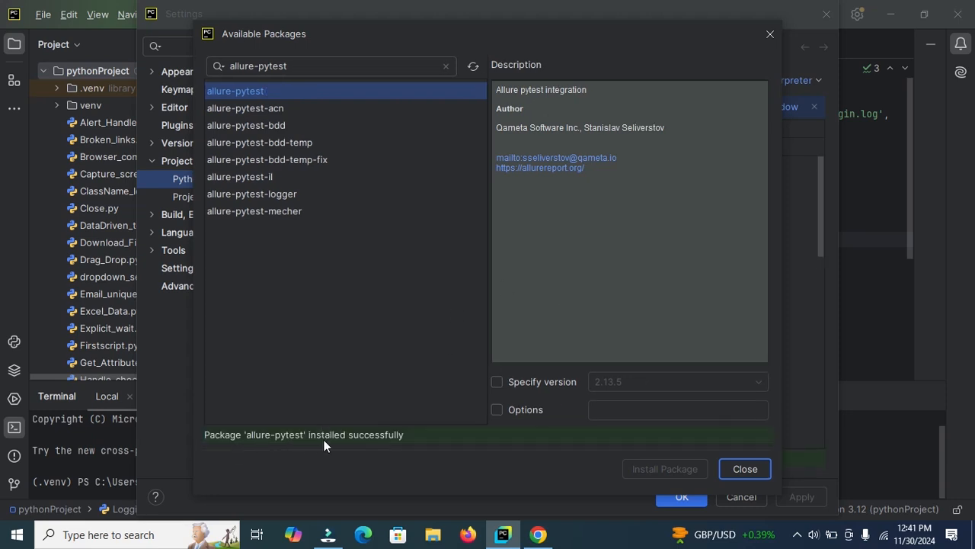
mouse_move(744, 469)
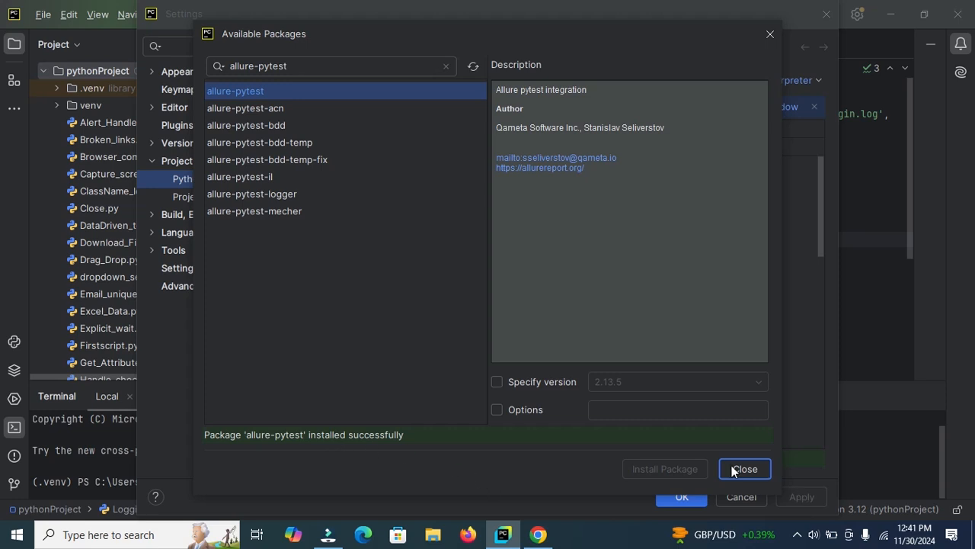
Step: Close the Available Packages list and accept the Settings
left_click(744, 470)
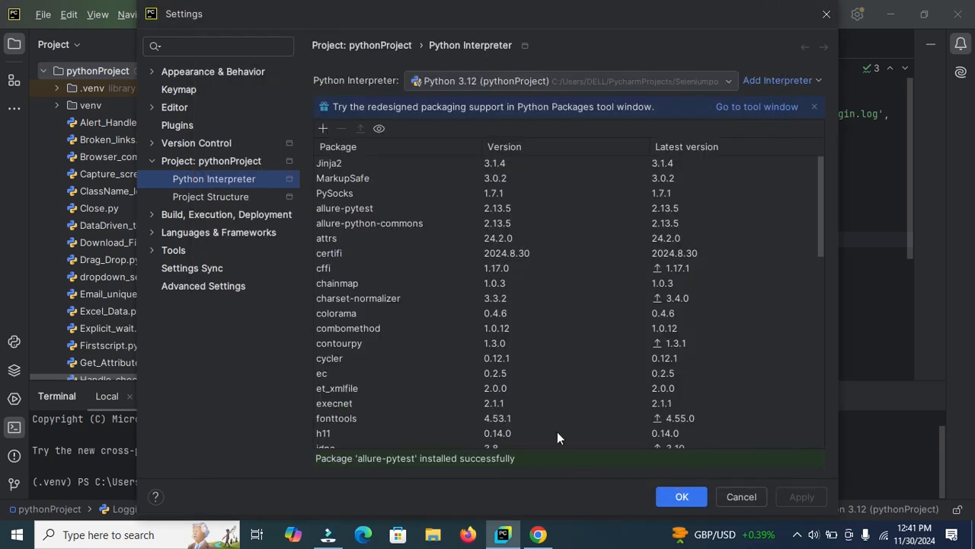
left_click(680, 497)
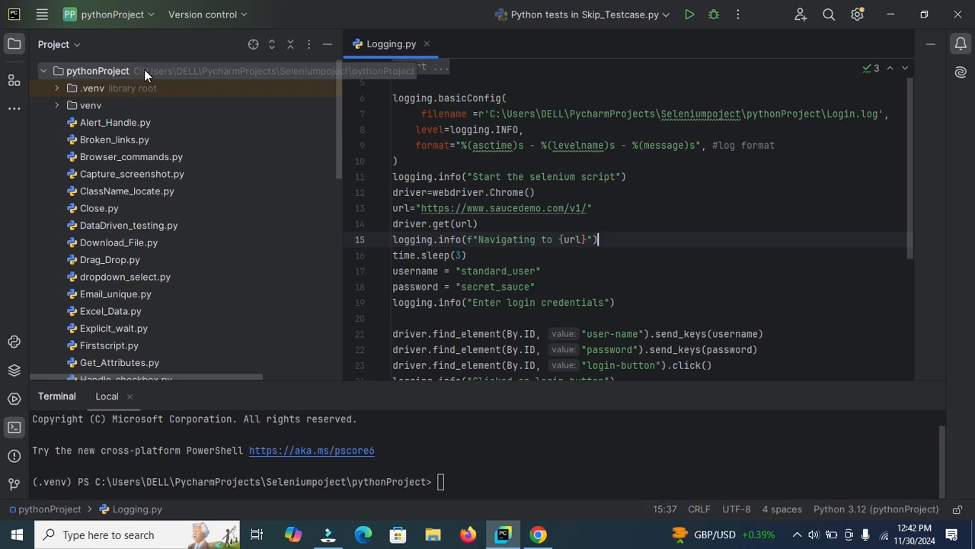
Step: Try to create a Python file named Report, hitting a file-already-exists error
right_click(98, 70)
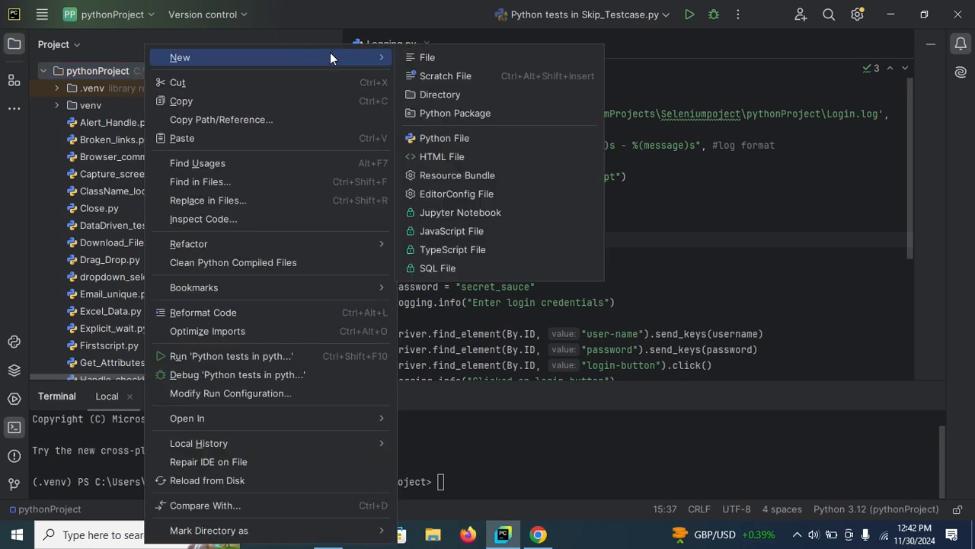
left_click(445, 137)
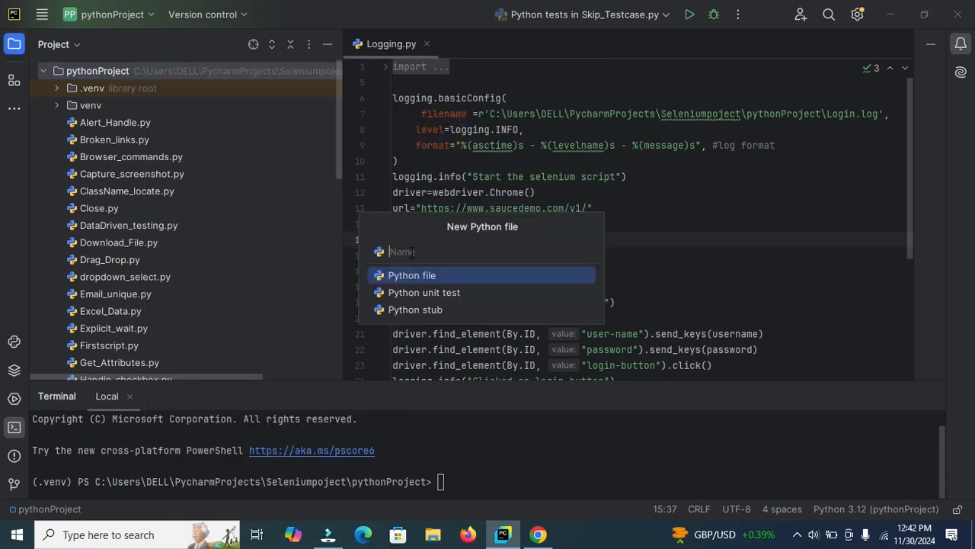
type("Report")
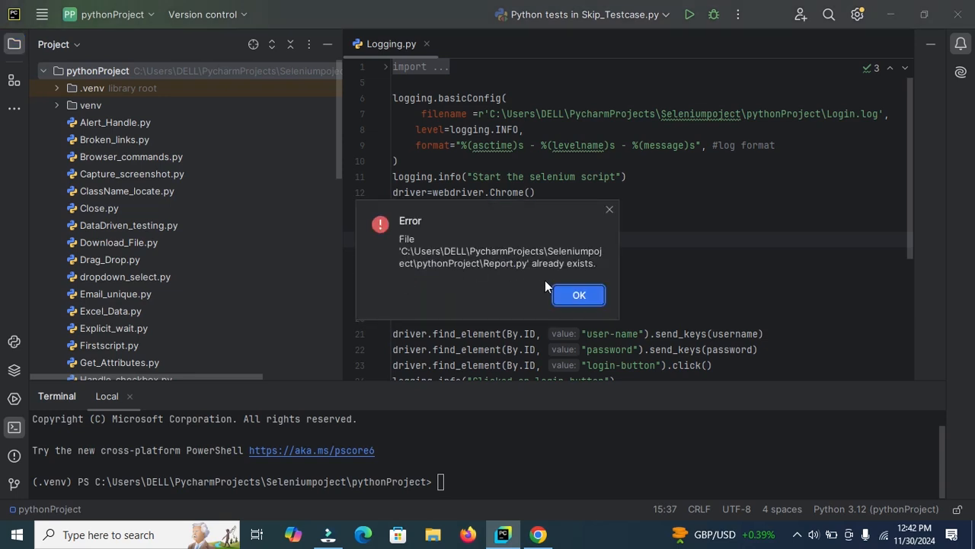
left_click(579, 295)
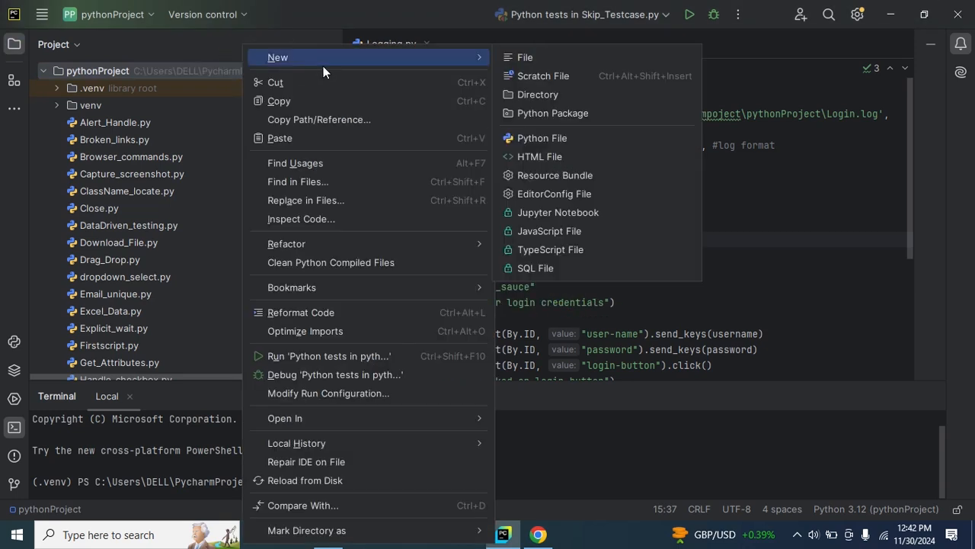
mouse_move(542, 137)
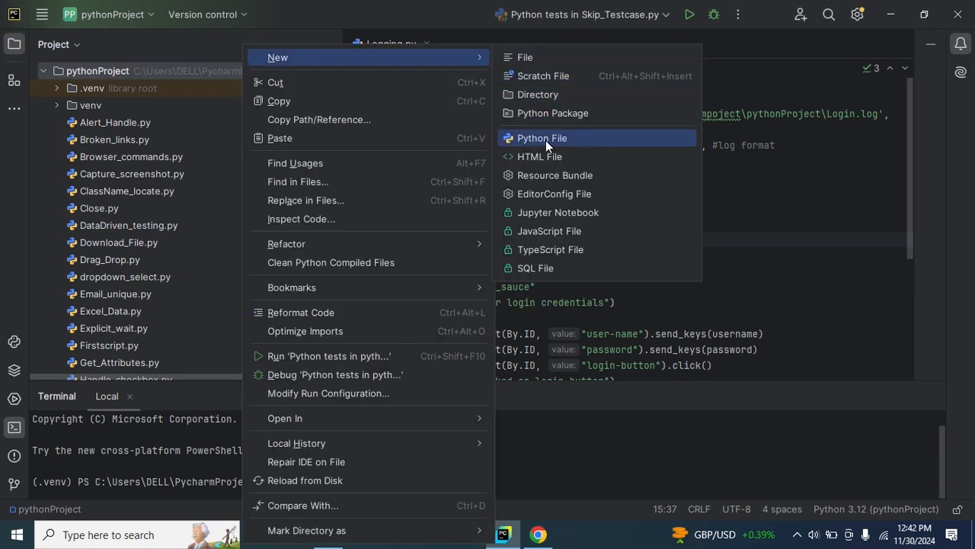
Step: Create a new plain Python file named Allure_report in pythonProject
left_click(543, 137)
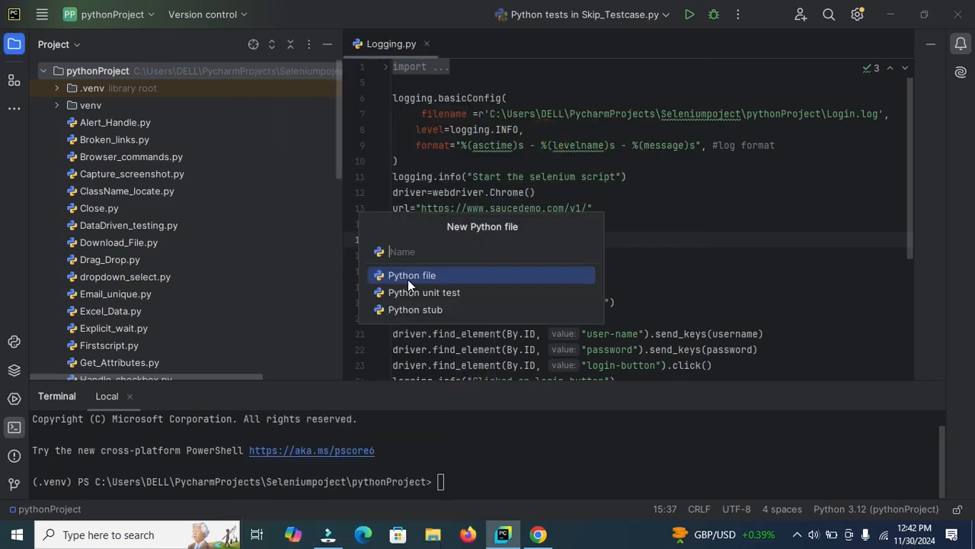
type("Allure_")
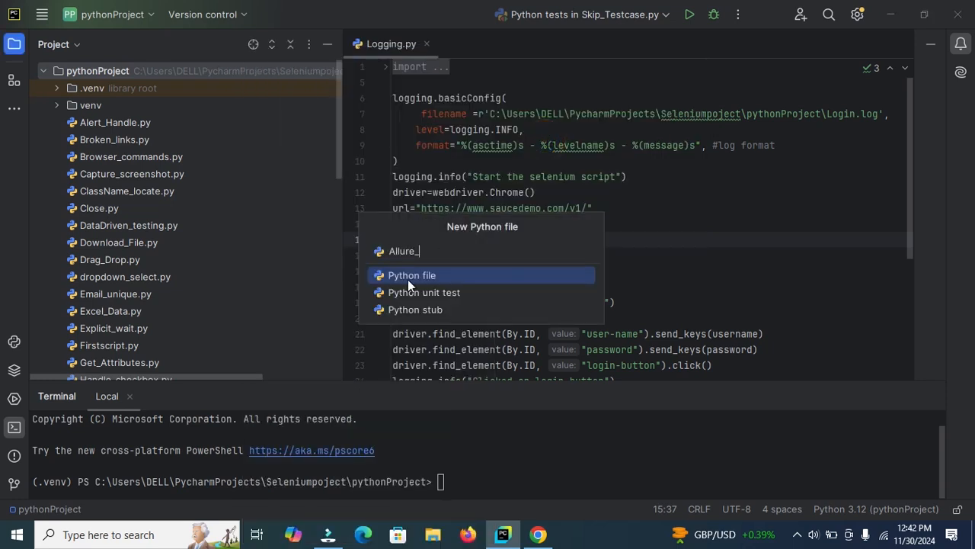
type("report")
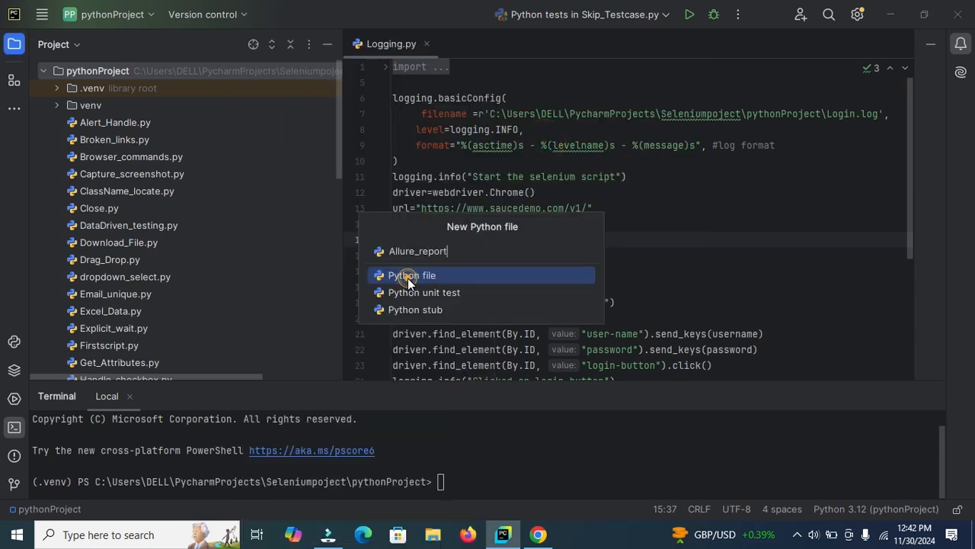
left_click(411, 274)
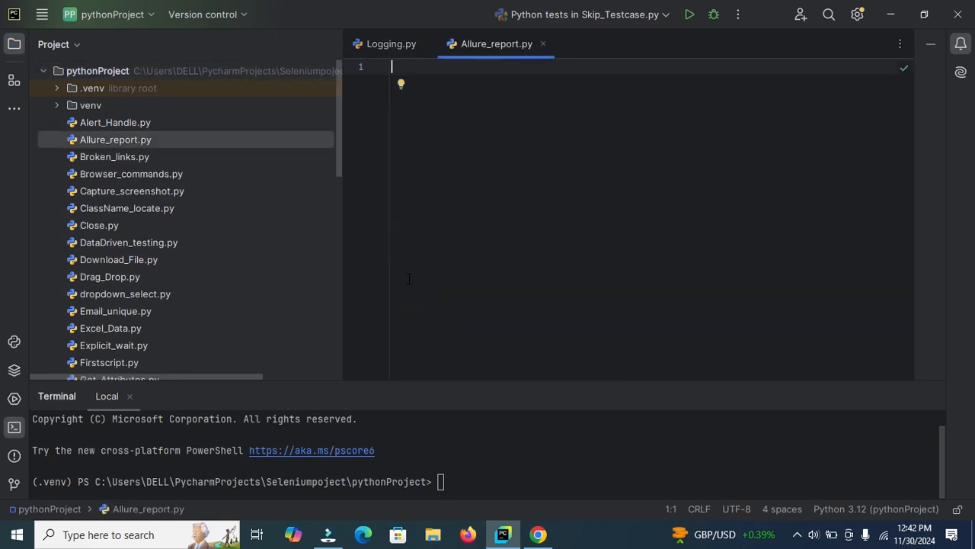
Step: Write 'from selenium import webdriver' and 'import allure' at the top of the file
type("from")
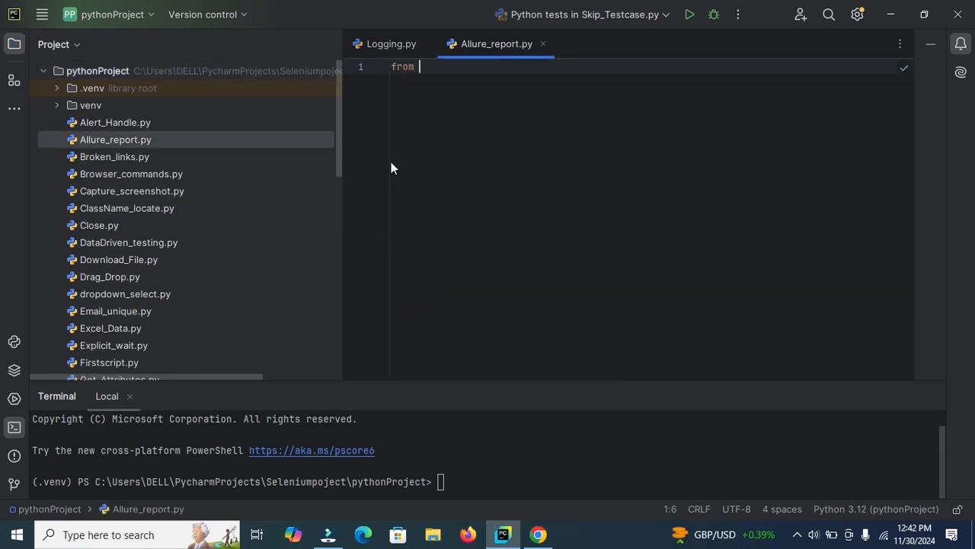
type("selenium")
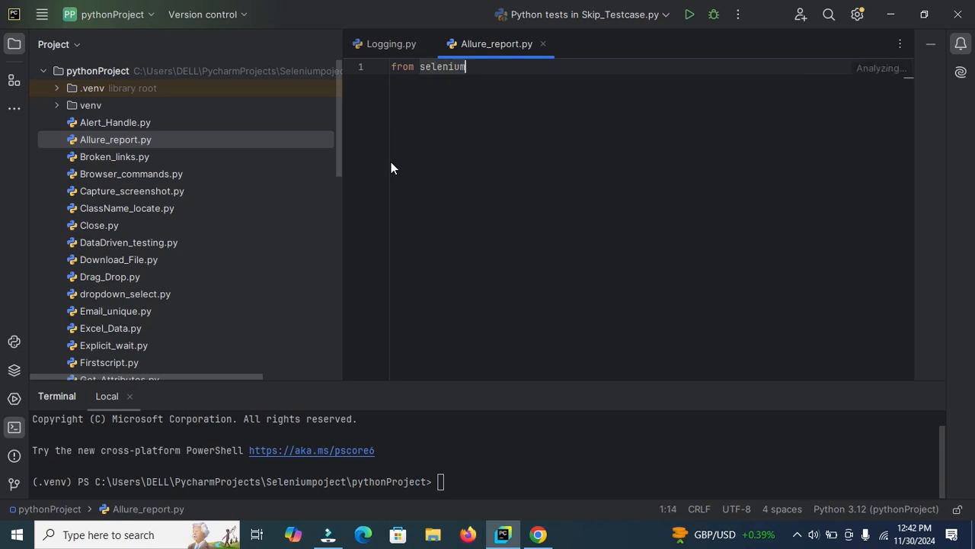
type("import")
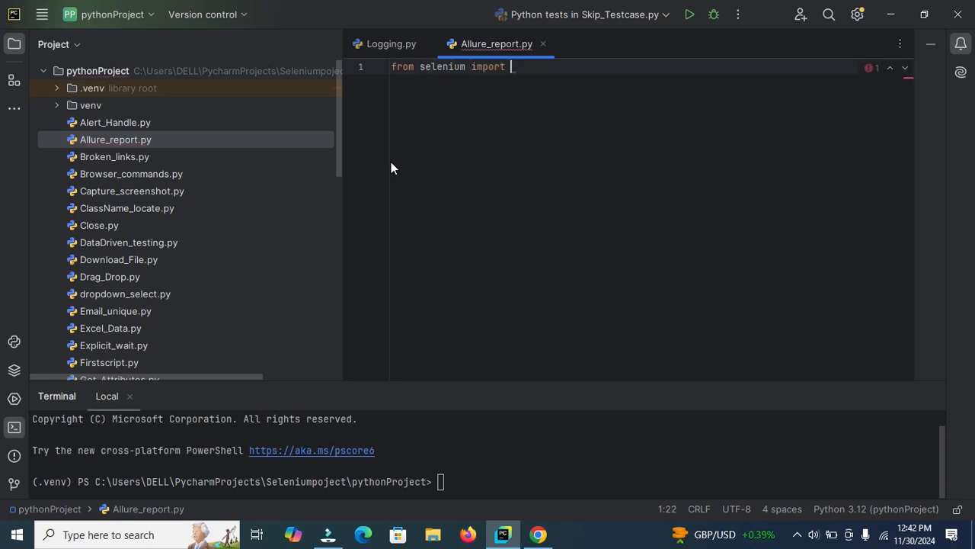
type("webdriver")
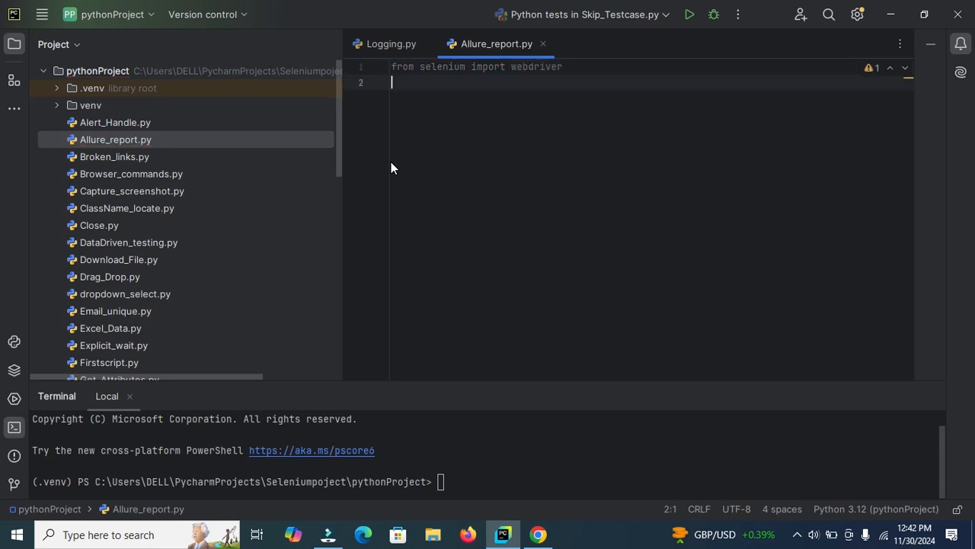
type("import all")
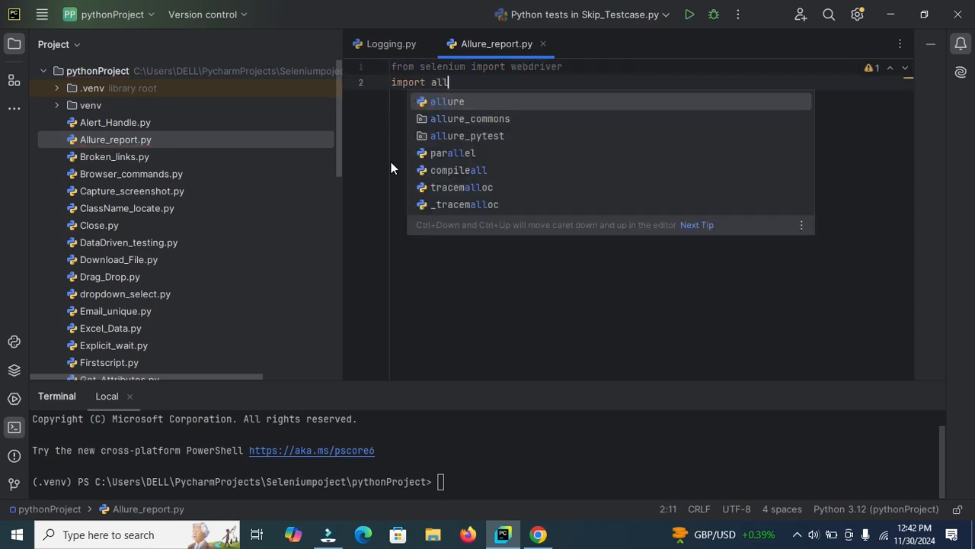
left_click(449, 100)
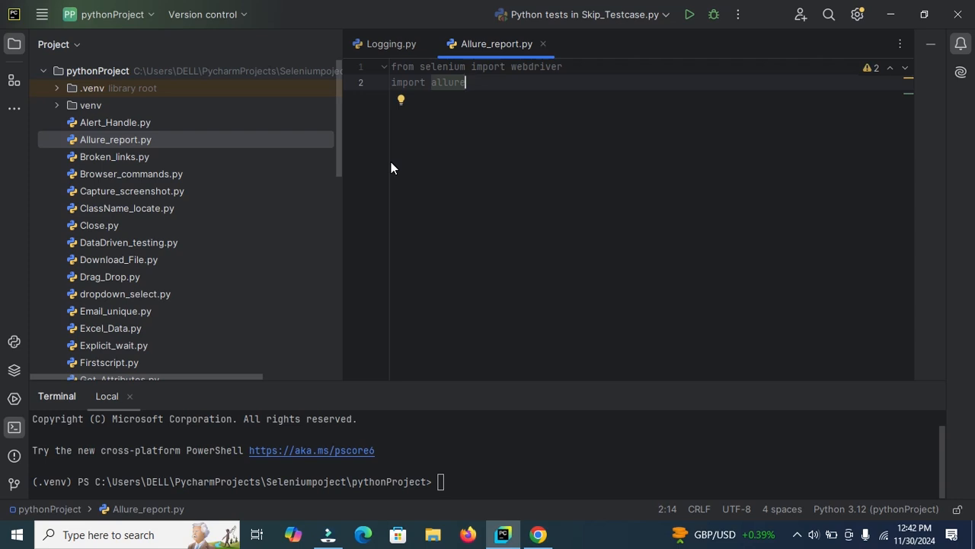
key("enter")
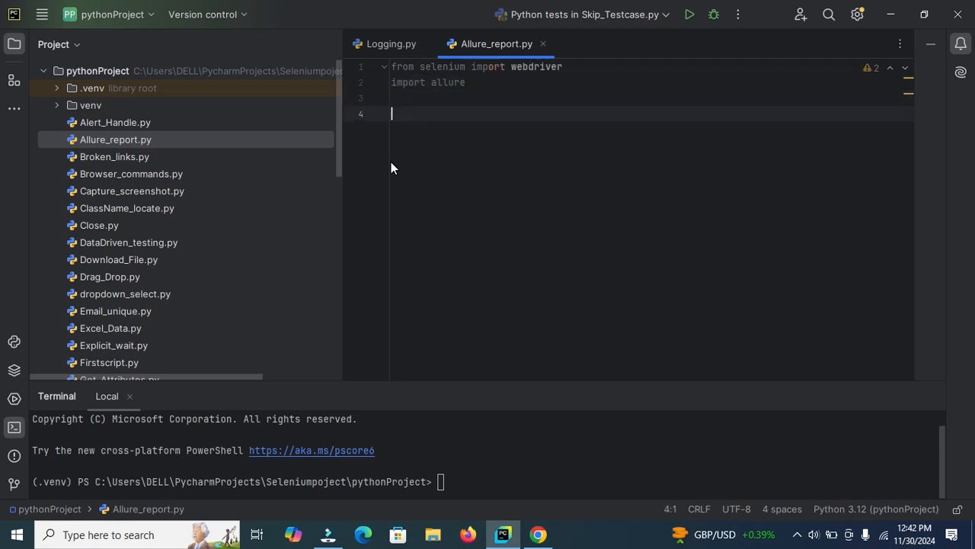
type("@allure.")
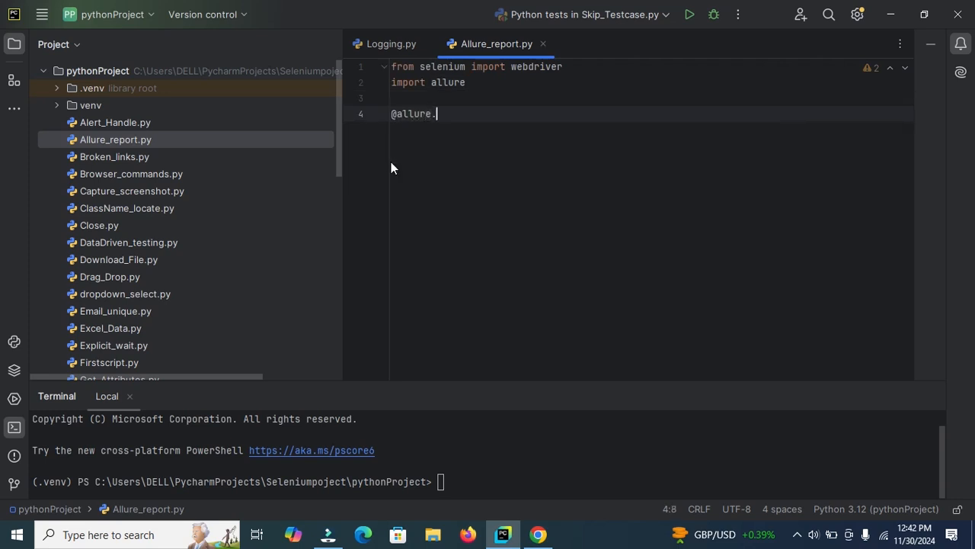
type("feature")
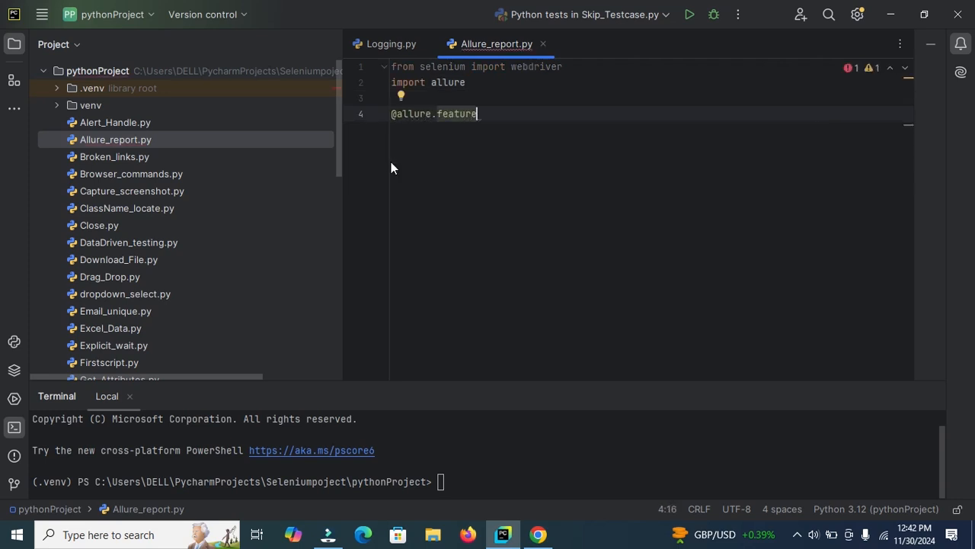
type("('')")
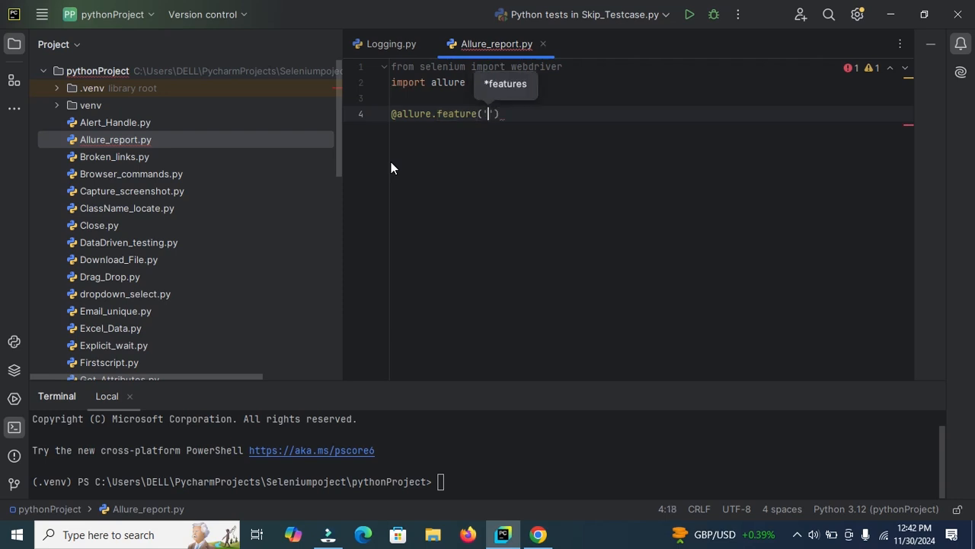
type("Login")
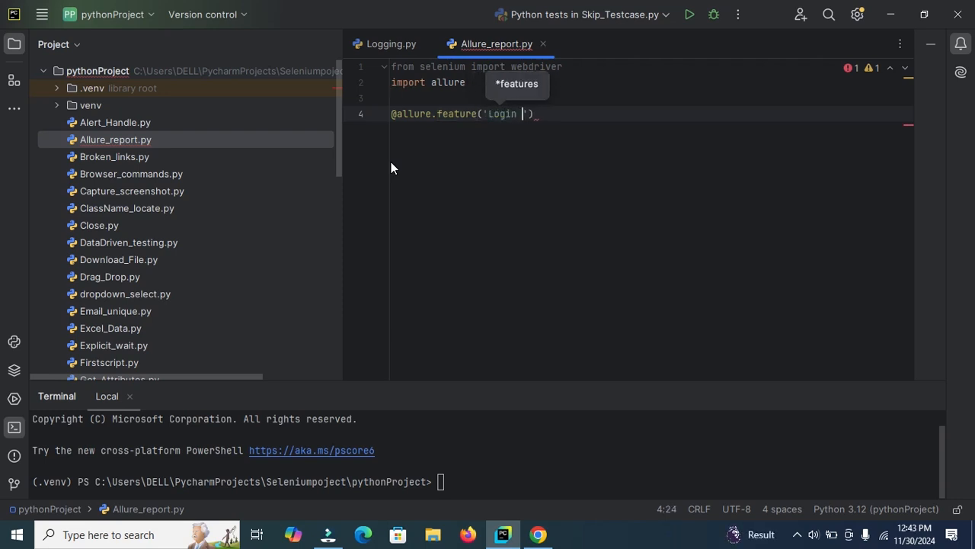
type("Test")
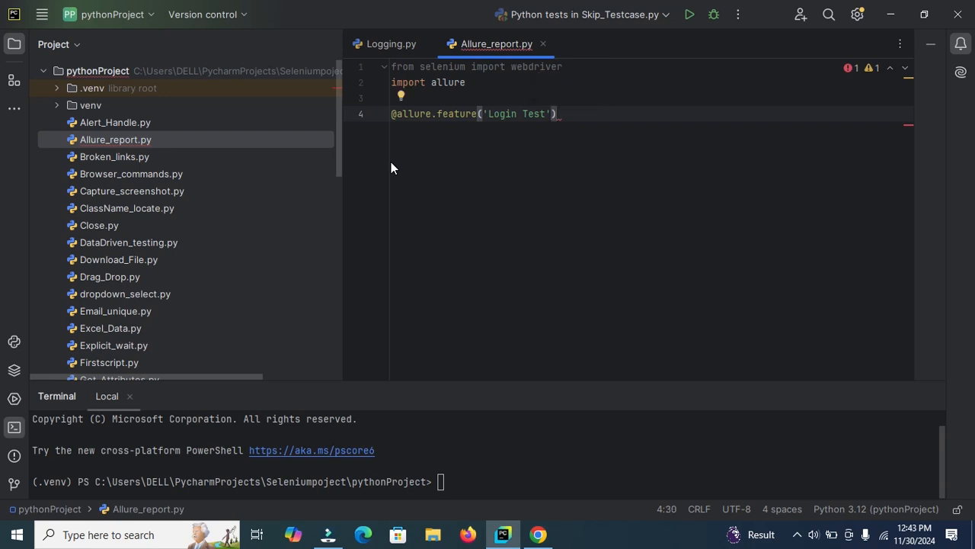
type("@")
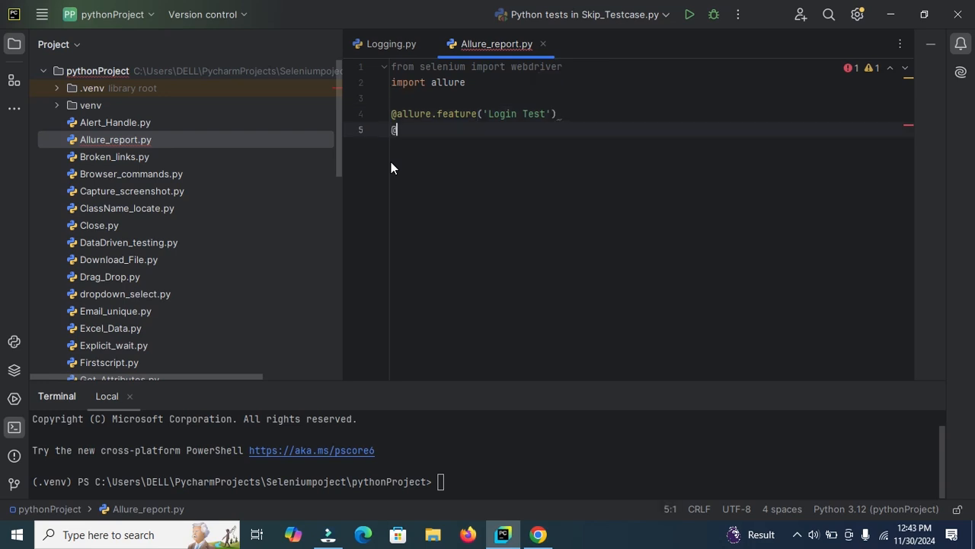
type("allure")
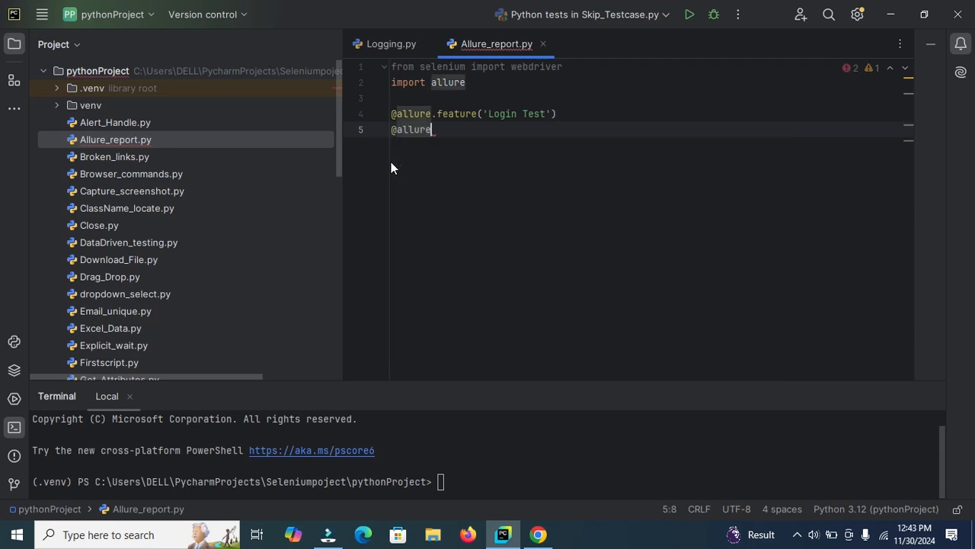
type(".story(")
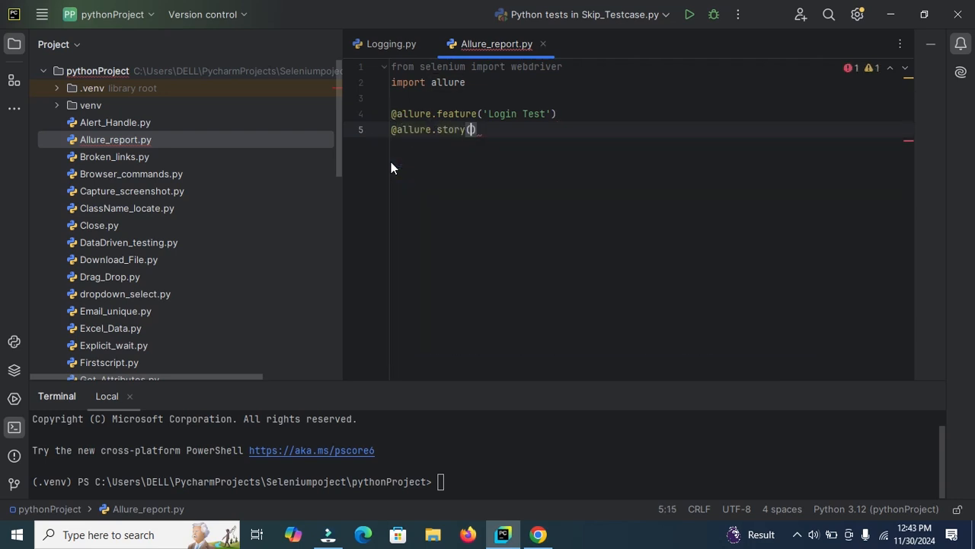
type("'")
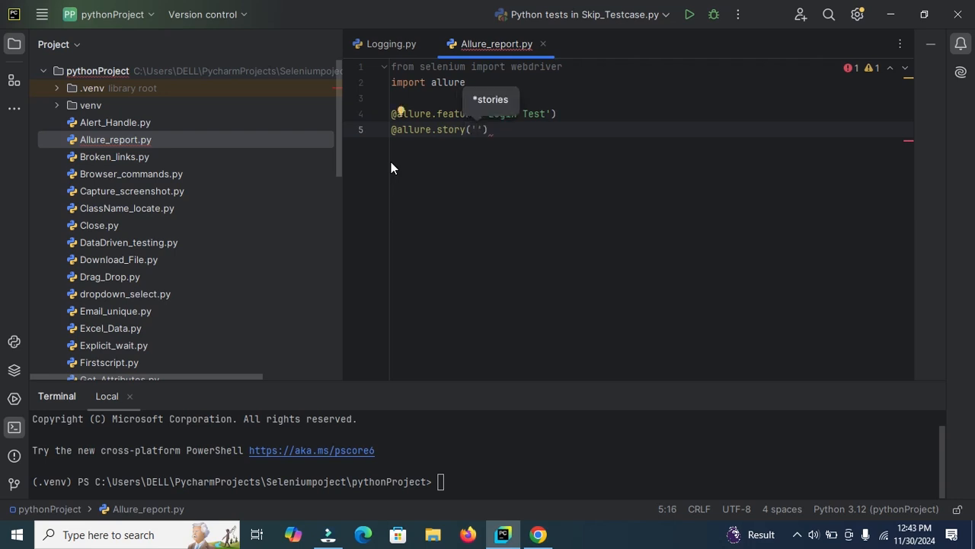
type("Open w")
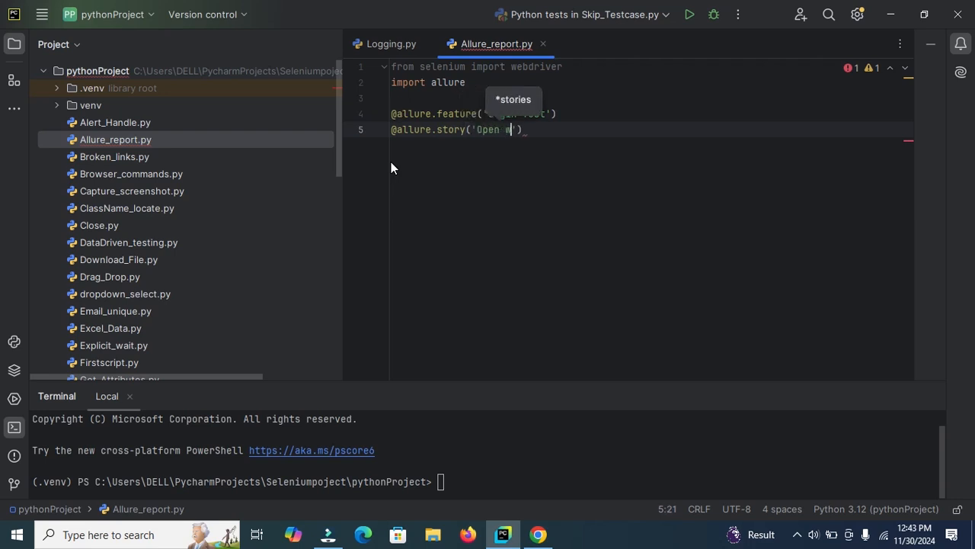
type("ebsite")
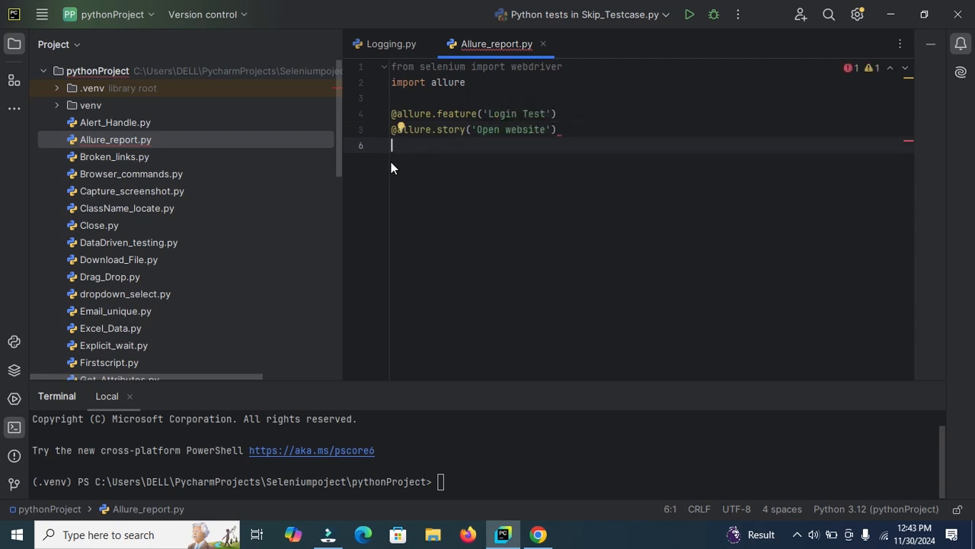
type("@allu")
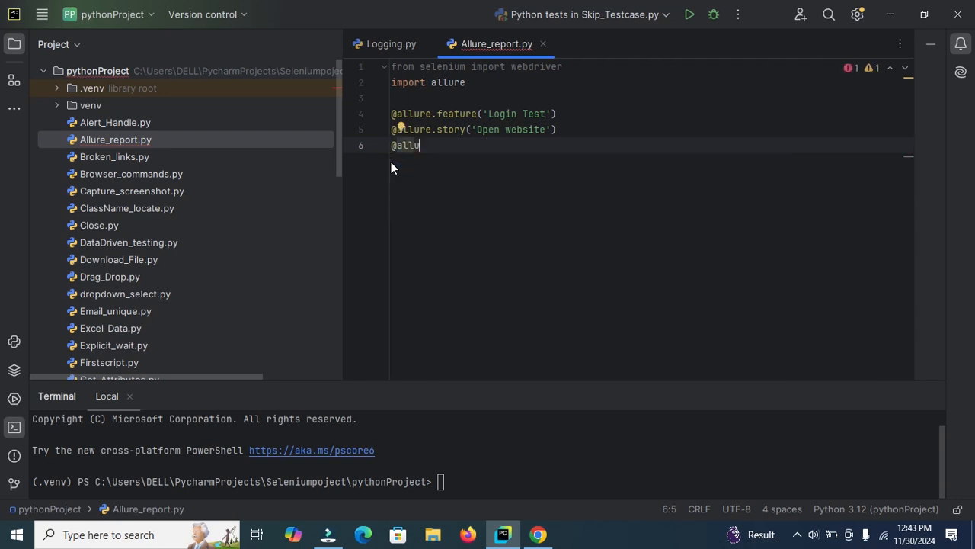
type(".")
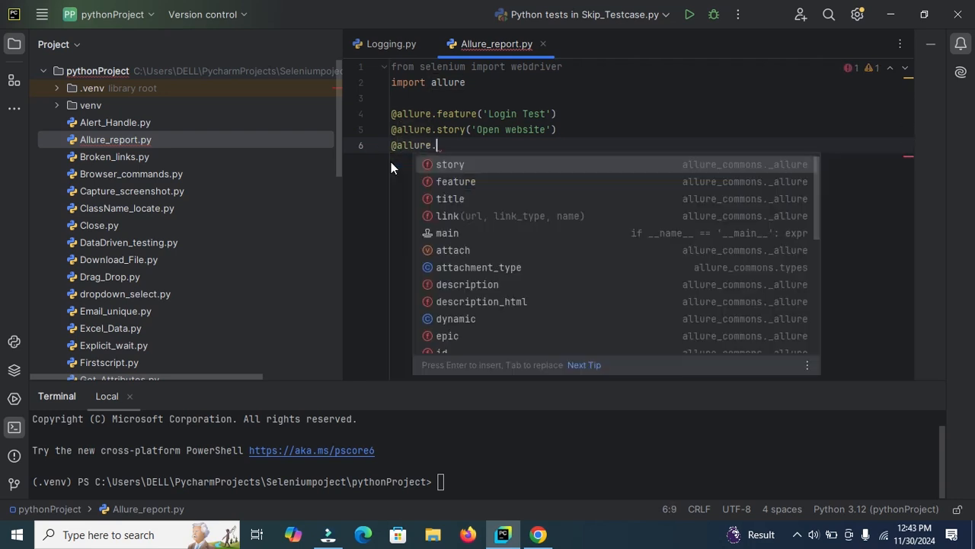
type("se")
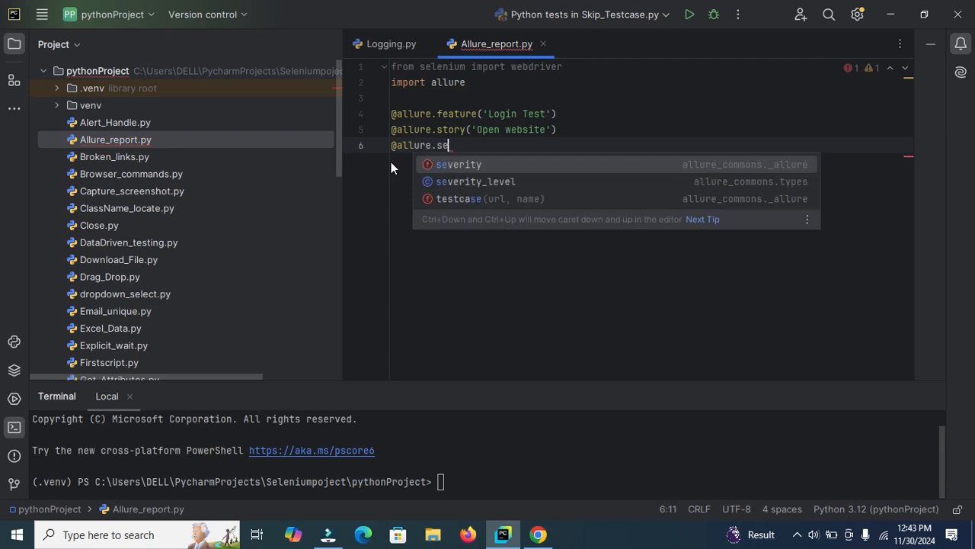
left_click(457, 164)
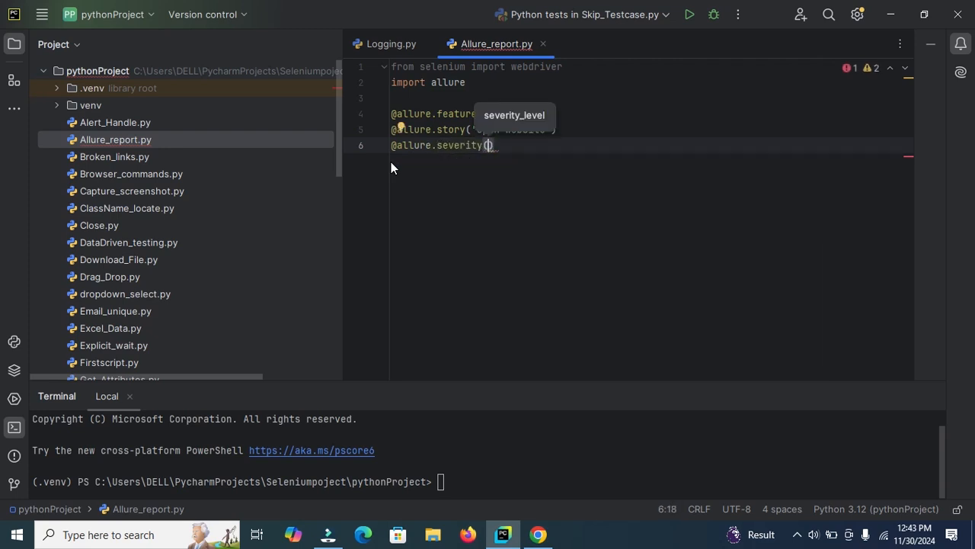
type("all")
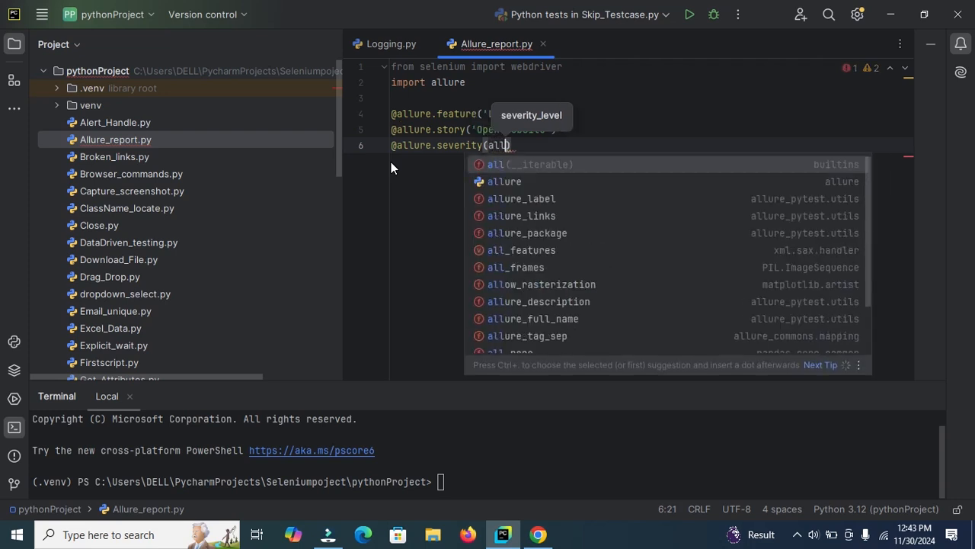
type("allure.")
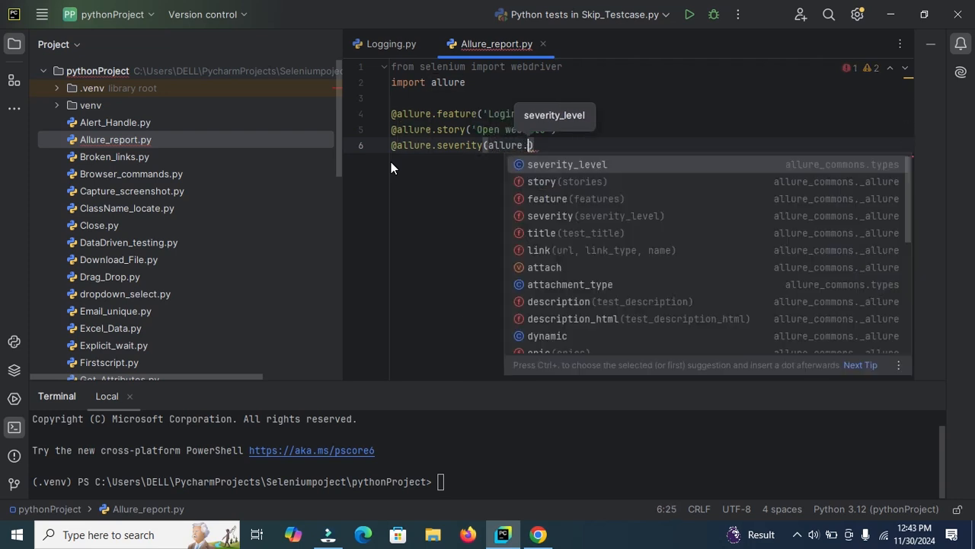
type("severity_level.")
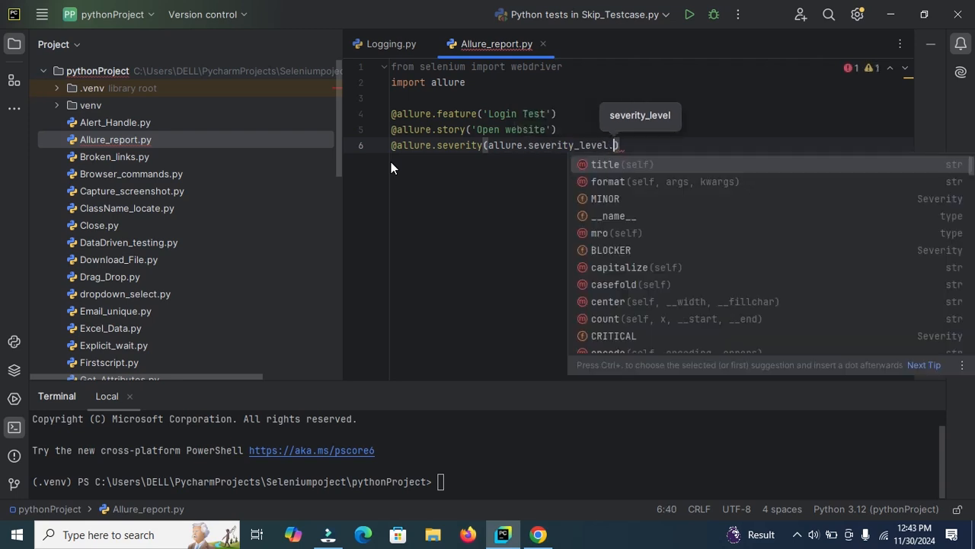
mouse_move(470, 219)
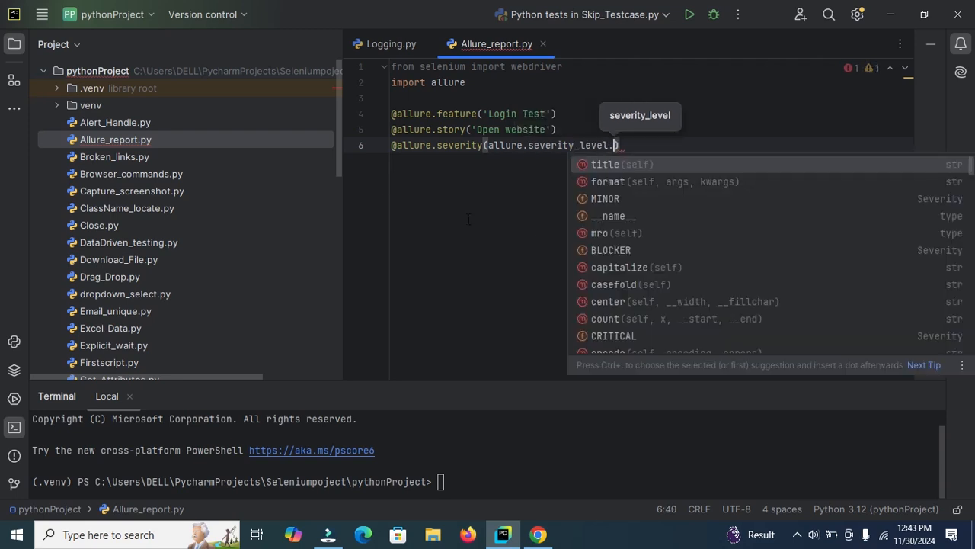
mouse_move(598, 233)
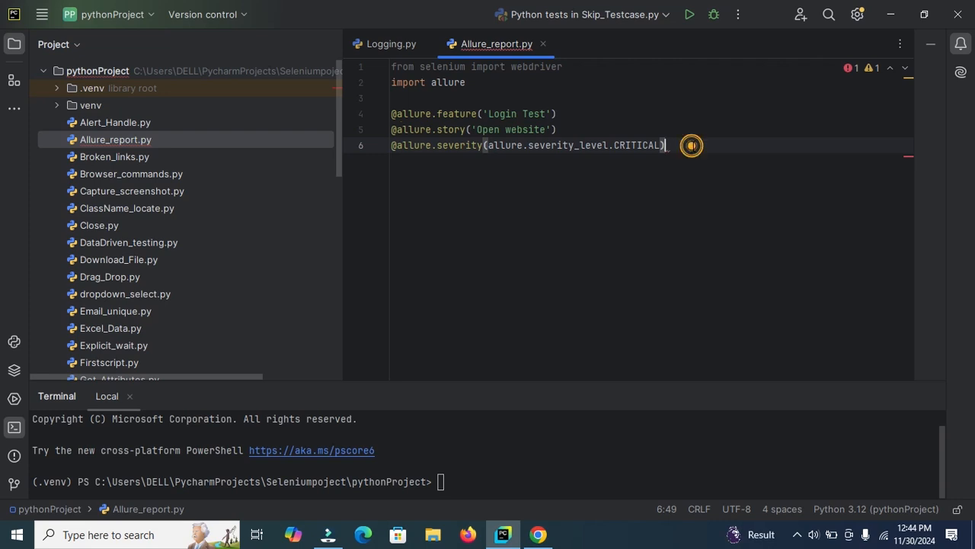
Step: Define test_login() creating driver = webdriver.Chrome()
key("Return")
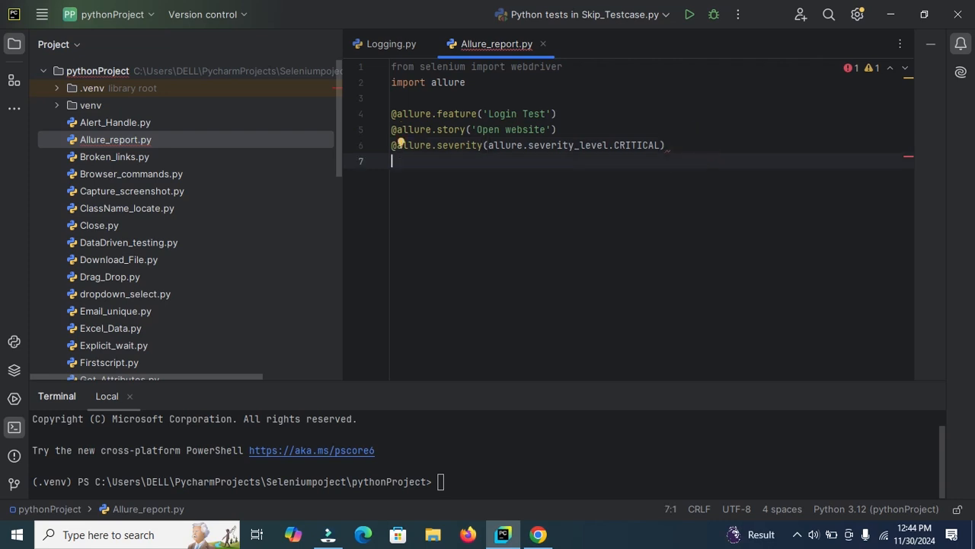
type("d")
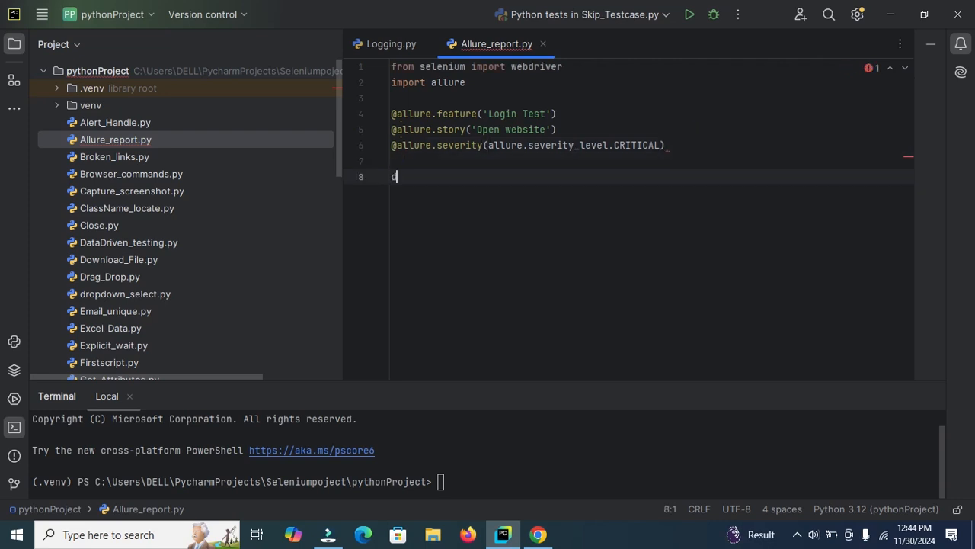
type("ef_te")
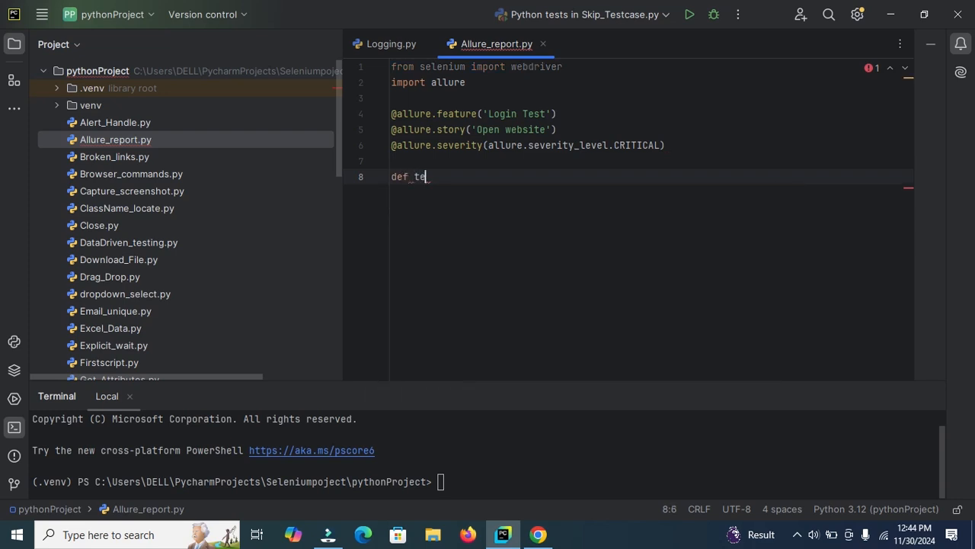
type("st_lo")
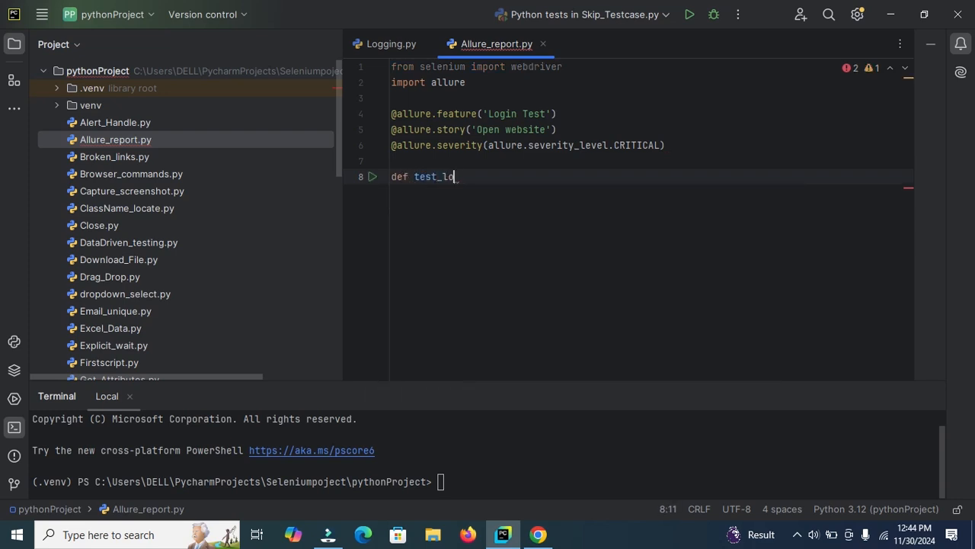
type("gin():")
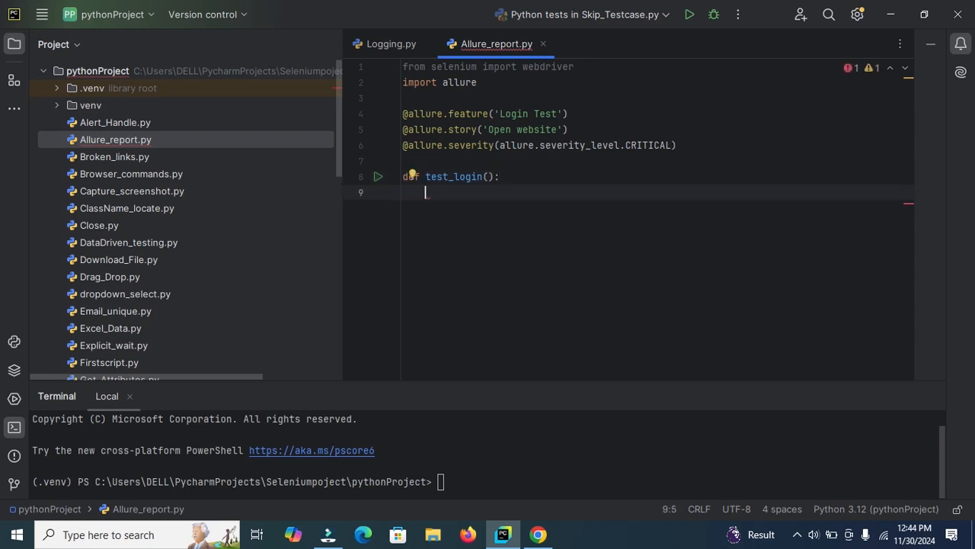
type("driv")
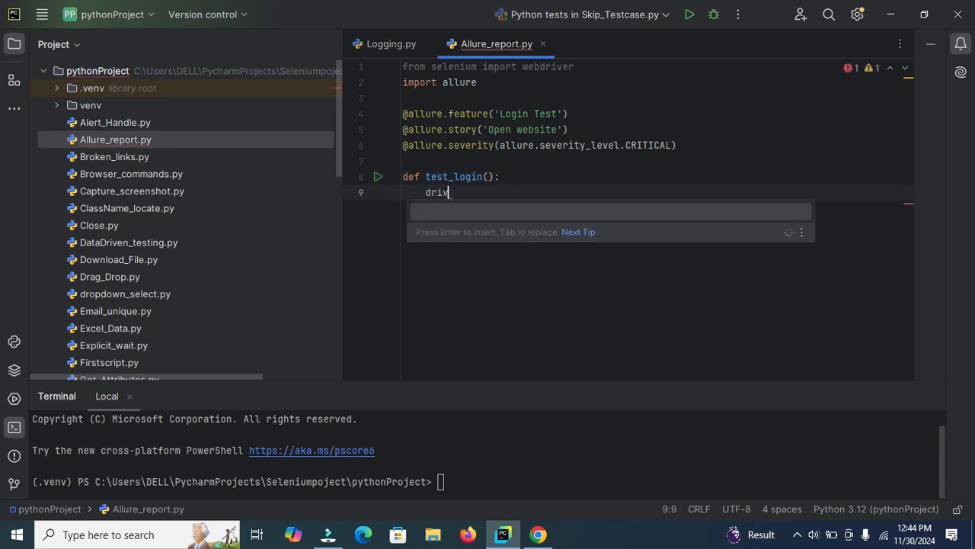
type("er =")
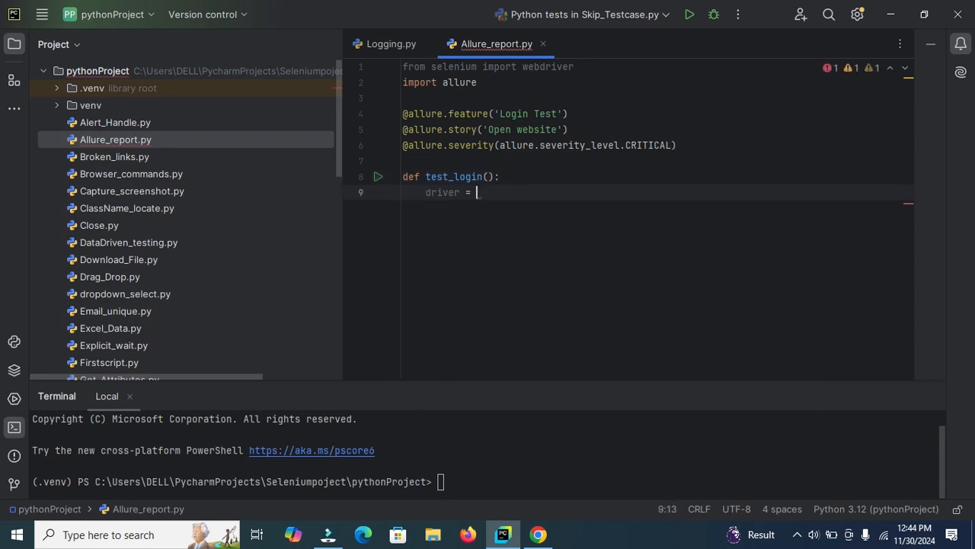
type("webdriver.")
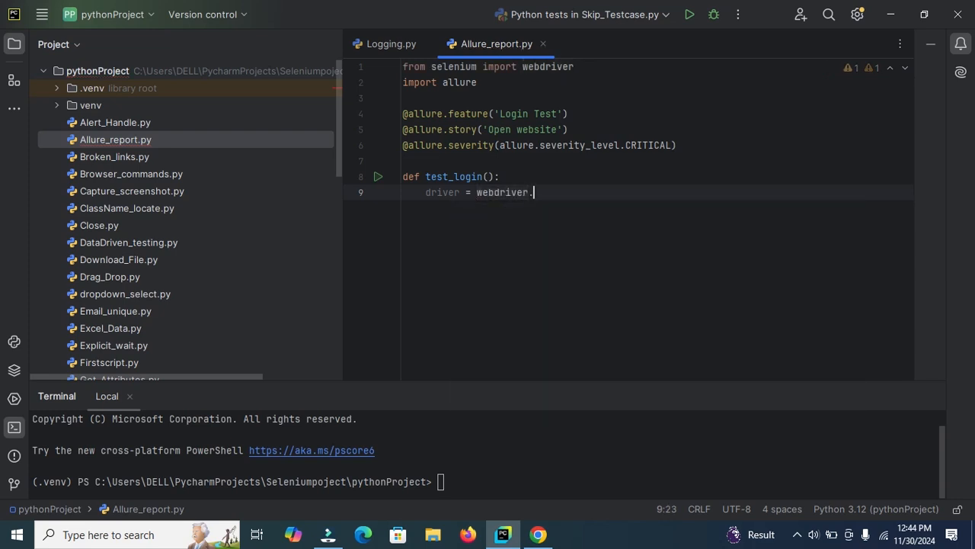
type(".")
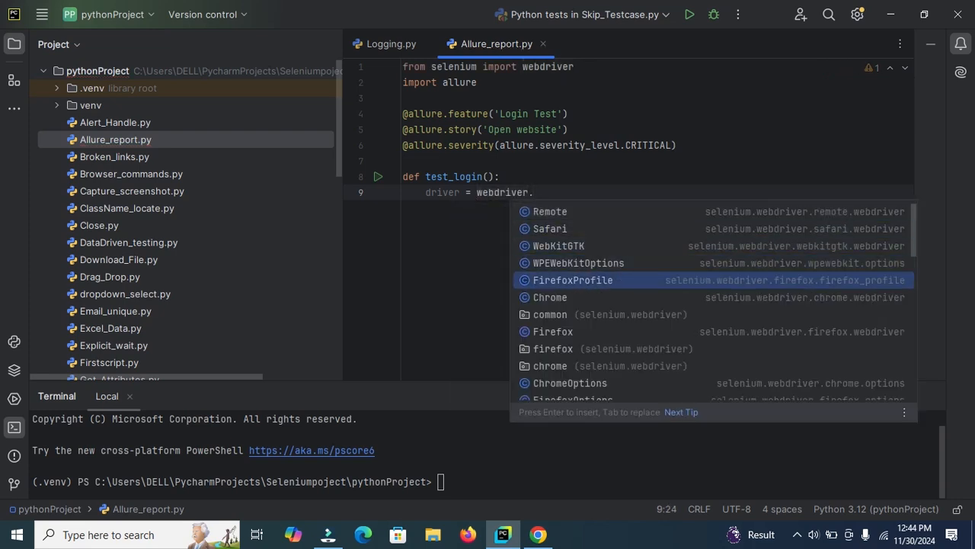
left_click(549, 297)
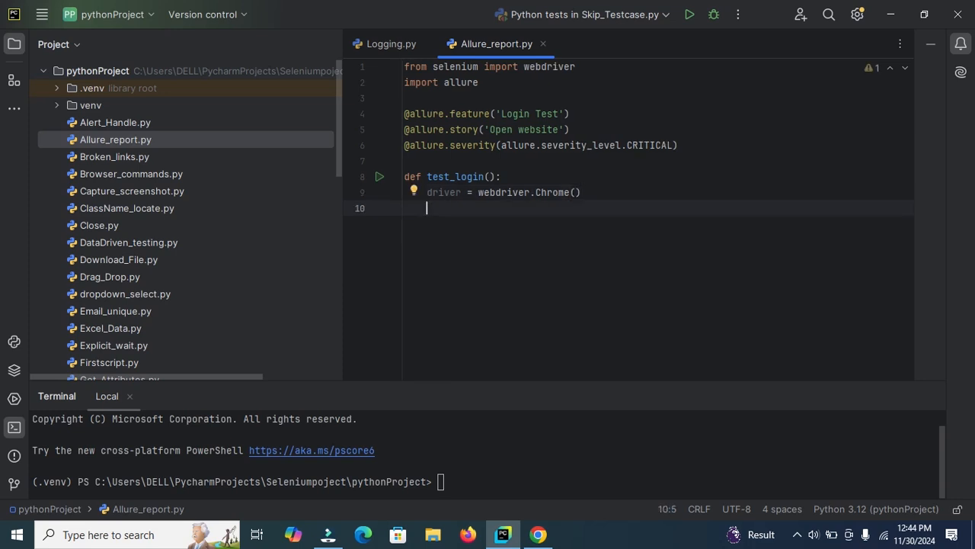
Step: Start driver.get("") and fetch the OrangeHRM login address from Chrome
type("driver.get(")
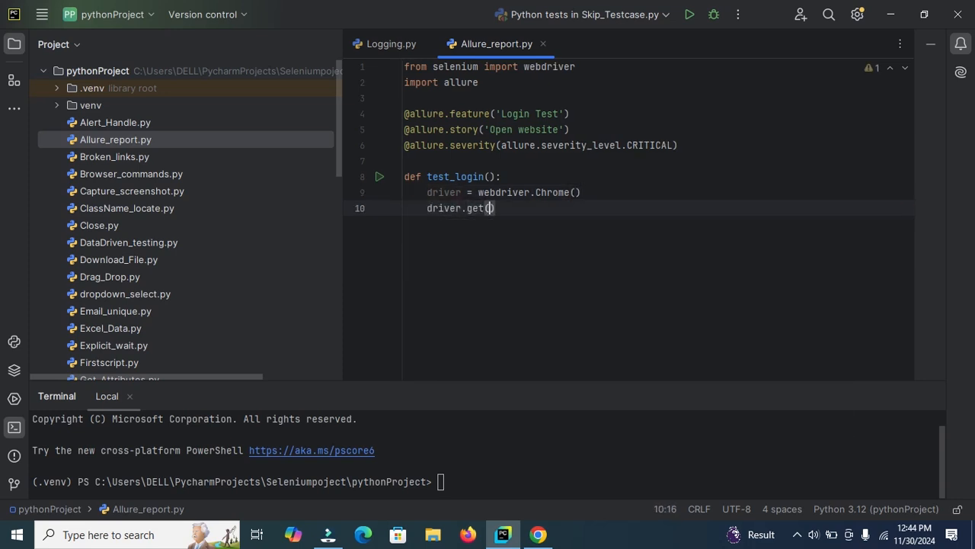
type("\"")
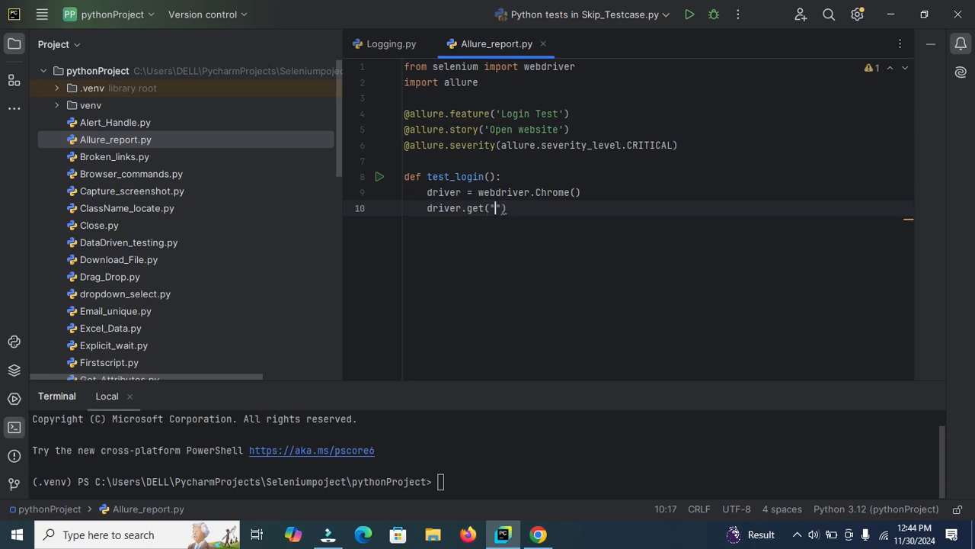
mouse_move(540, 533)
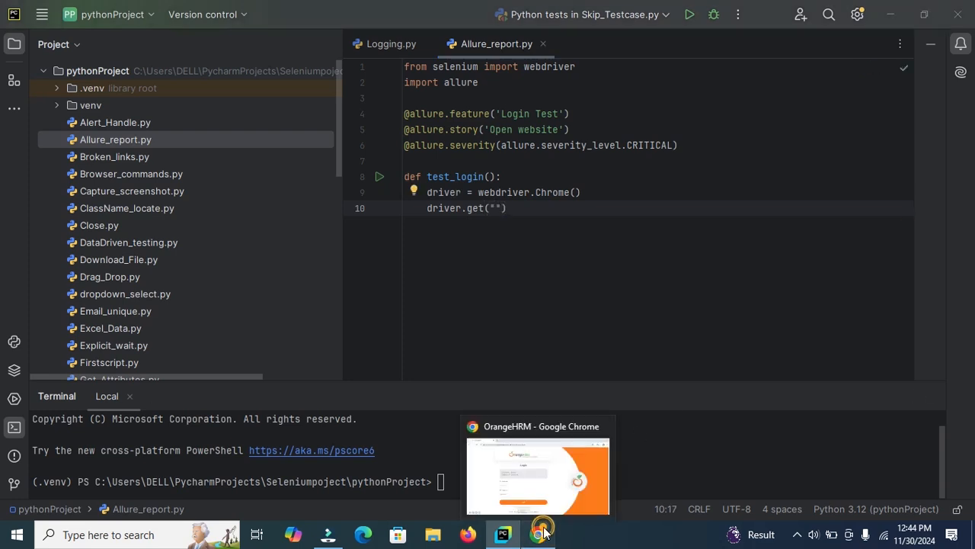
left_click(538, 476)
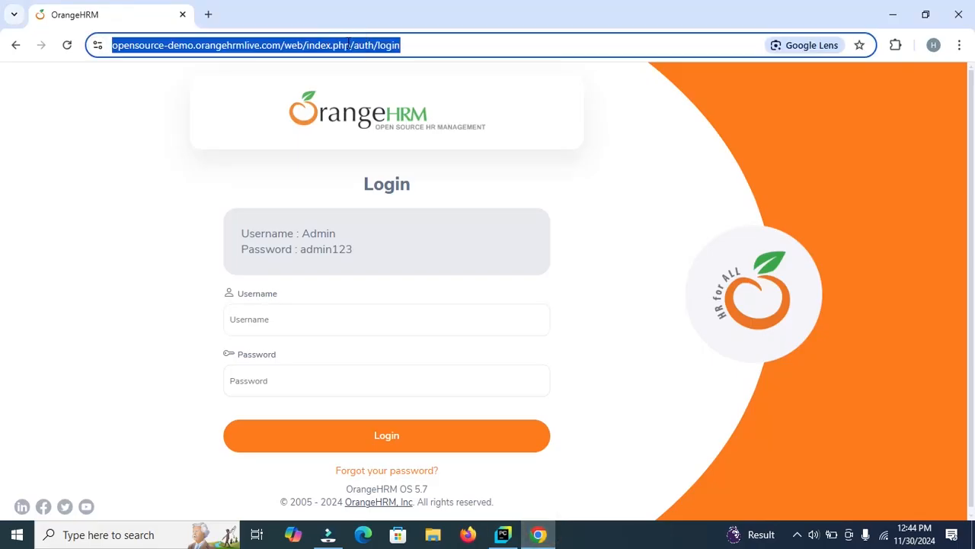
left_click(503, 533)
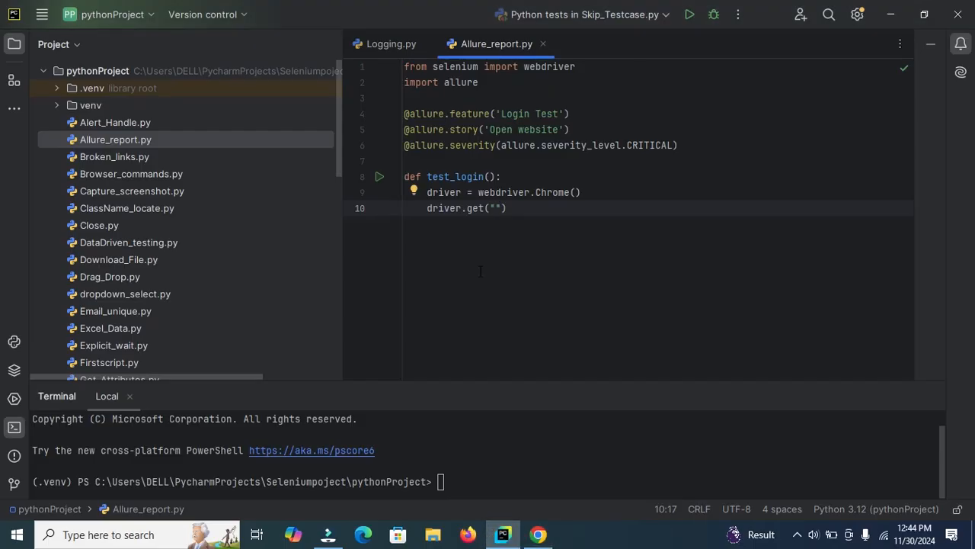
Step: Put the OrangeHRM login URL in driver.get and add with allure.step('Get the page title'):
type("https://opensource-demo.orangehrmlive.com/web/index.php/auth/login")
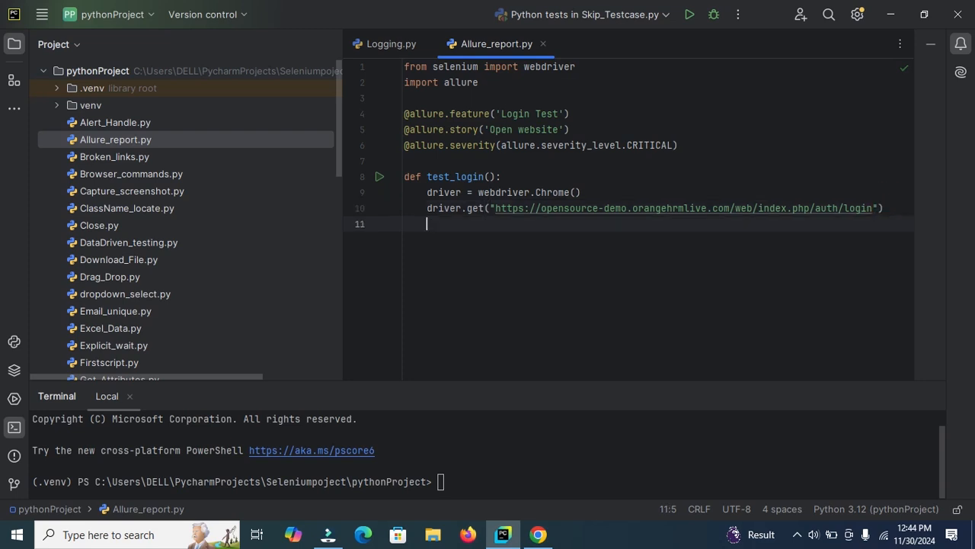
type("with")
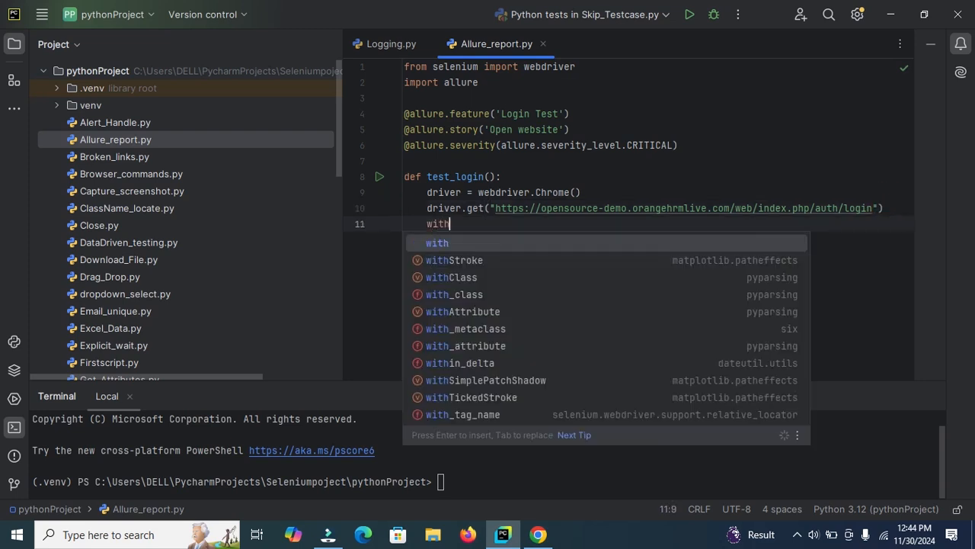
type("al")
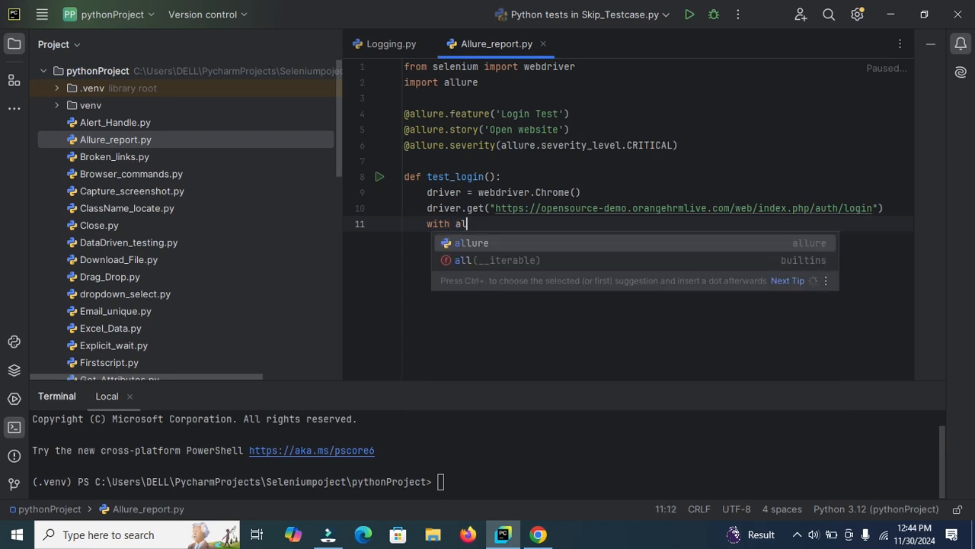
type("lure.")
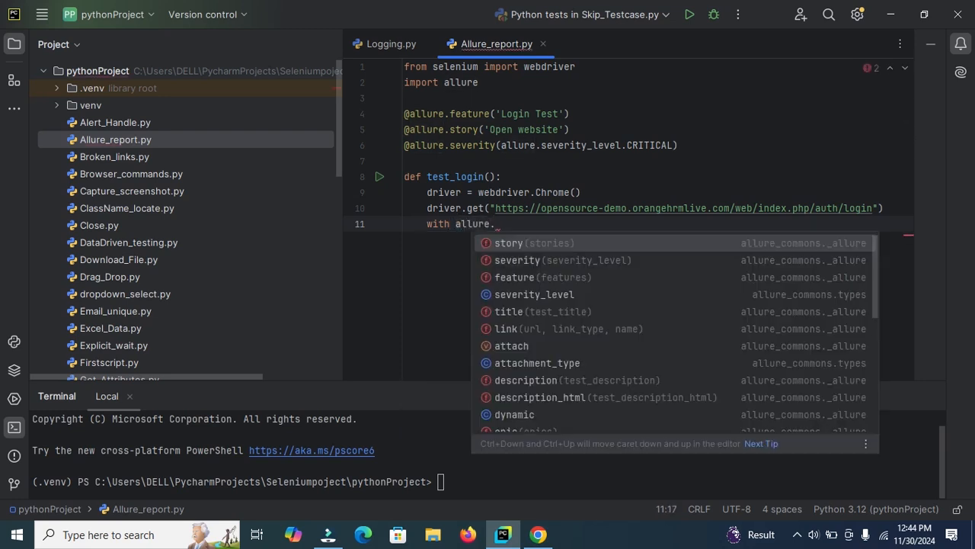
type("step('")
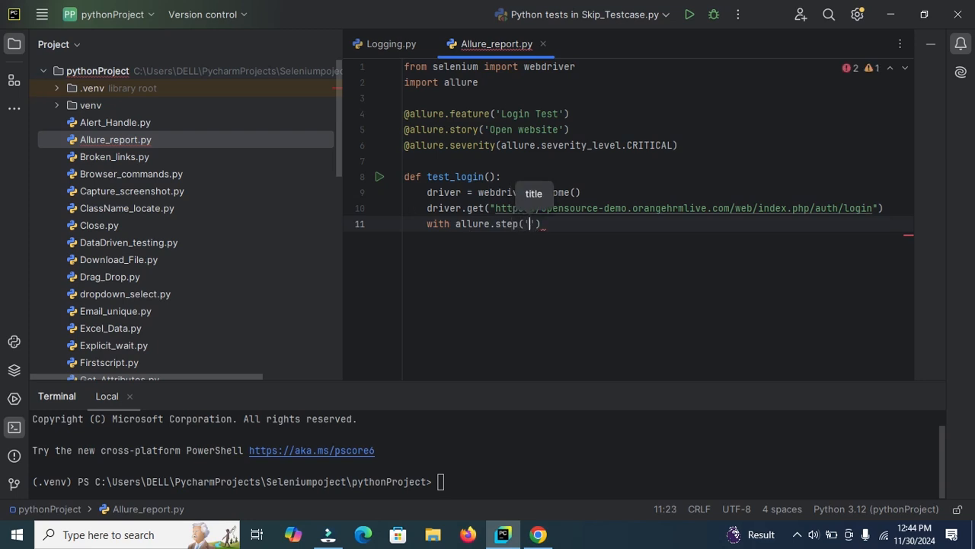
type("Get the")
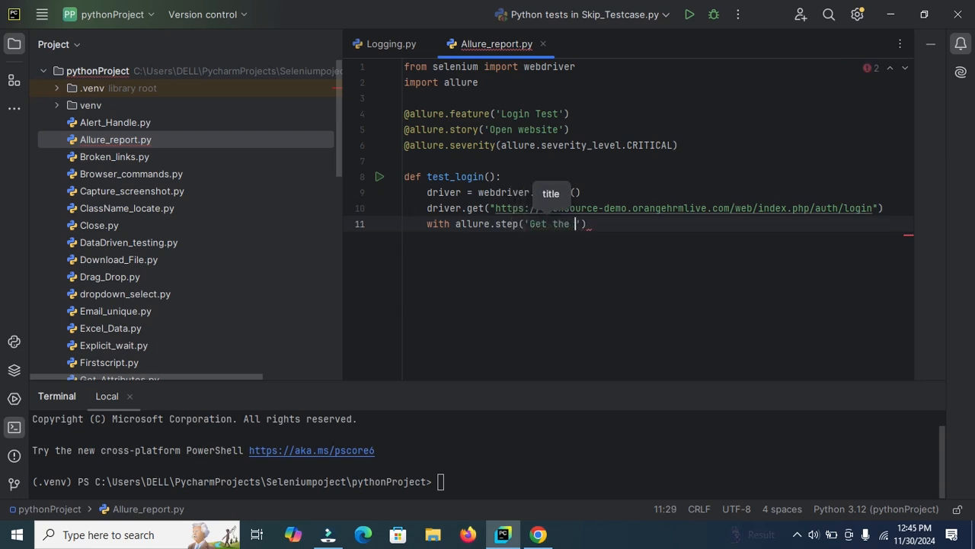
type("page title")
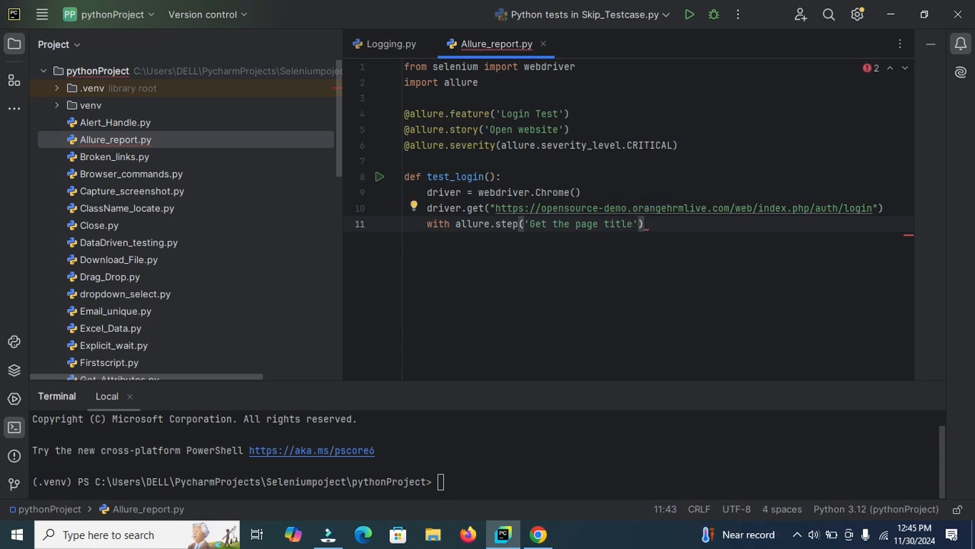
Step: Inside the step, store title = driver.title and print(title)
type("title")
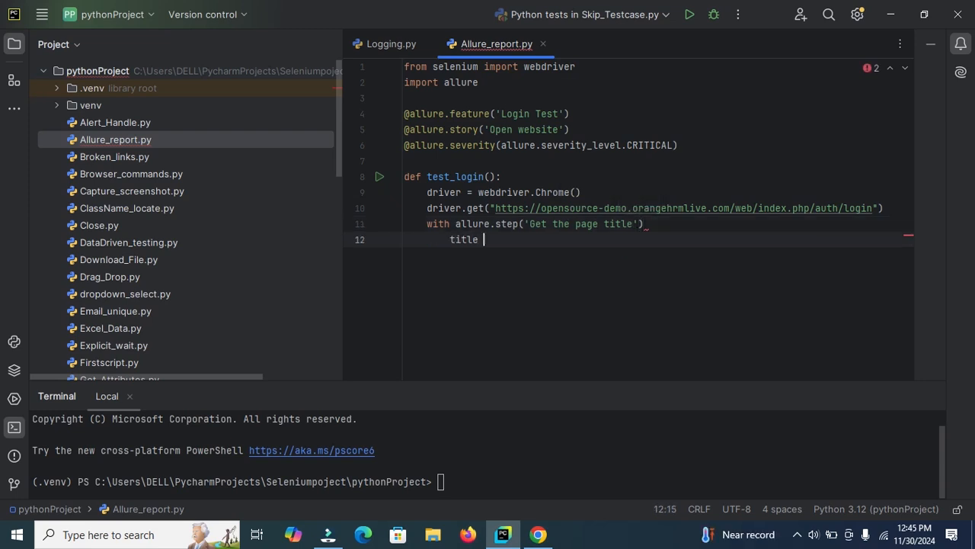
type("=")
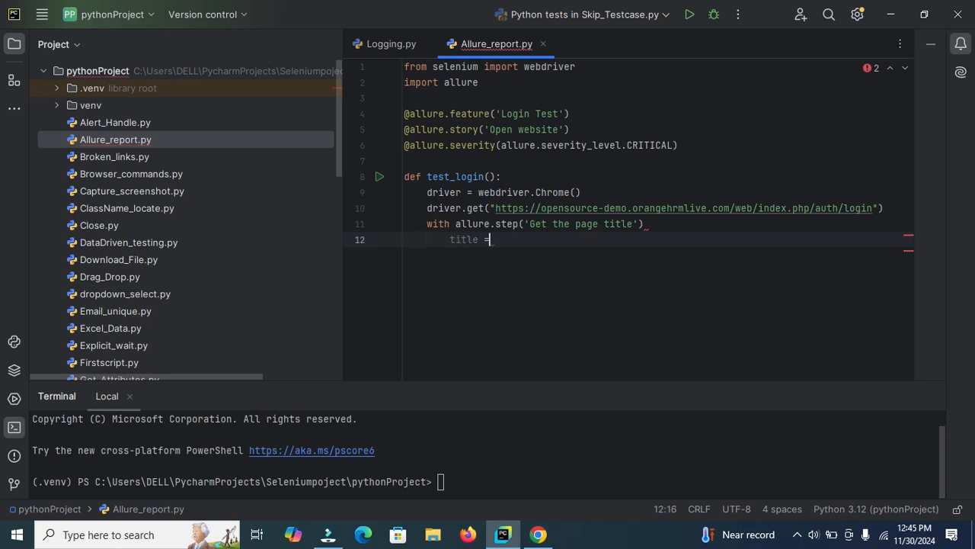
type("driver.title")
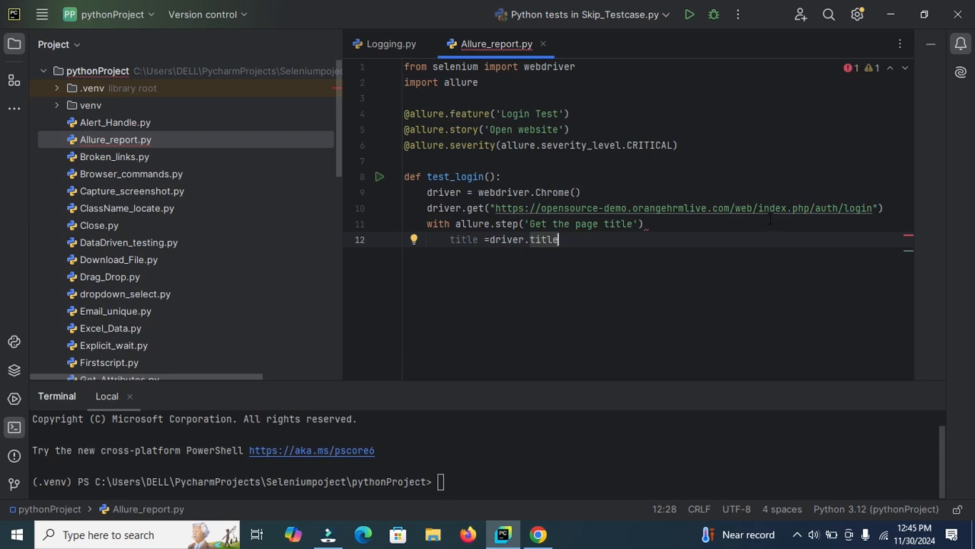
left_click(644, 223)
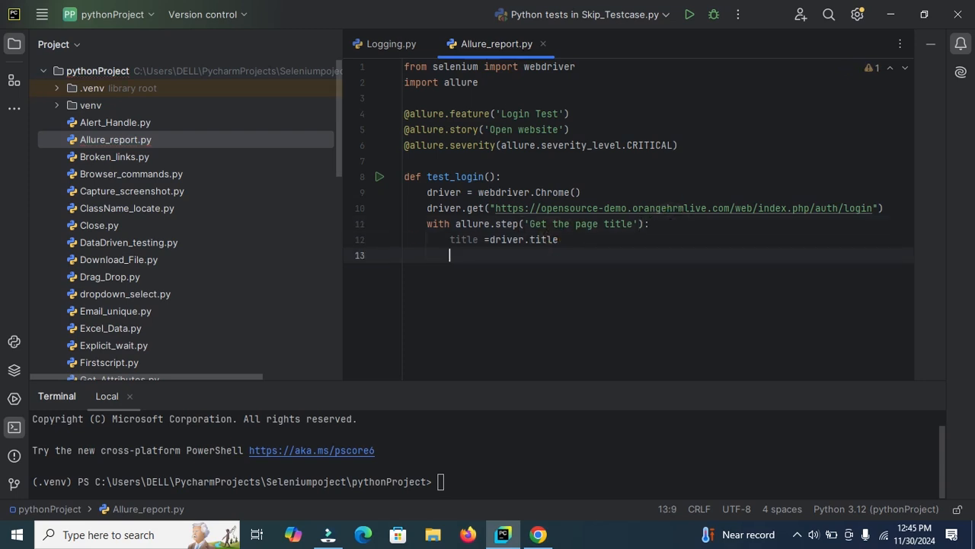
type("print")
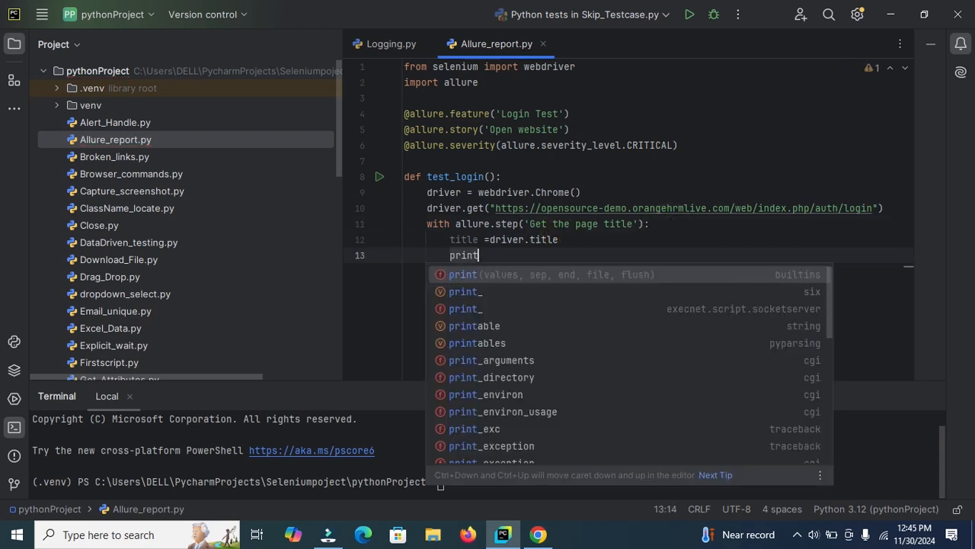
type("(title)")
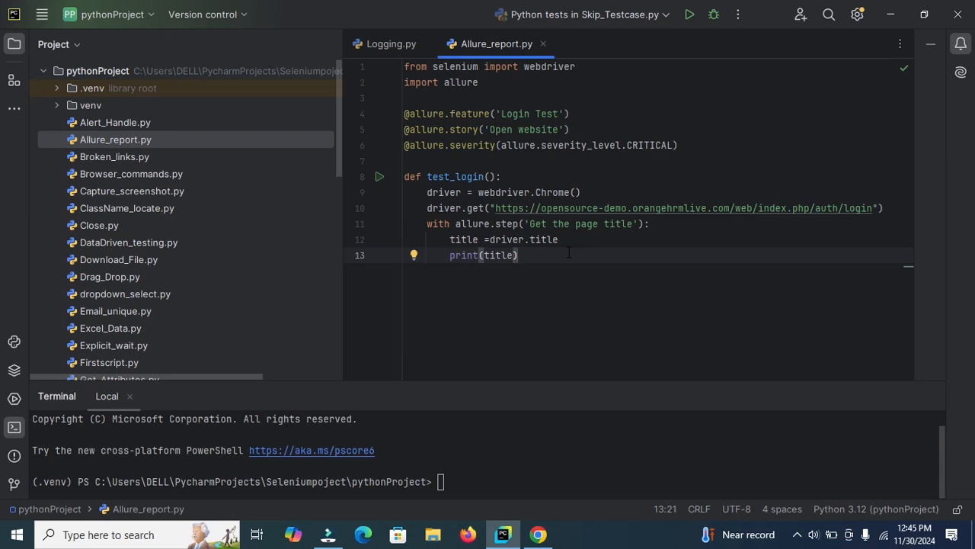
mouse_move(97, 97)
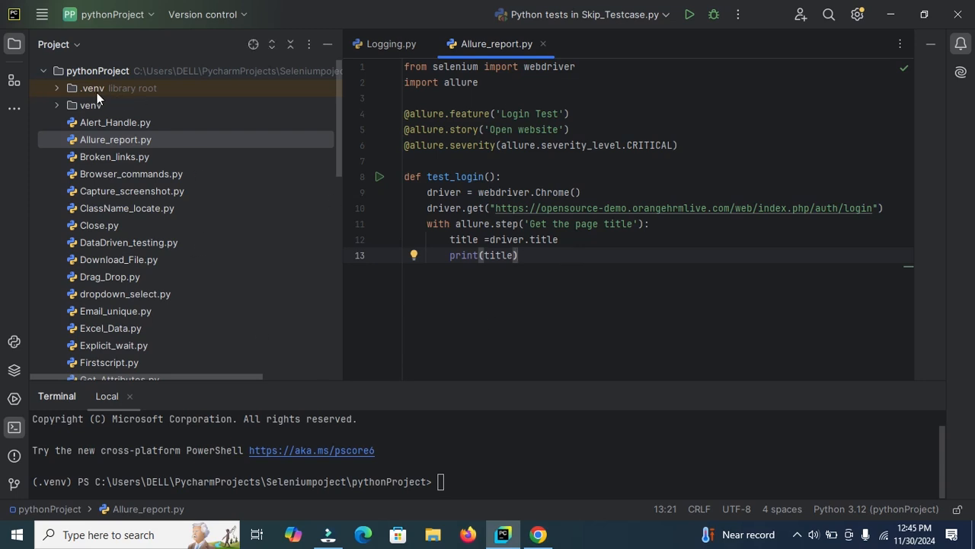
mouse_move(200, 97)
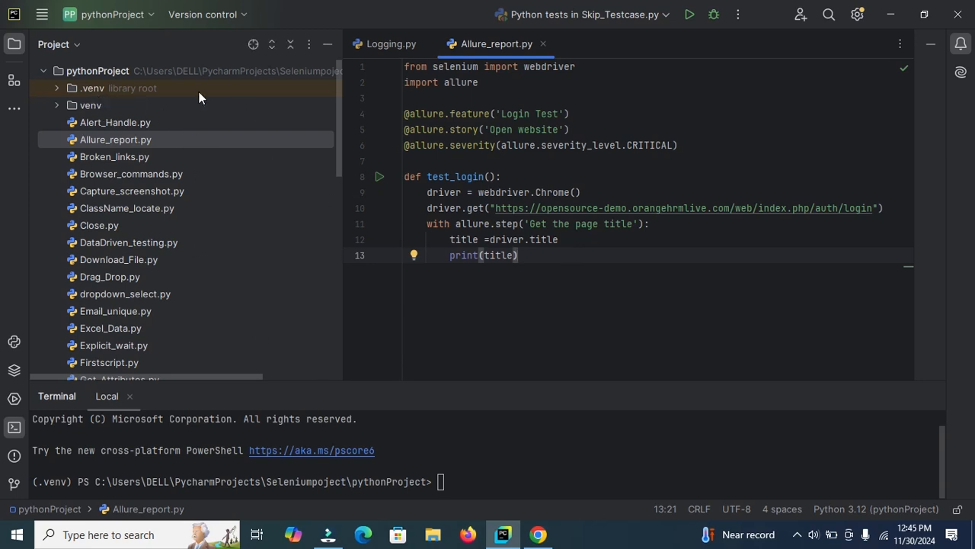
mouse_move(125, 134)
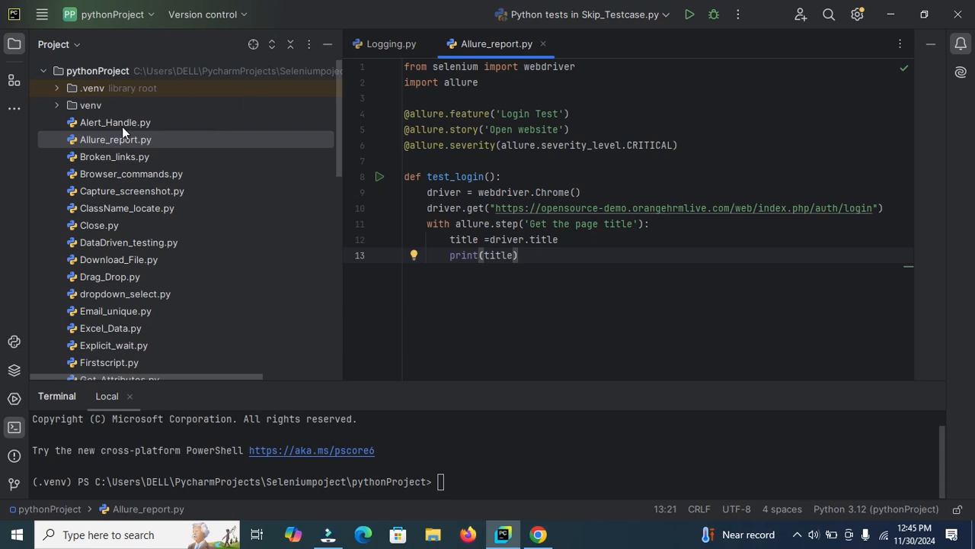
mouse_move(210, 140)
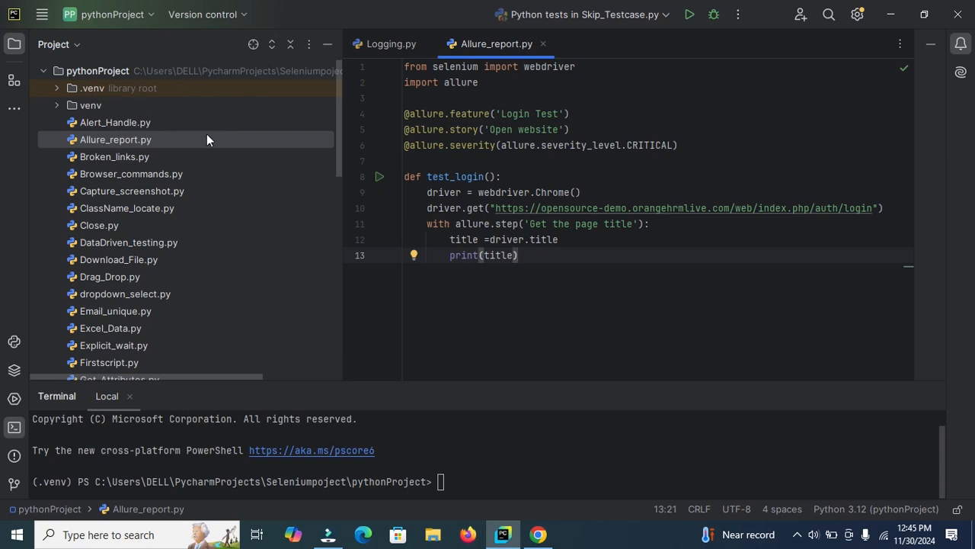
mouse_move(109, 131)
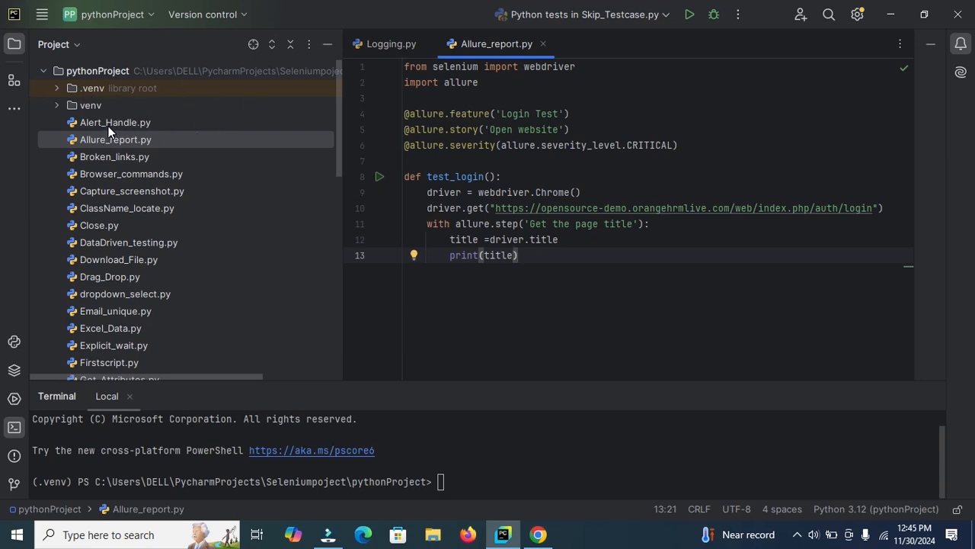
mouse_move(457, 486)
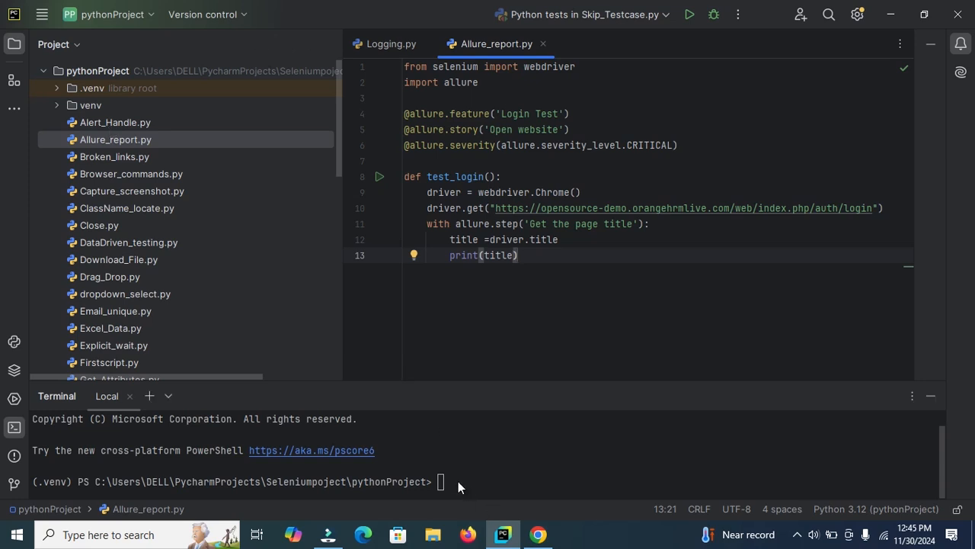
Step: Type 'pytest Allure_report.py --alluredir=allure-result' in the terminal
type("p")
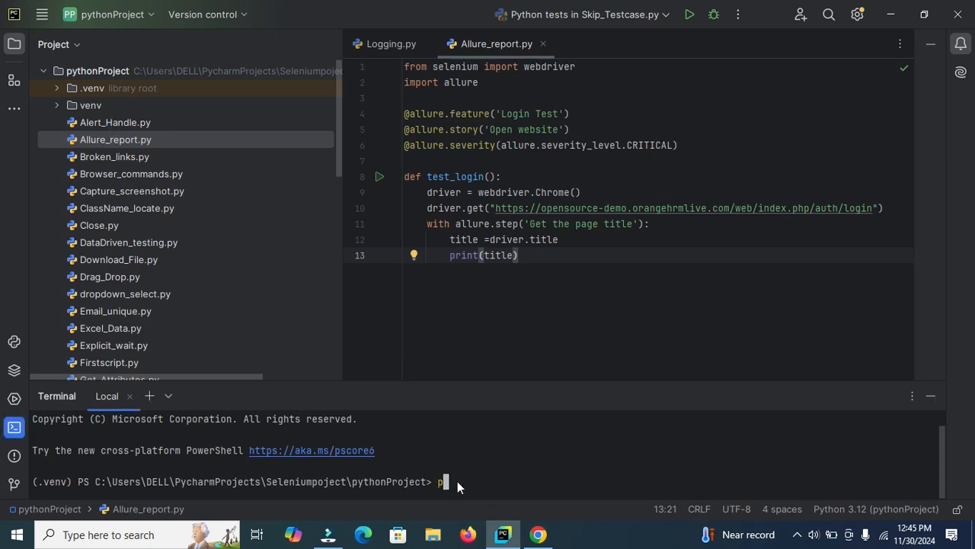
type("ytest")
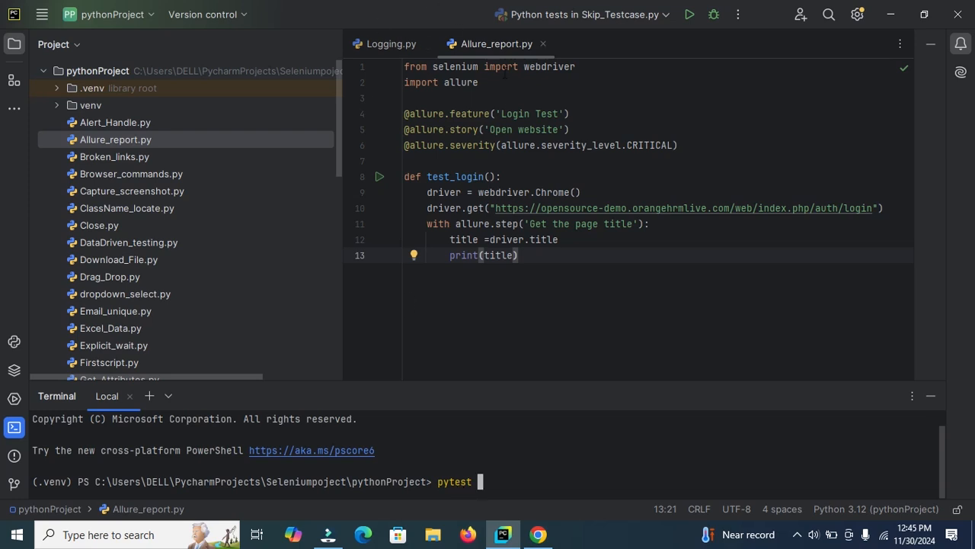
mouse_move(497, 43)
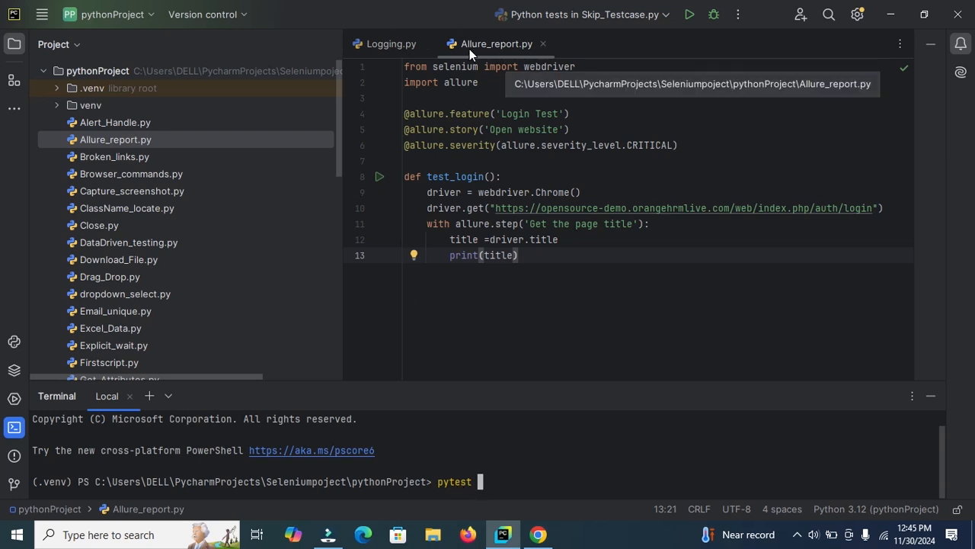
mouse_move(500, 518)
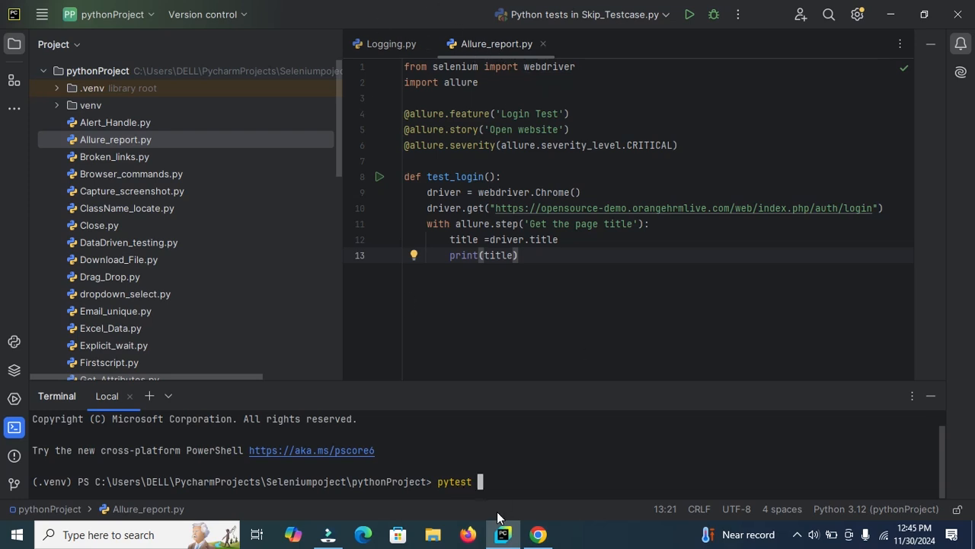
type("Allu")
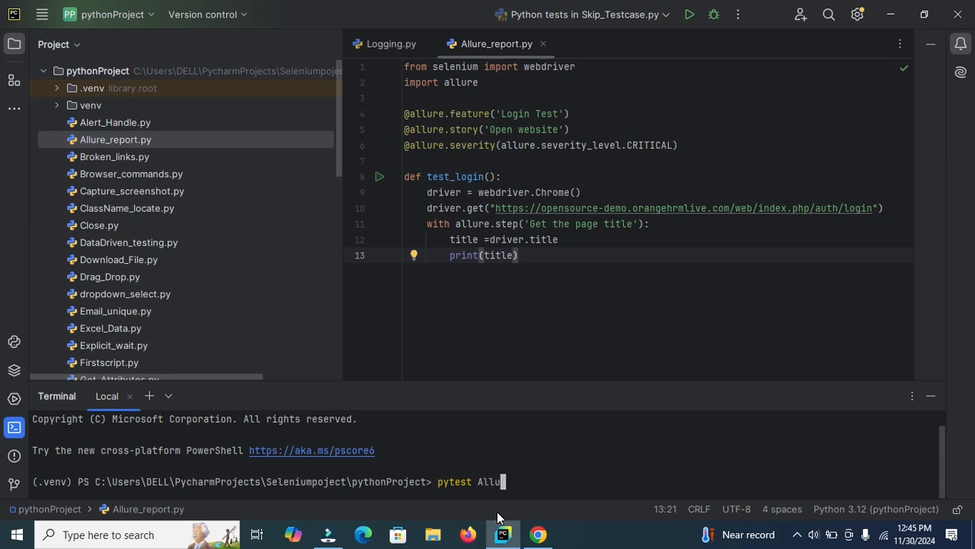
type("e_report")
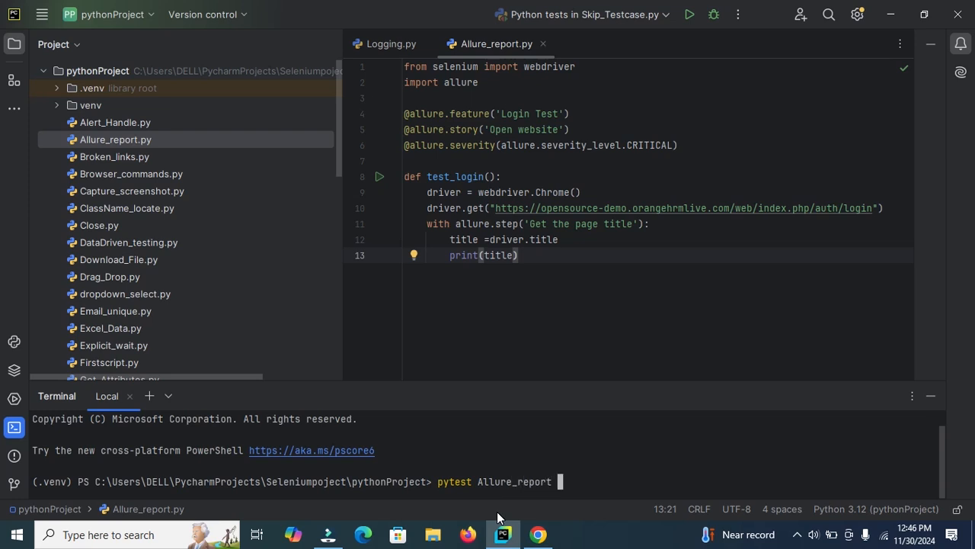
type(".")
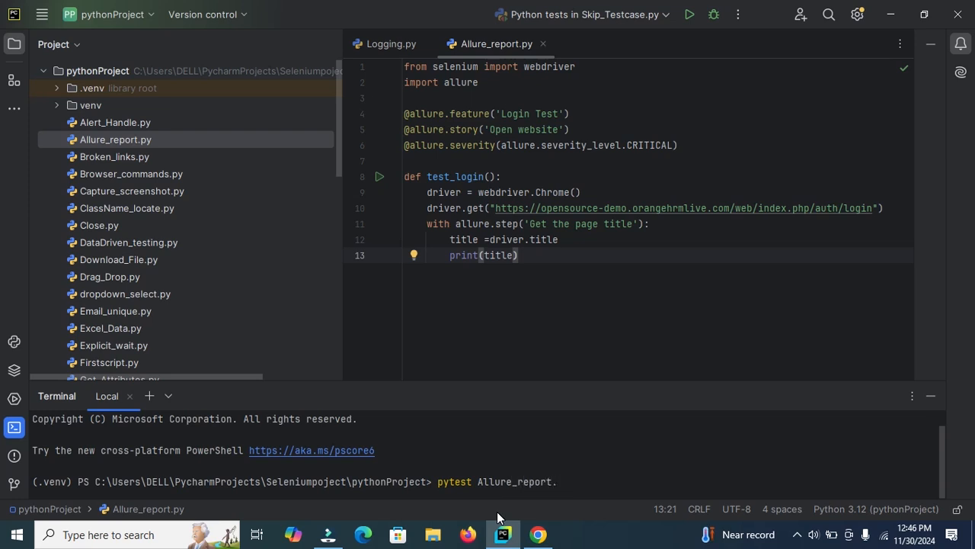
type("py")
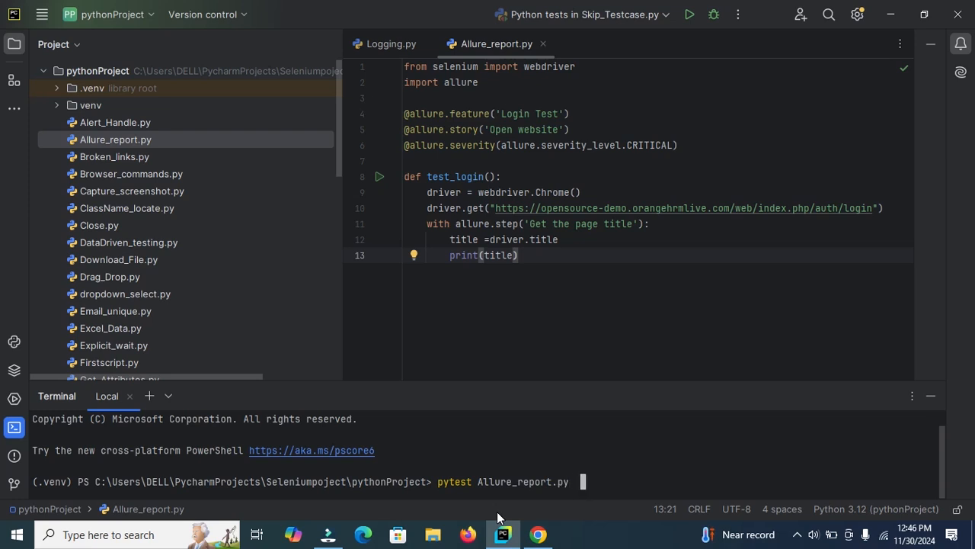
type("--all")
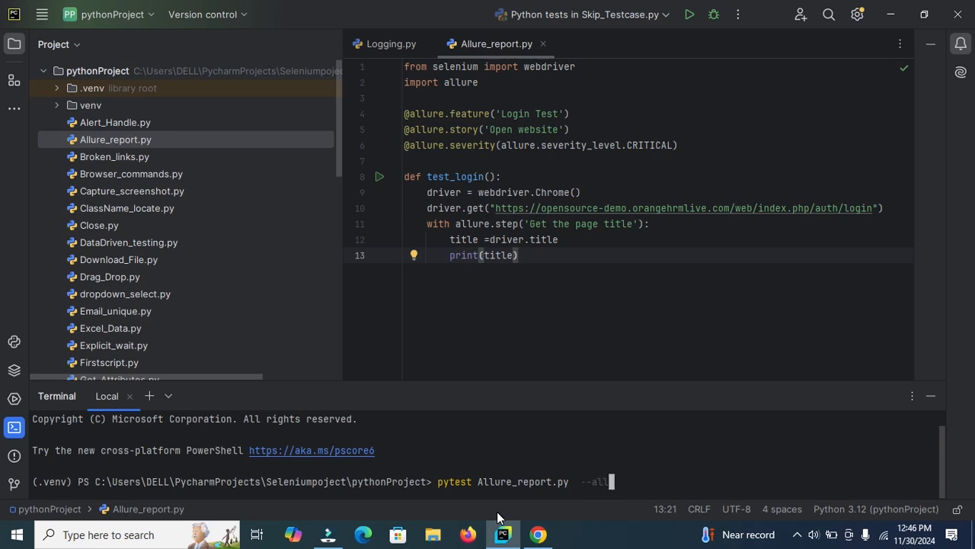
type("uredir=allure-result")
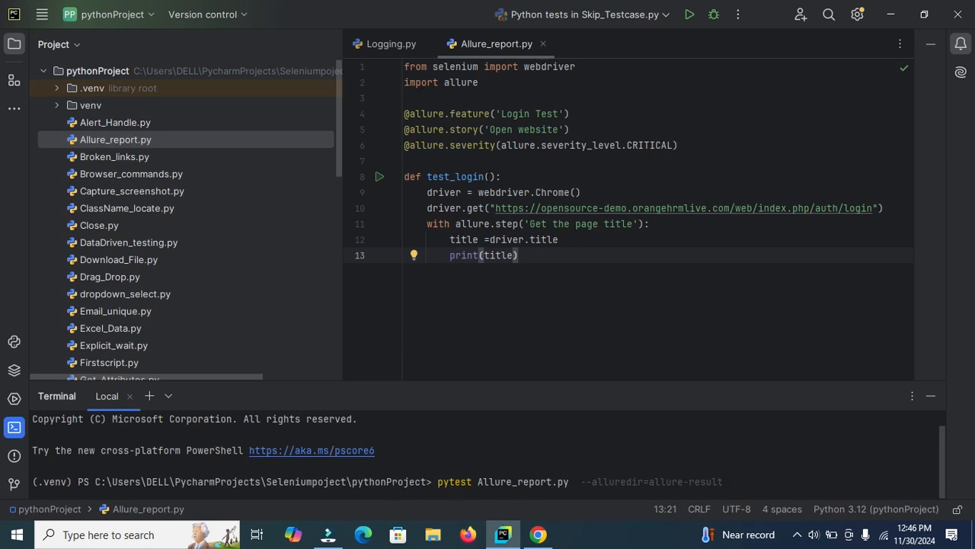
mouse_move(581, 492)
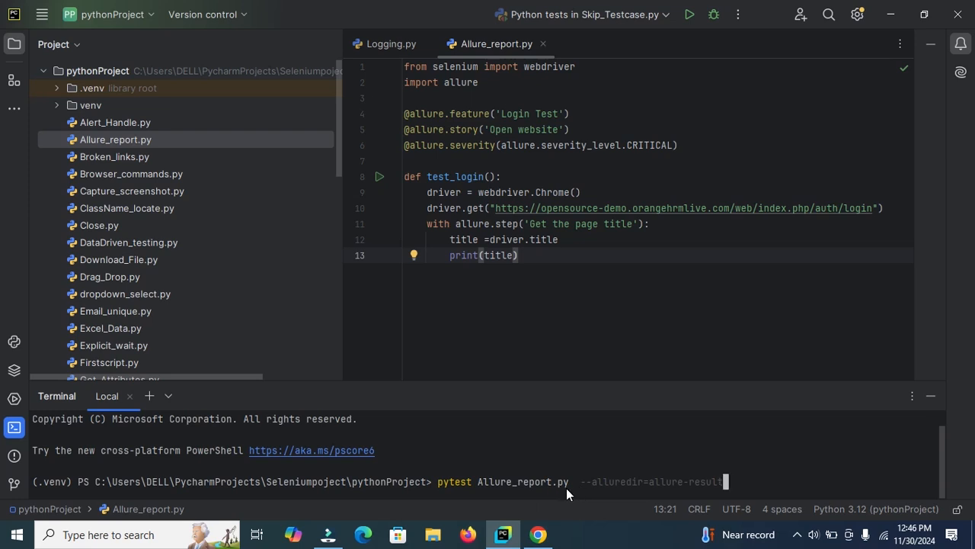
mouse_move(627, 496)
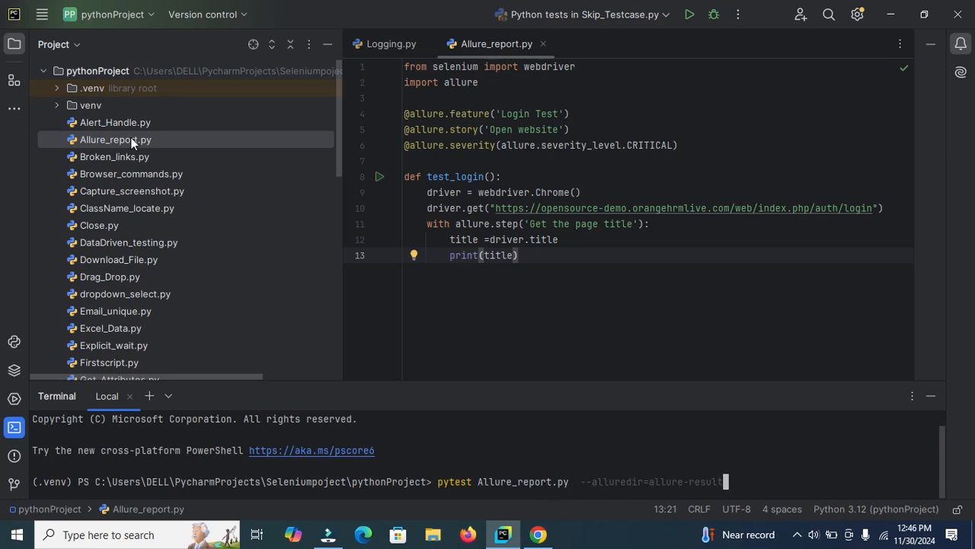
Step: Run the pytest command and enlarge the terminal to show 1 passed
key("Return")
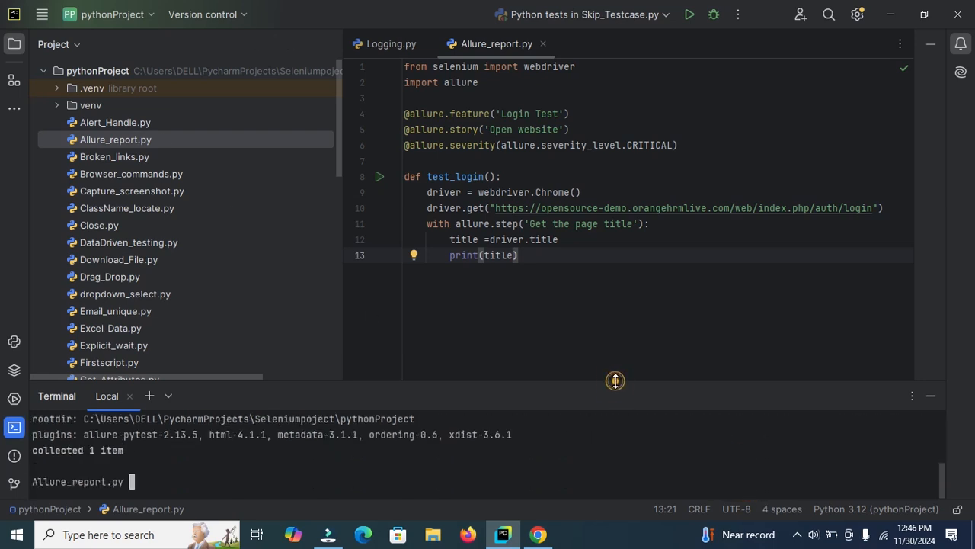
left_click_drag(616, 381, 616, 335)
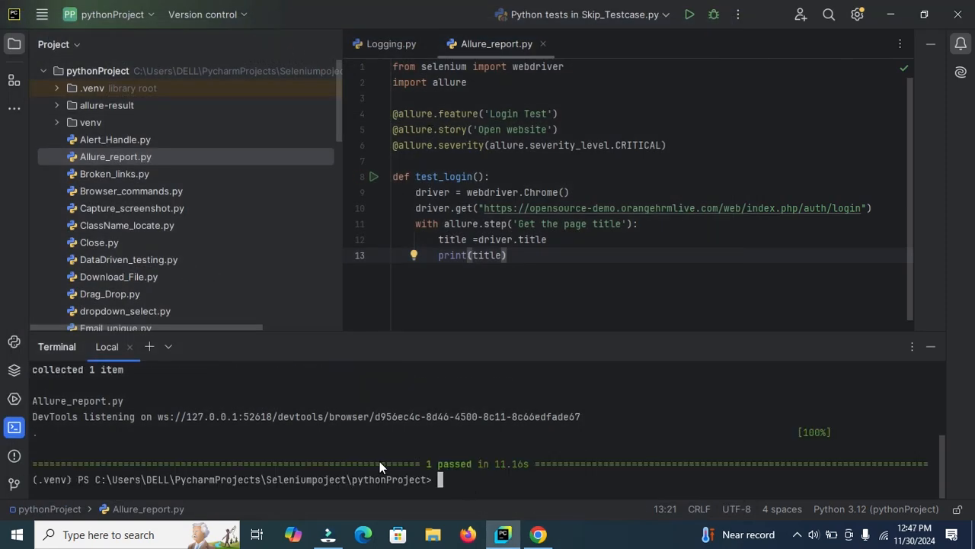
mouse_move(442, 474)
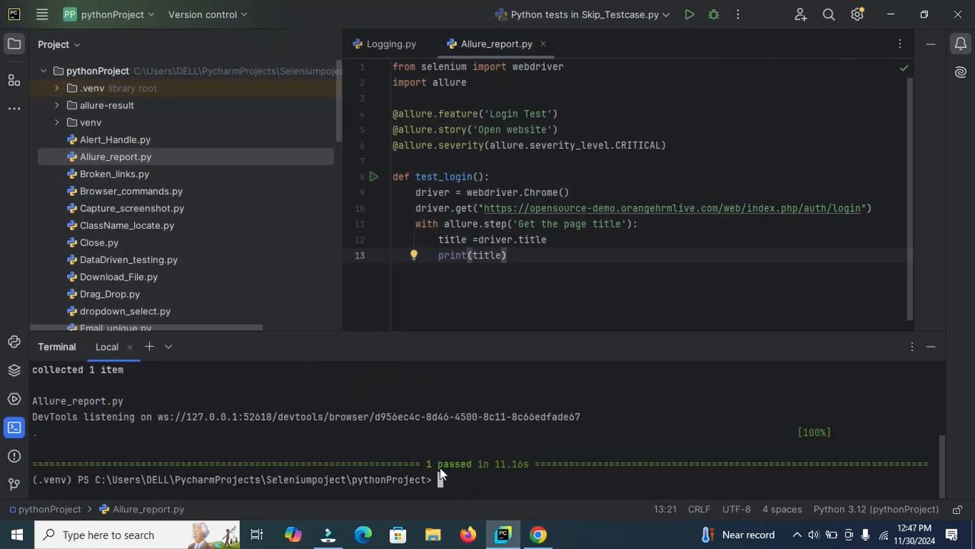
mouse_move(352, 332)
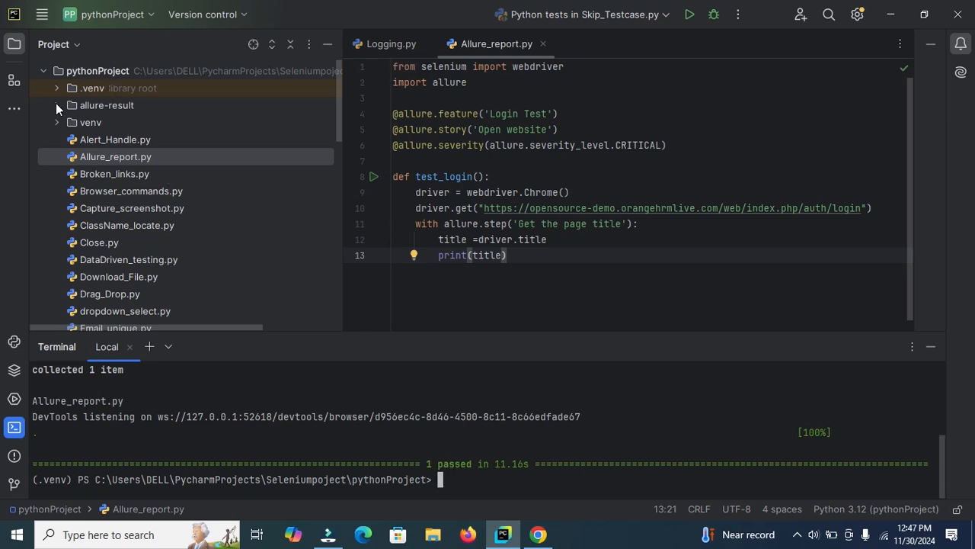
Step: Reload the project folder from disk so the new allure-result files appear
right_click(116, 155)
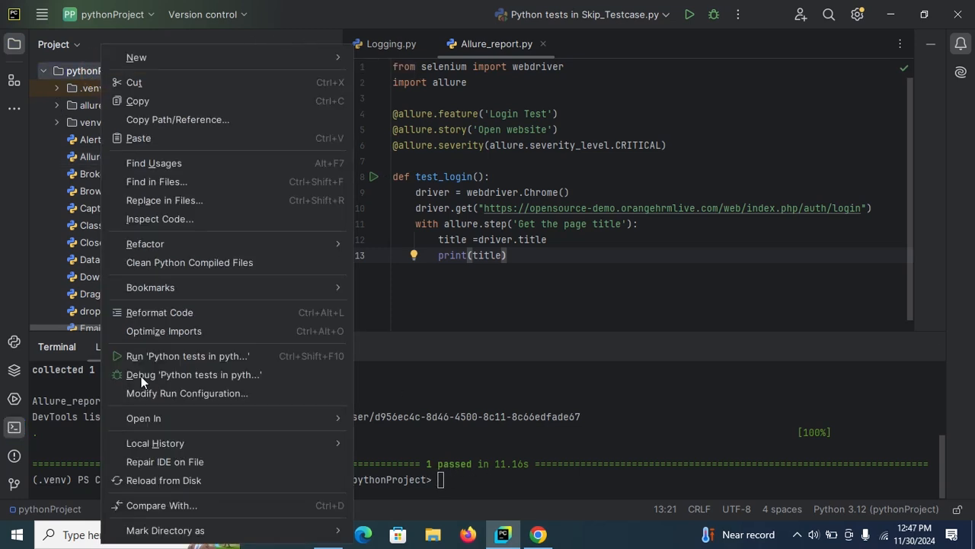
mouse_move(165, 480)
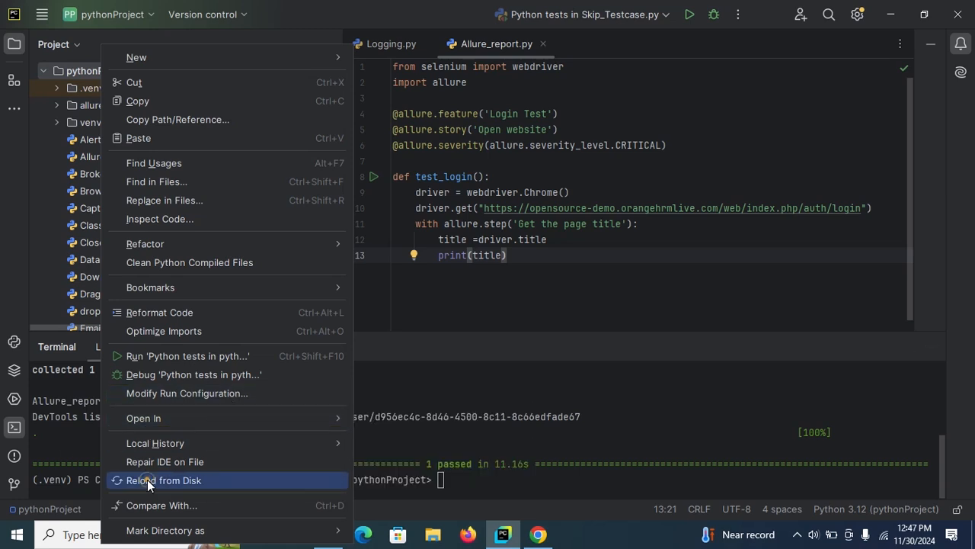
left_click(165, 480)
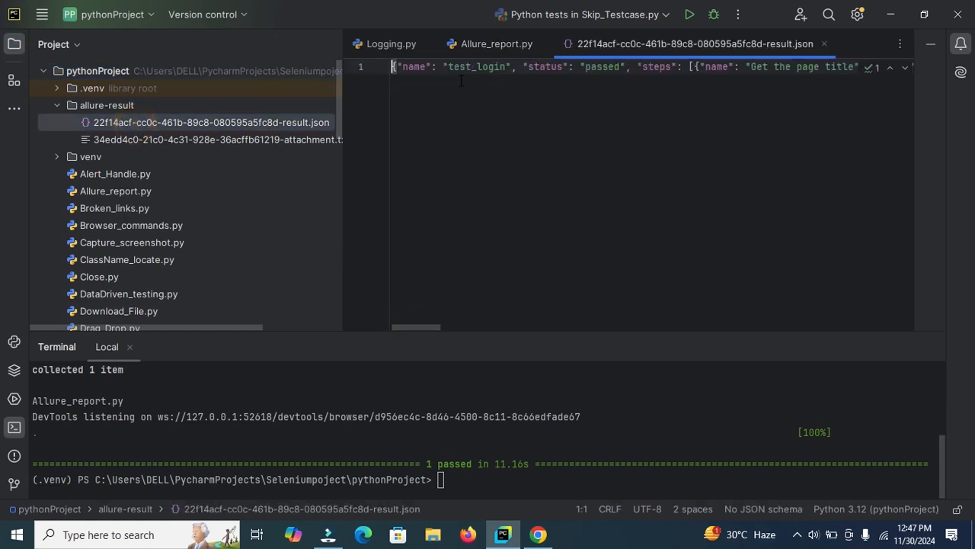
left_click(496, 43)
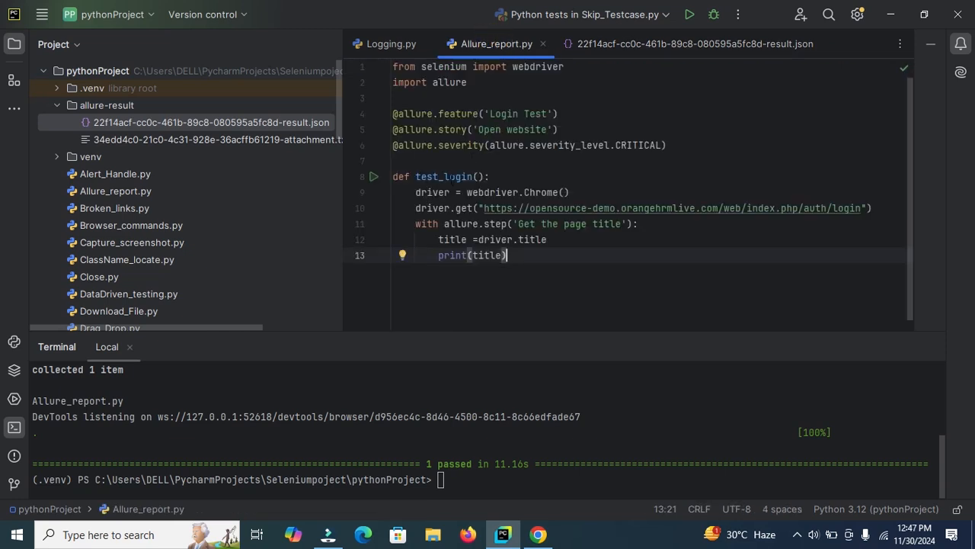
left_click(686, 43)
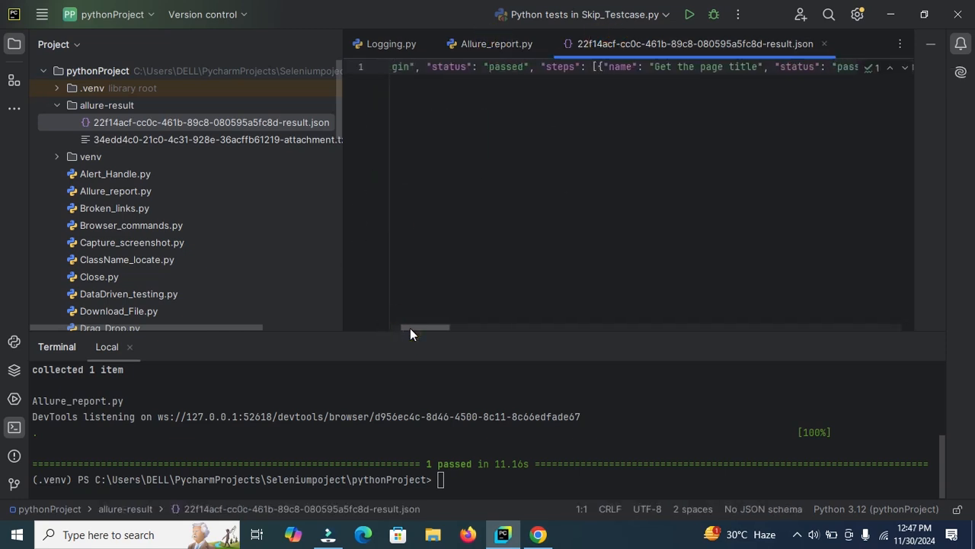
left_click_drag(415, 327, 457, 328)
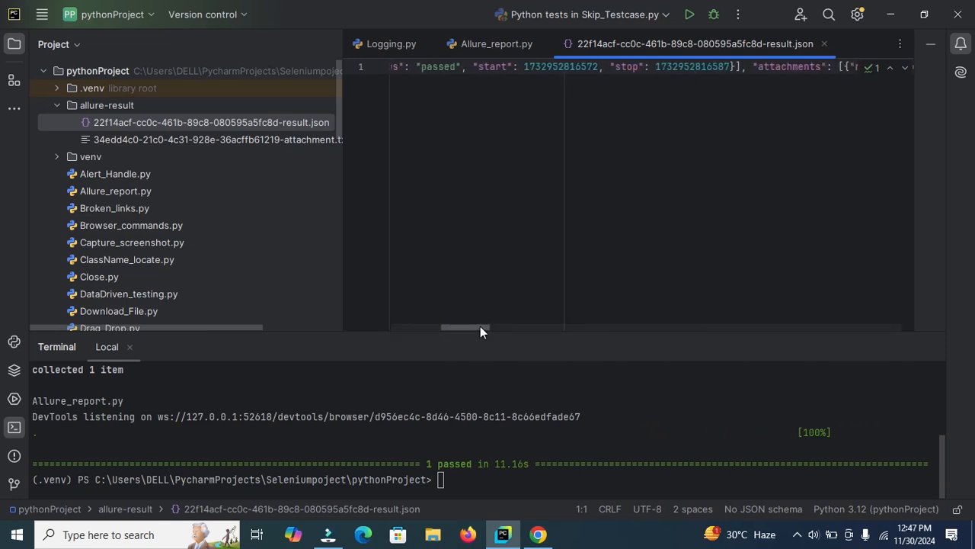
left_click_drag(465, 329, 552, 329)
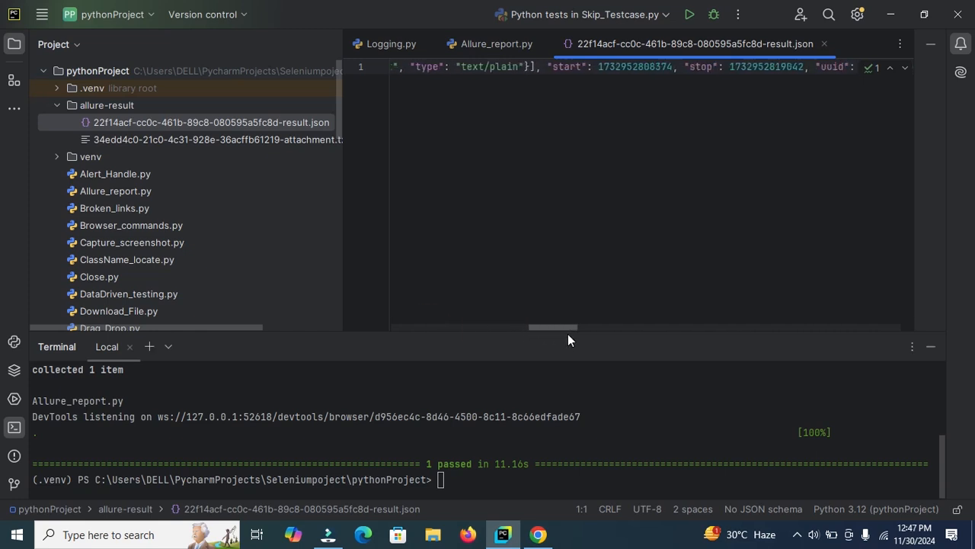
left_click_drag(551, 328, 643, 328)
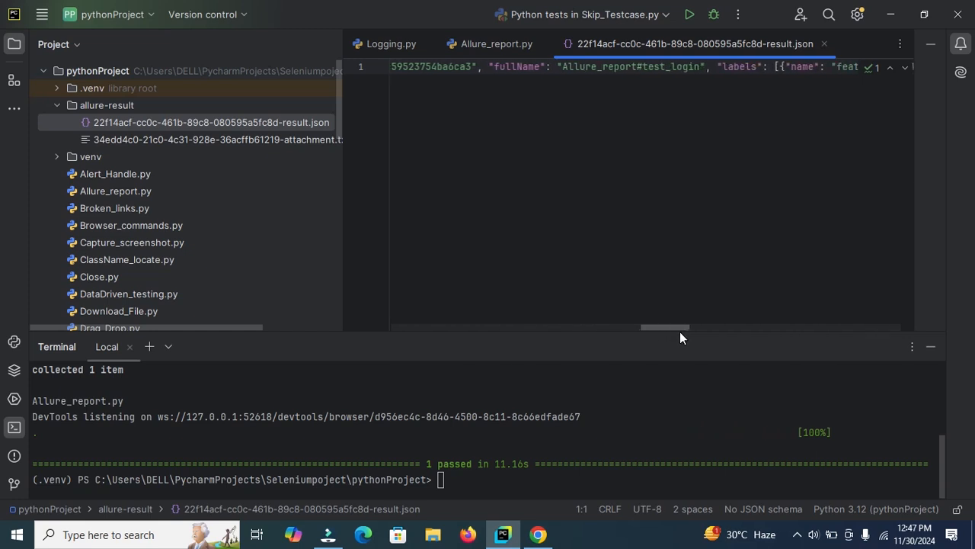
left_click_drag(665, 327, 729, 327)
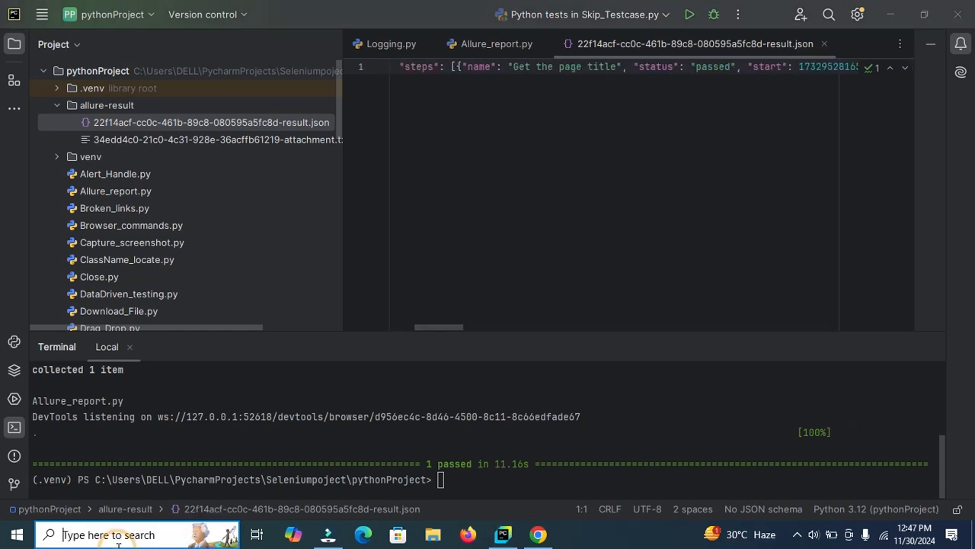
type("power")
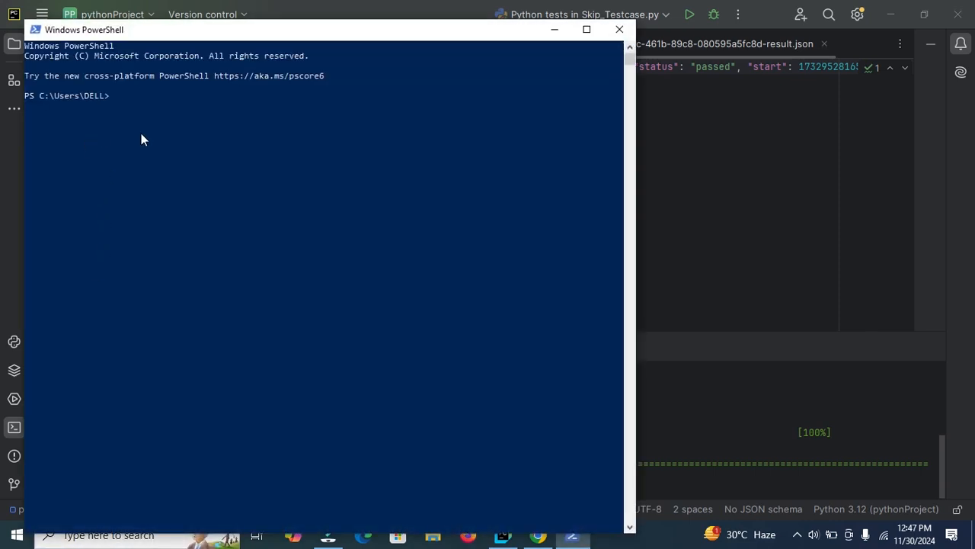
Step: Run 'scoop install allure', which reports allure 2.32.0 is already installed
type("sco")
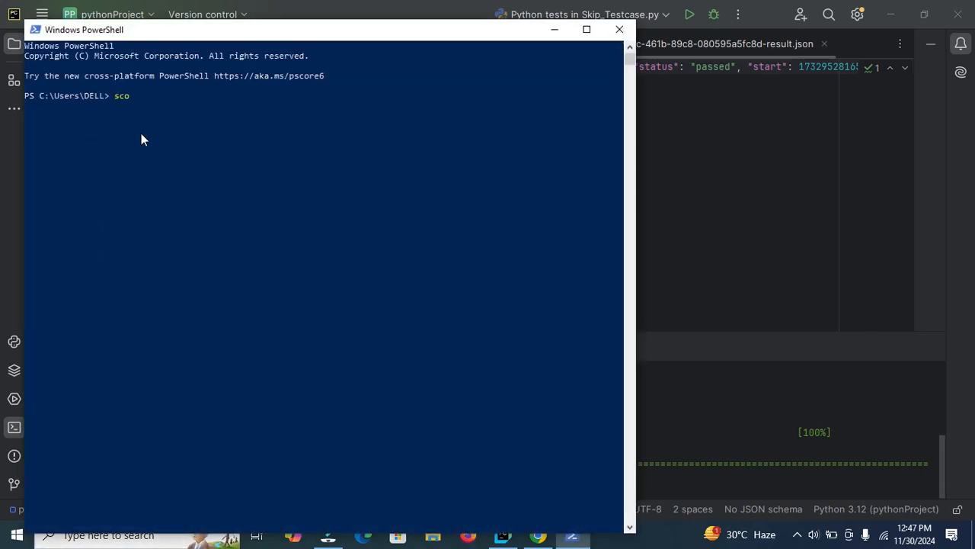
type("op")
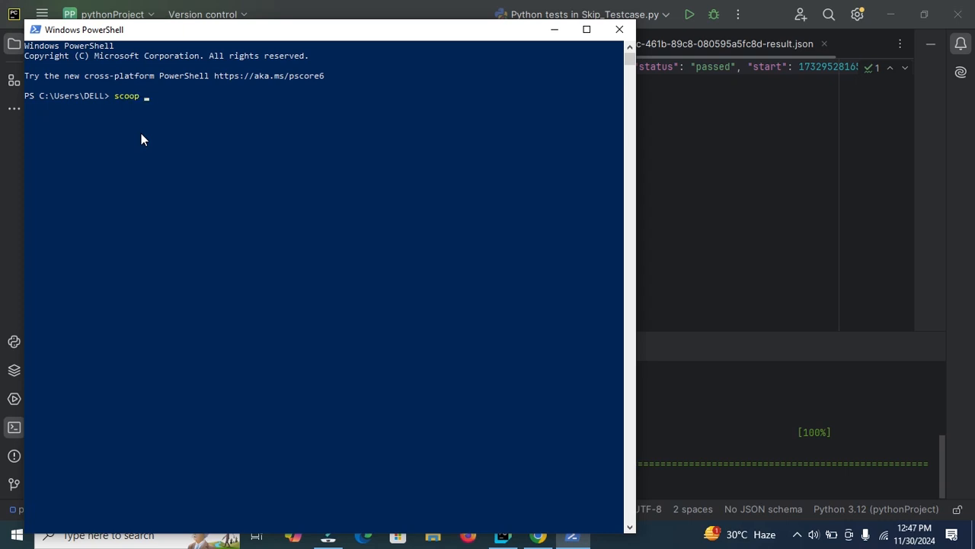
type("install all")
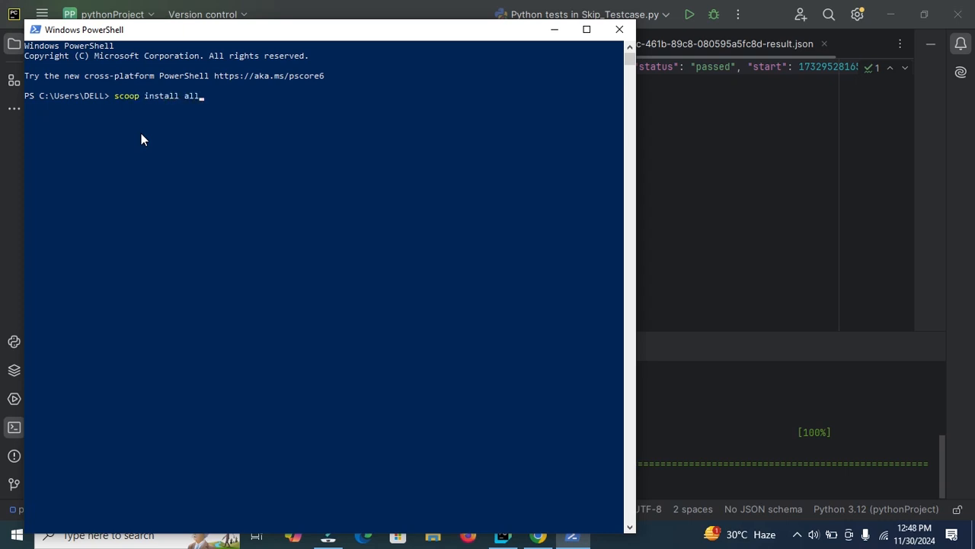
type("ure")
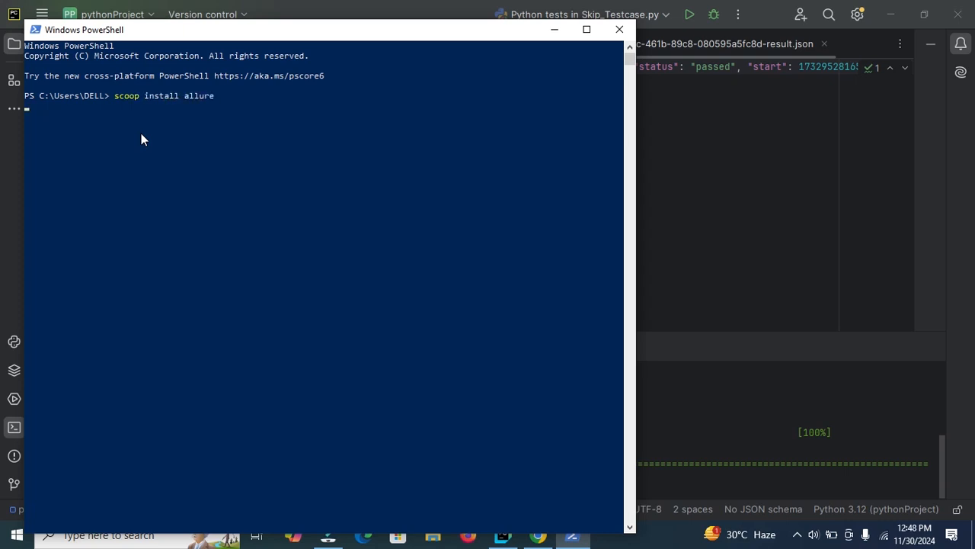
key("Return")
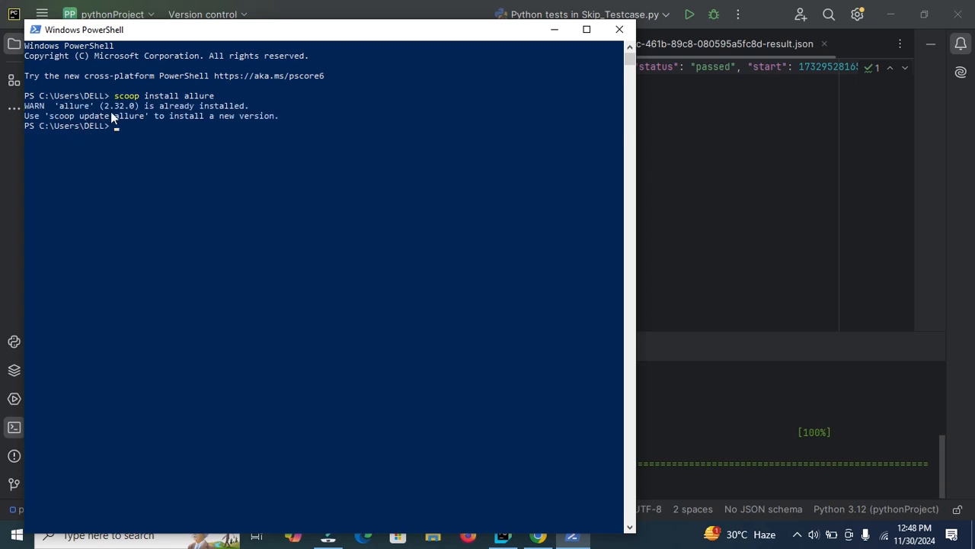
mouse_move(121, 128)
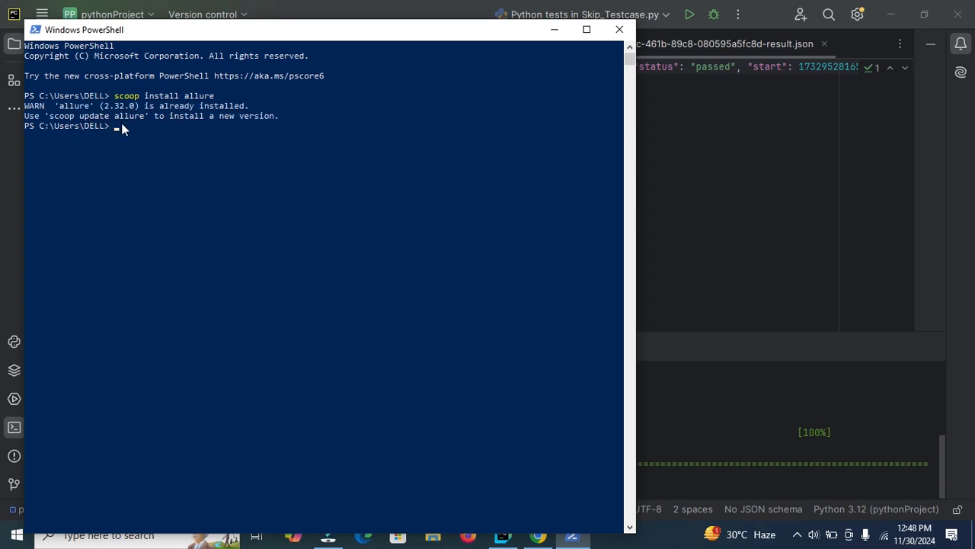
mouse_move(131, 116)
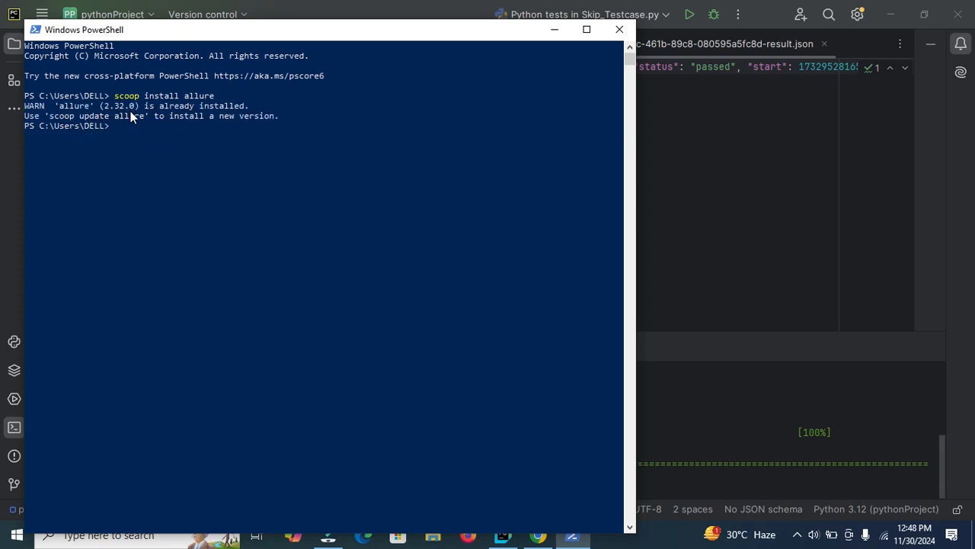
mouse_move(170, 115)
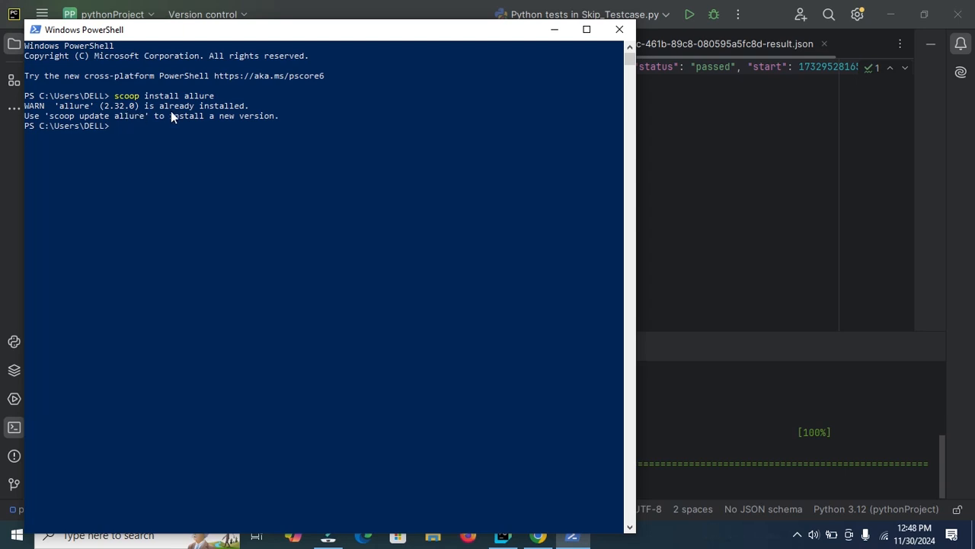
left_click(114, 130)
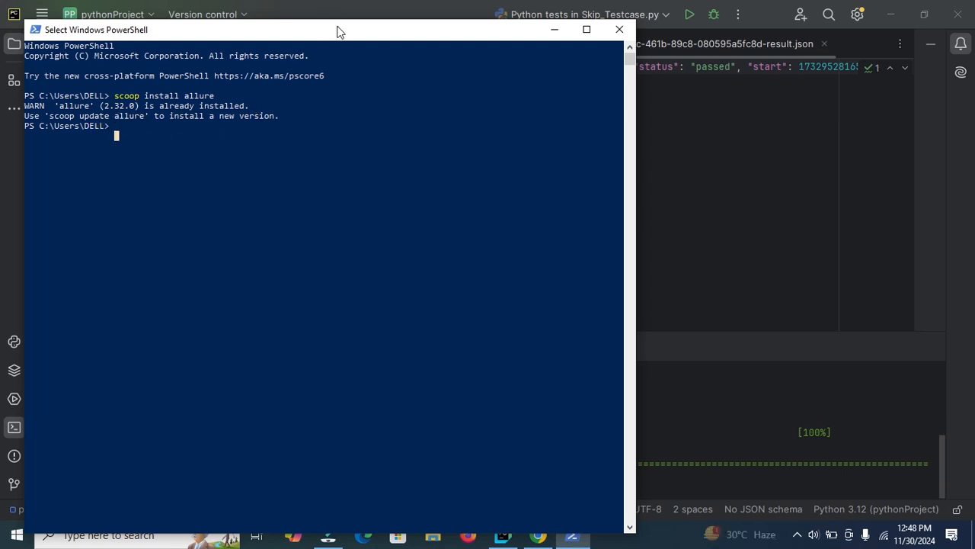
Step: Run 'allure --version' confirming 2.32.0, then bring the OrangeHRM login page into view
left_click(586, 29)
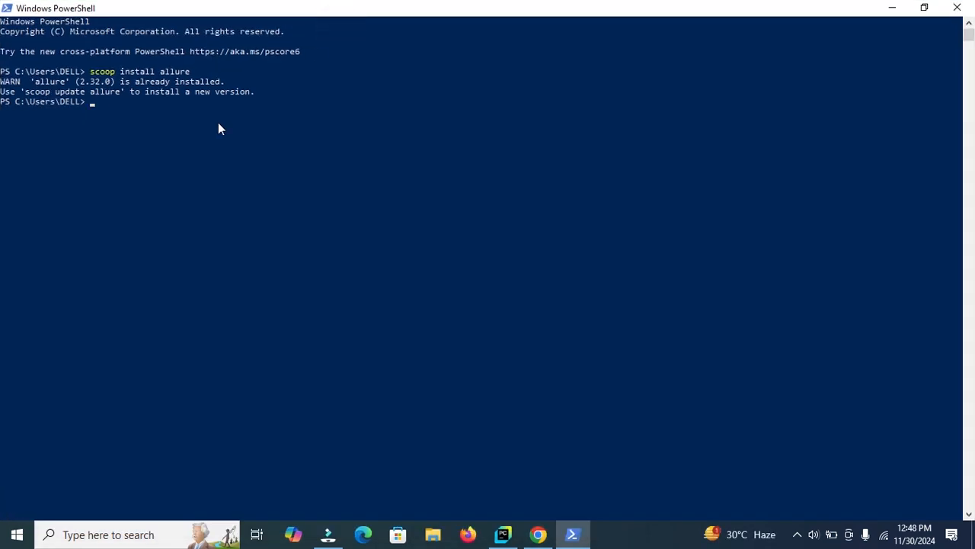
mouse_move(93, 107)
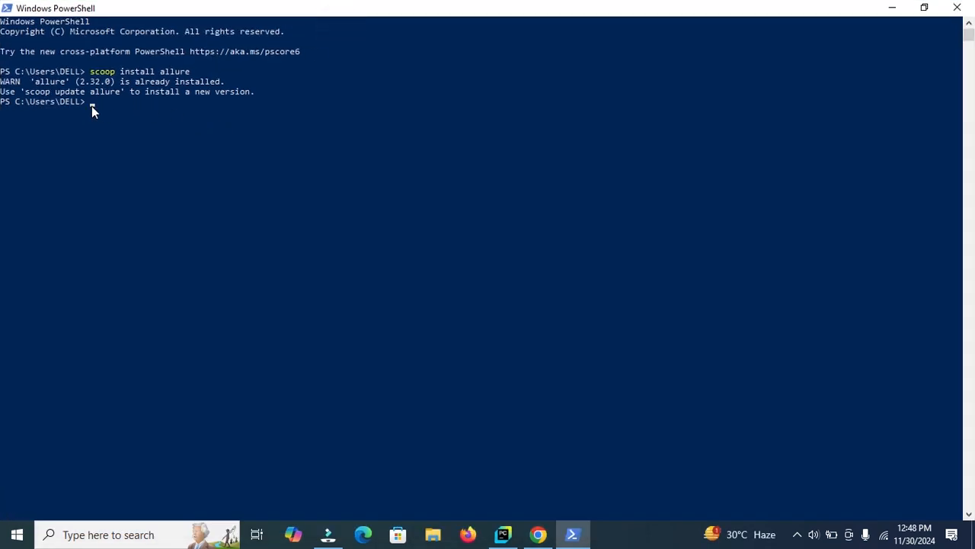
type("allure")
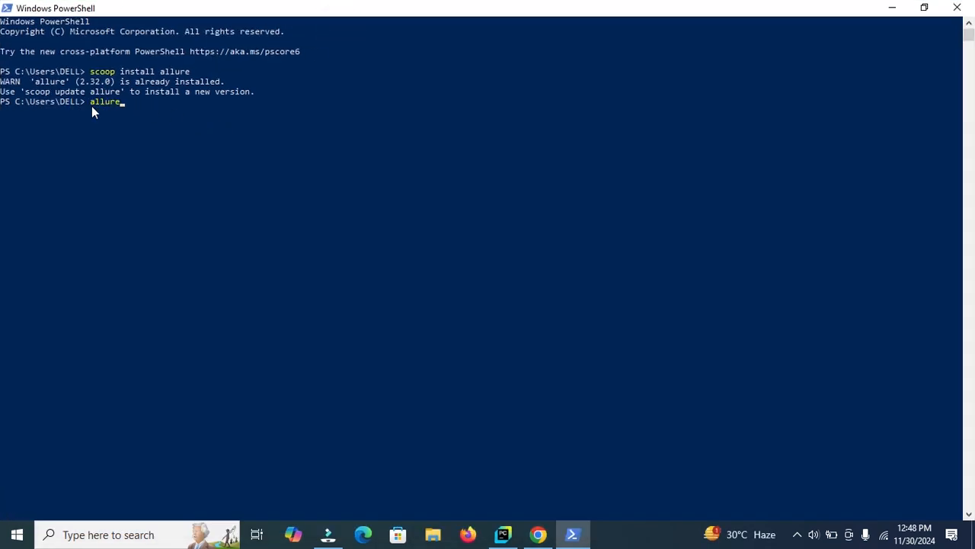
type("--version")
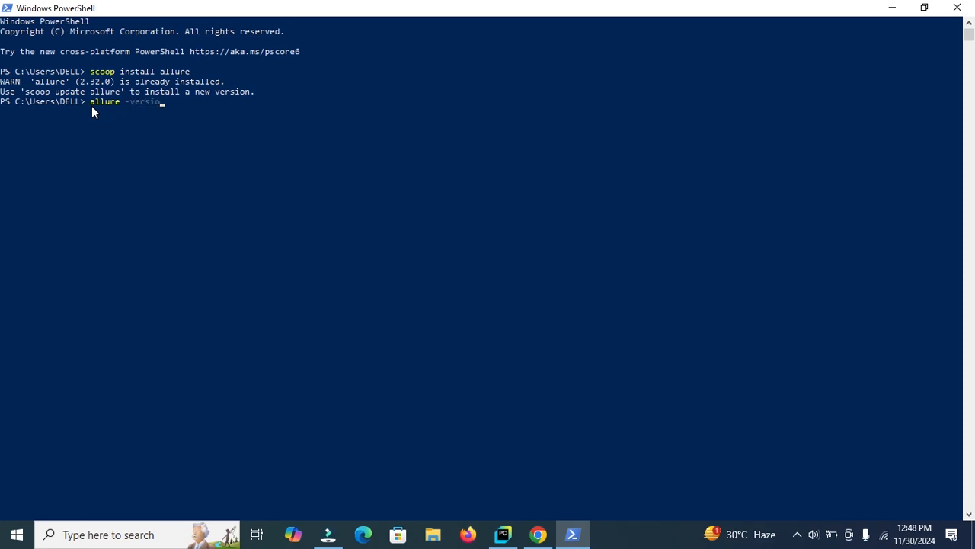
key("Backspace")
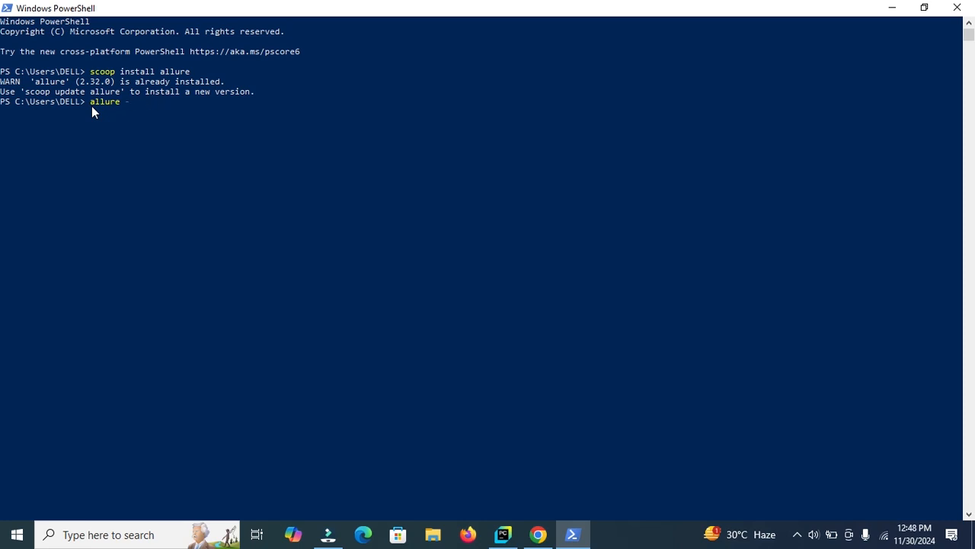
type("-version")
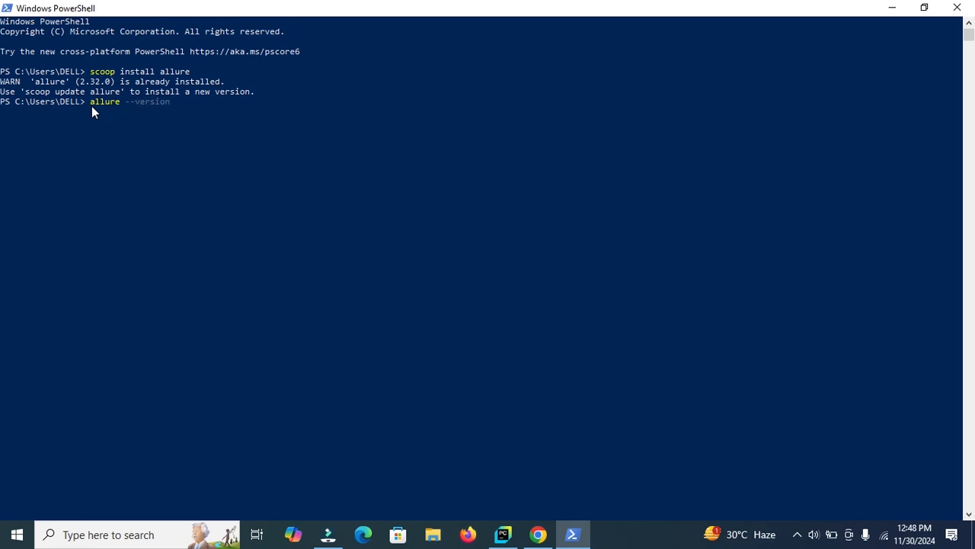
key("Return")
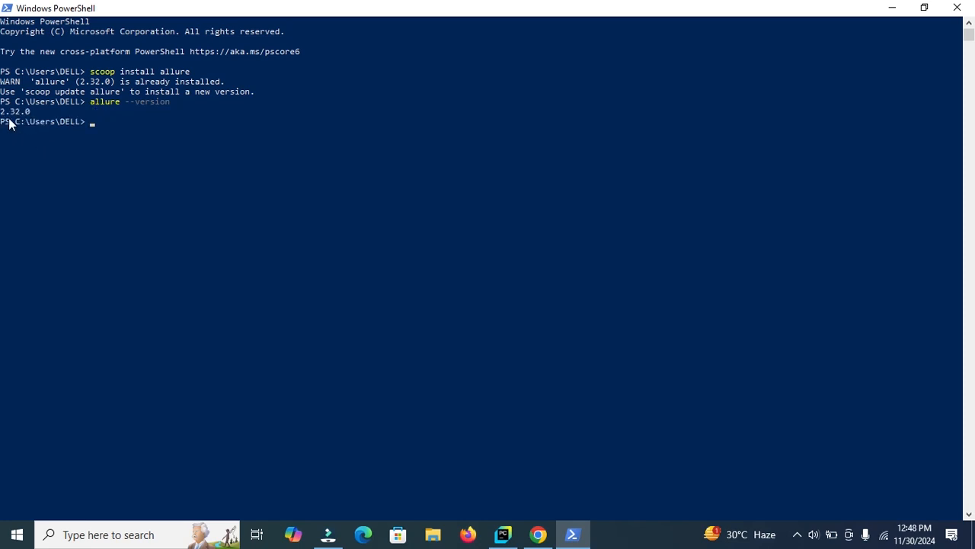
mouse_move(34, 122)
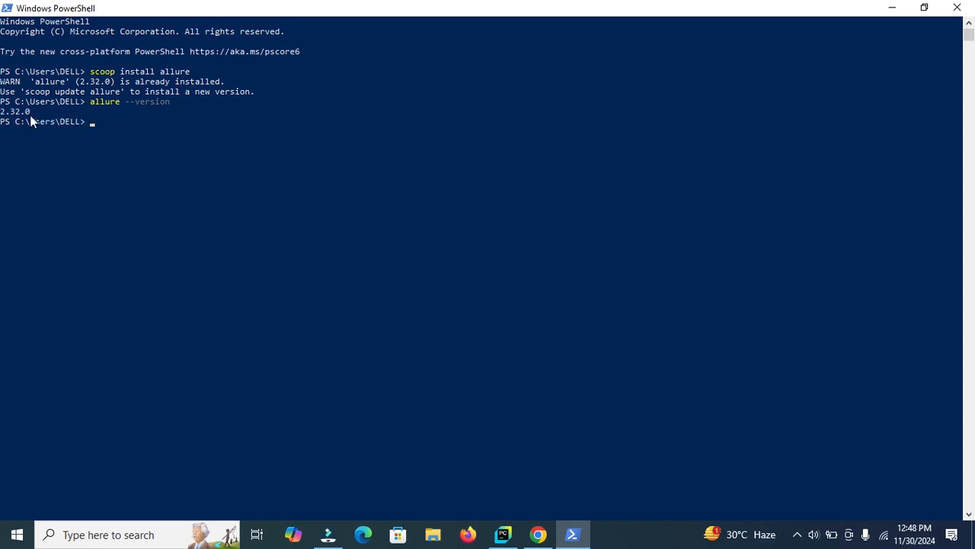
mouse_move(23, 138)
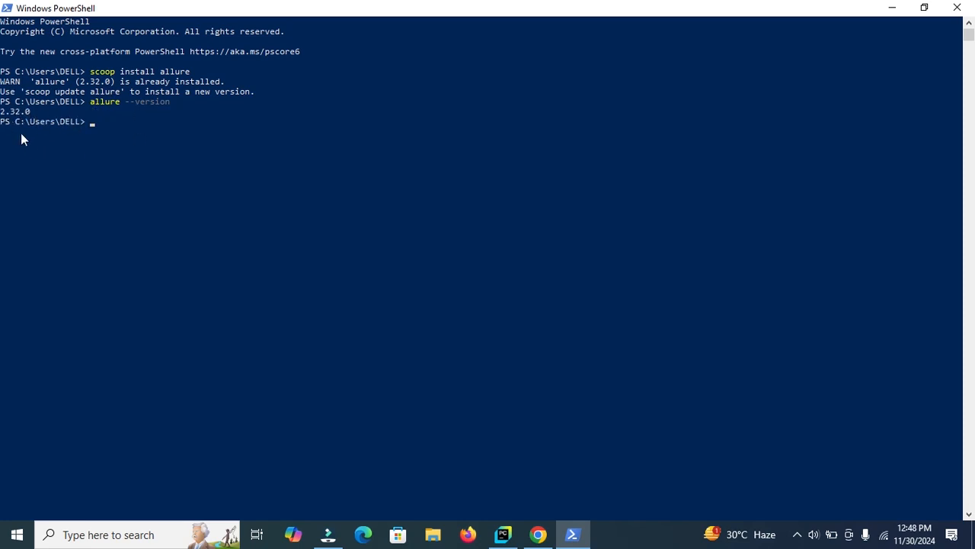
mouse_move(241, 163)
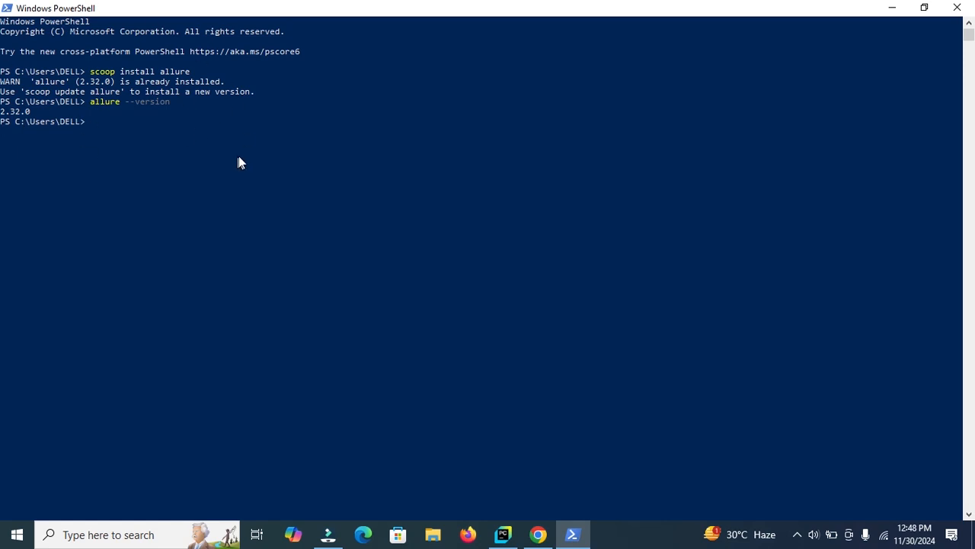
mouse_move(155, 131)
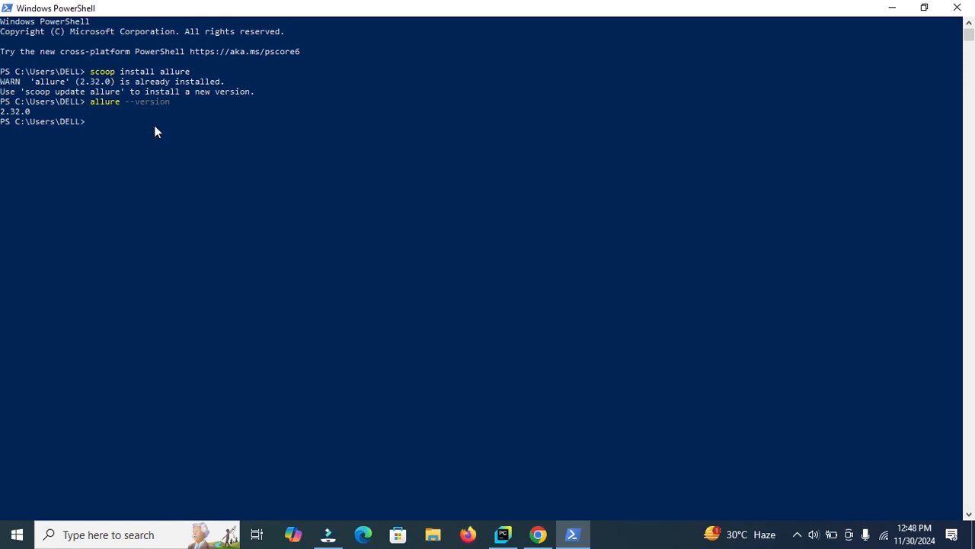
mouse_move(552, 448)
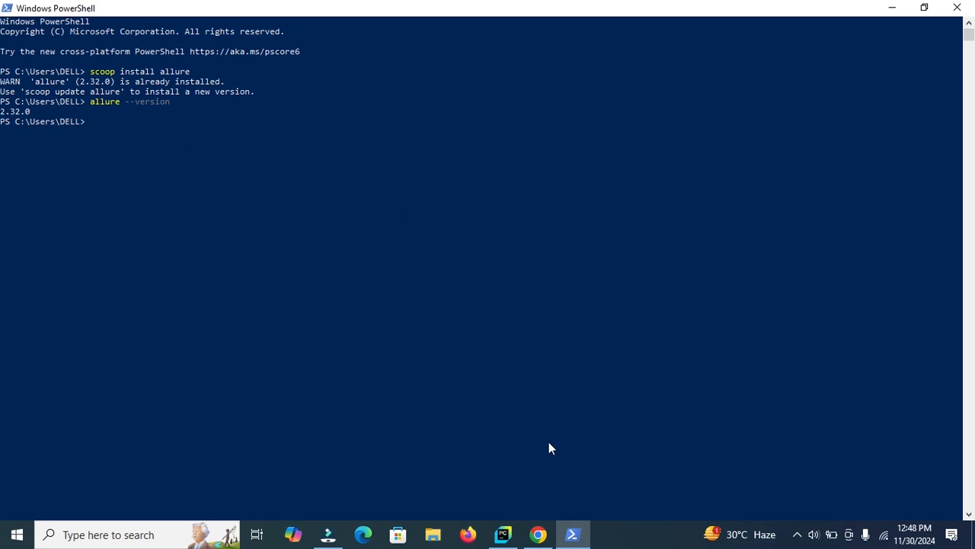
left_click(538, 534)
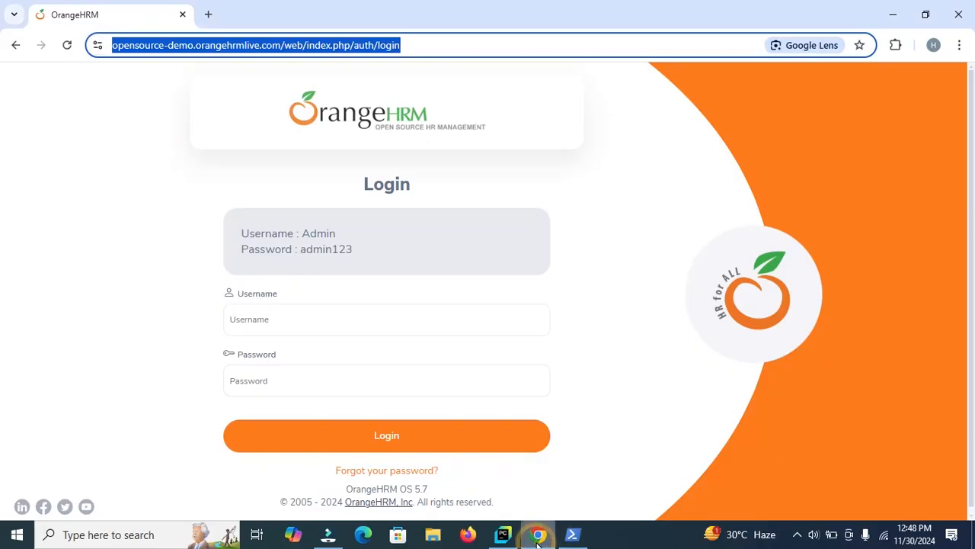
mouse_move(628, 411)
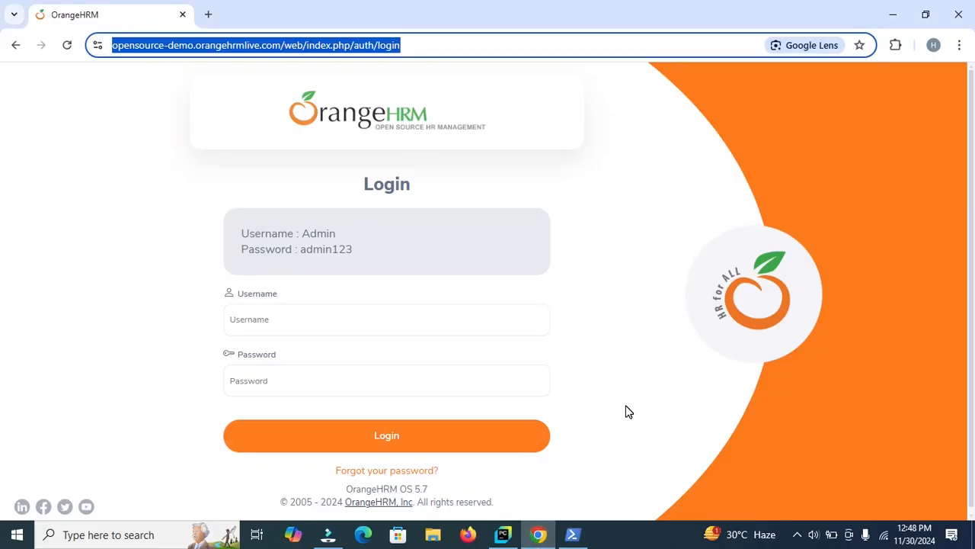
Step: Copy the absolute path of the allure-result folder from the Project panel
left_click(503, 533)
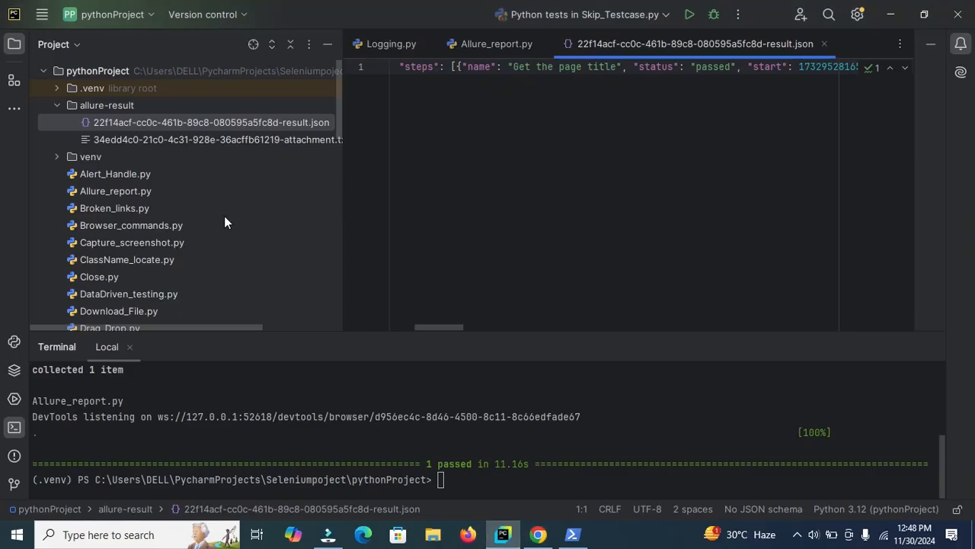
left_click(107, 105)
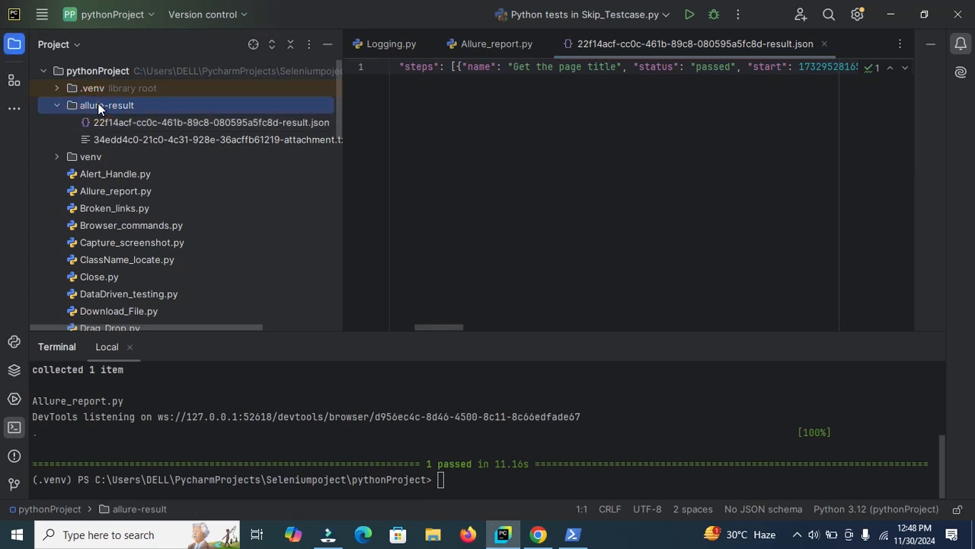
right_click(107, 106)
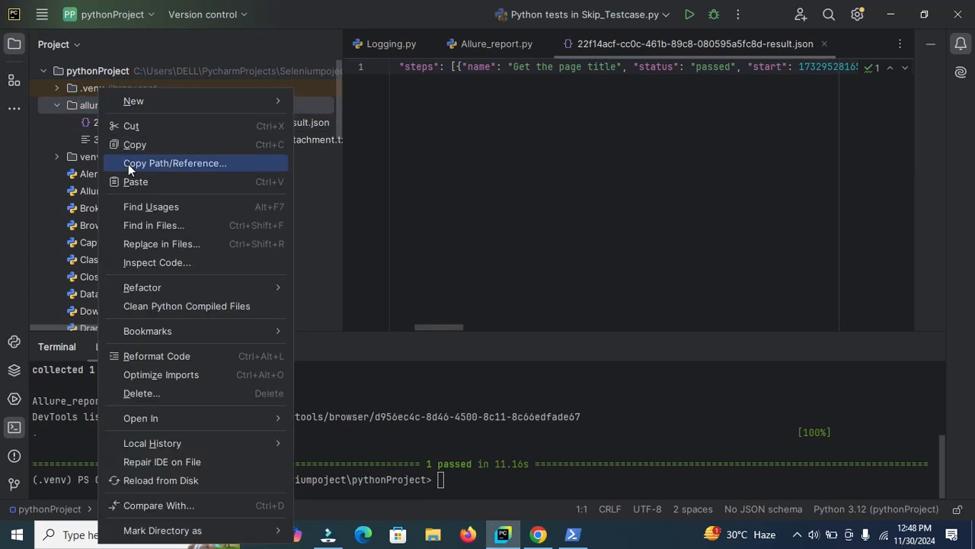
left_click(175, 163)
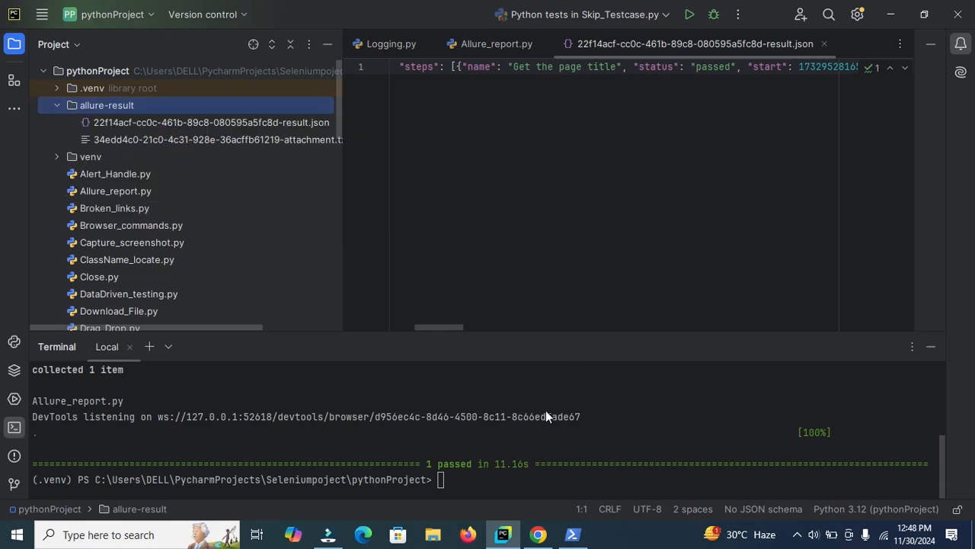
Step: Enter 'allure serve' with the pythonProject allure-result folder path in PowerShell
left_click(573, 533)
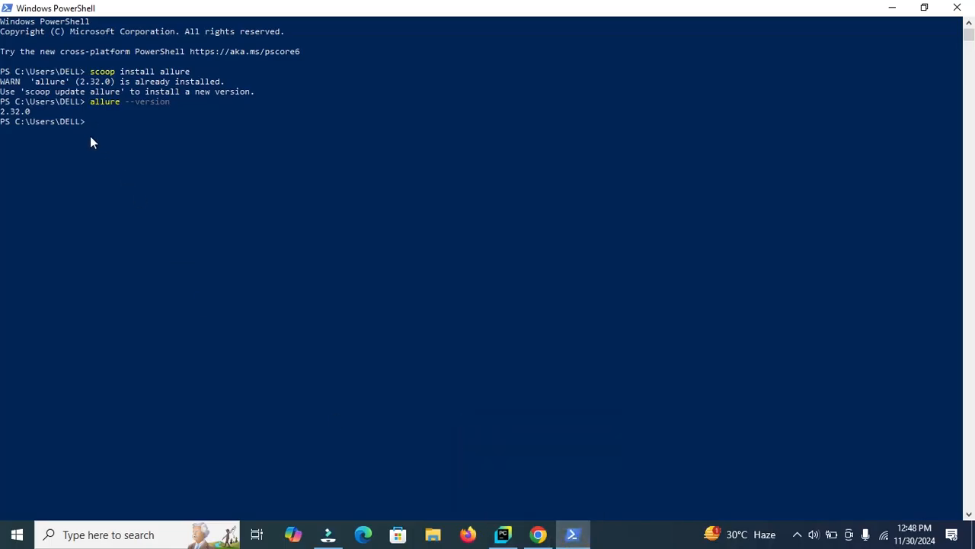
type("a")
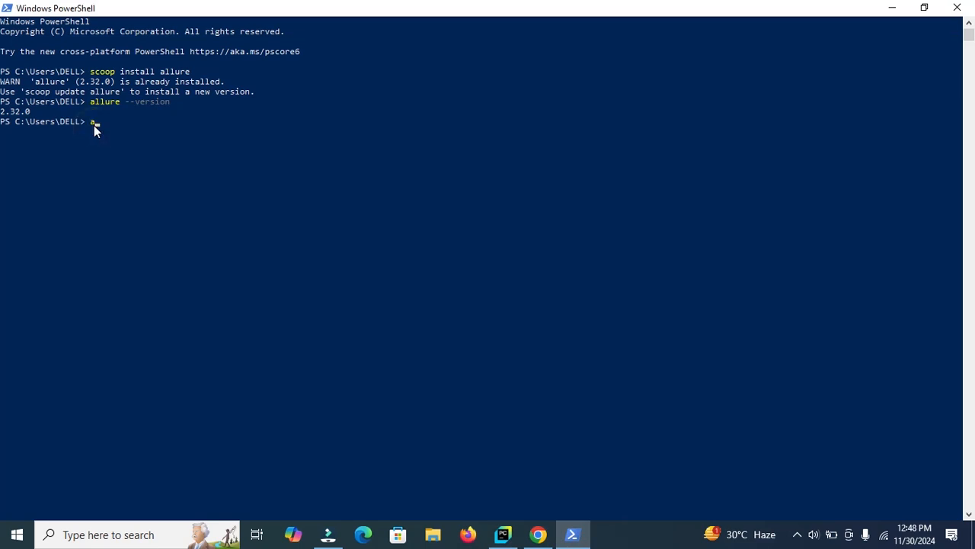
type("llure se")
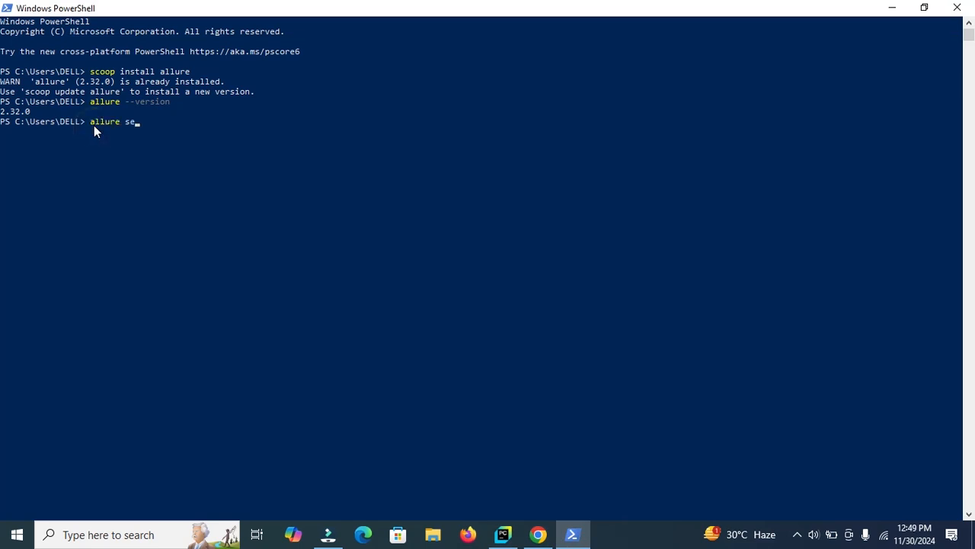
type("rve")
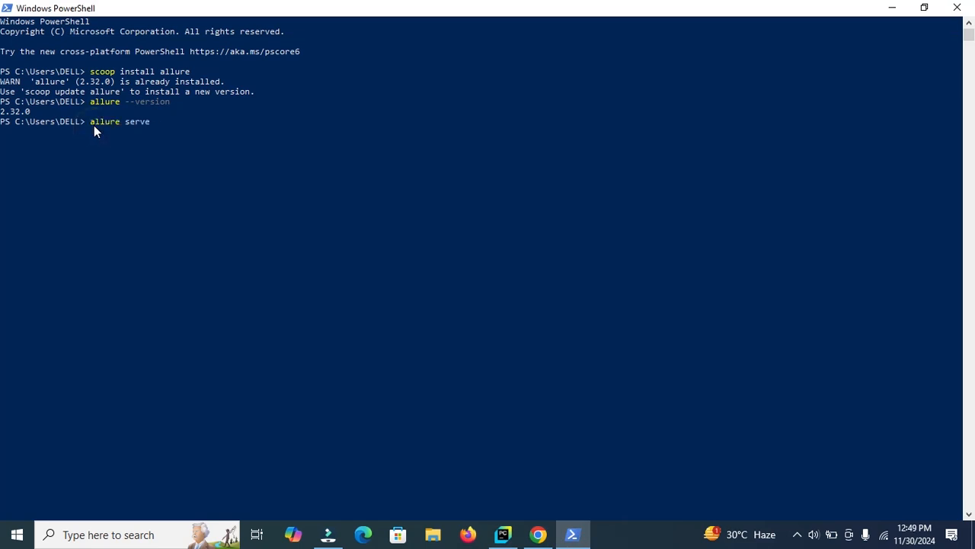
mouse_move(471, 435)
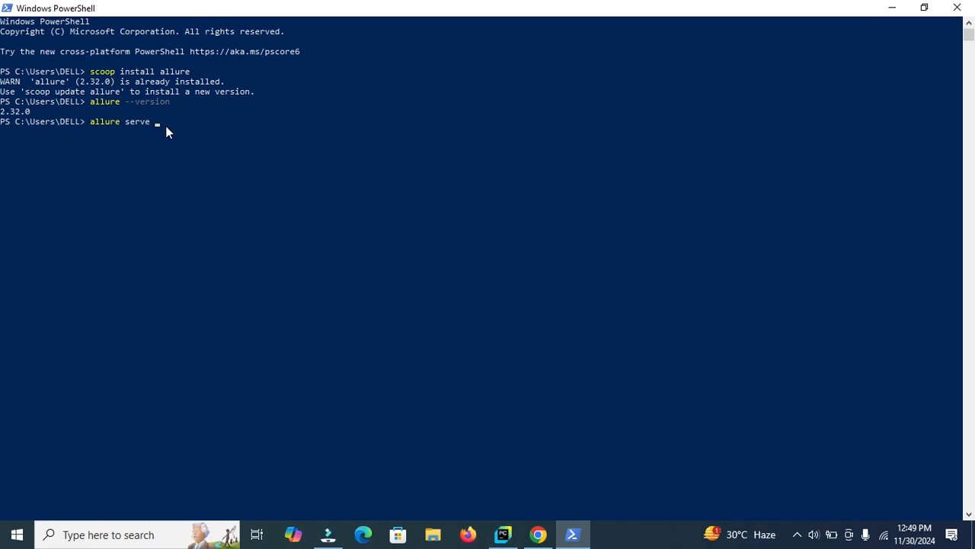
type("C:\\Users\\DELL\\PycharmProjects\\Seleniumpoject\\pythonProject\\allure-result")
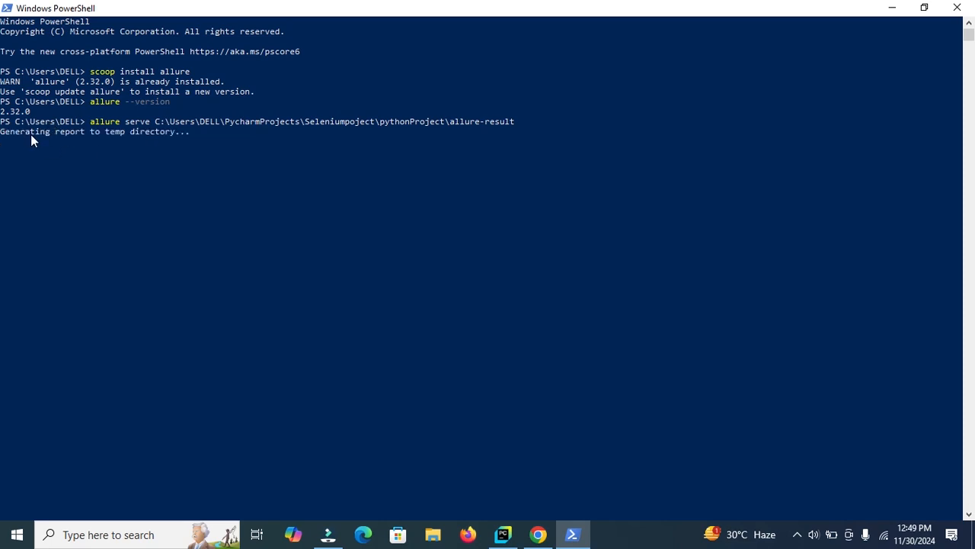
mouse_move(130, 146)
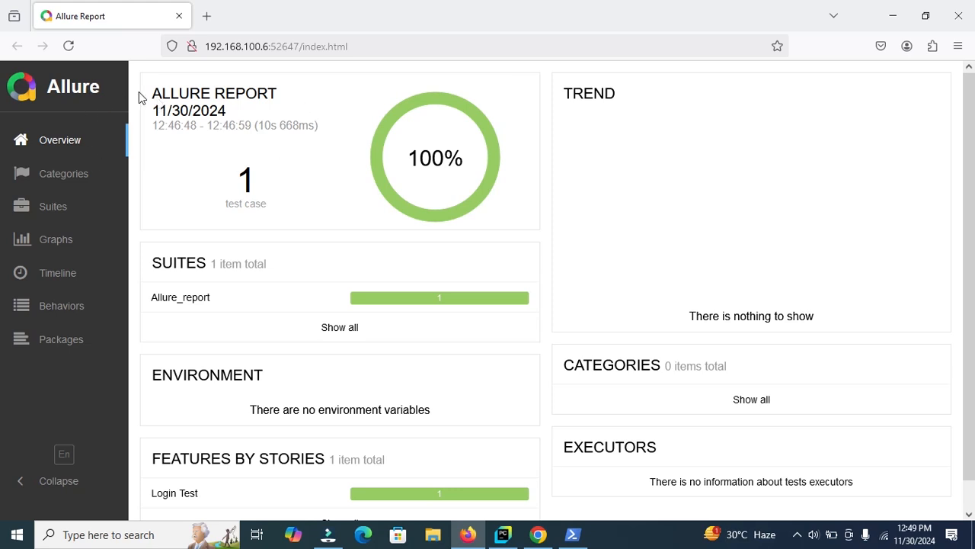
mouse_move(493, 155)
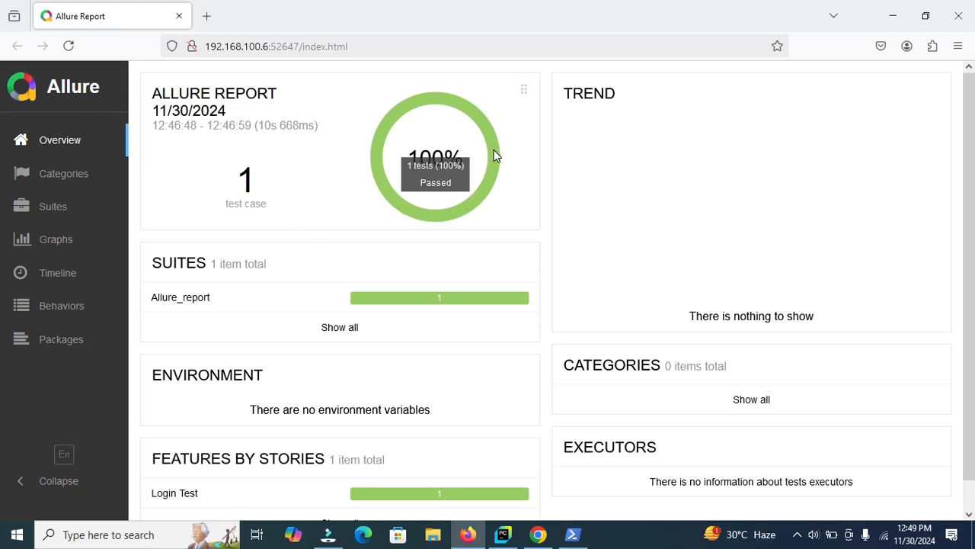
mouse_move(374, 171)
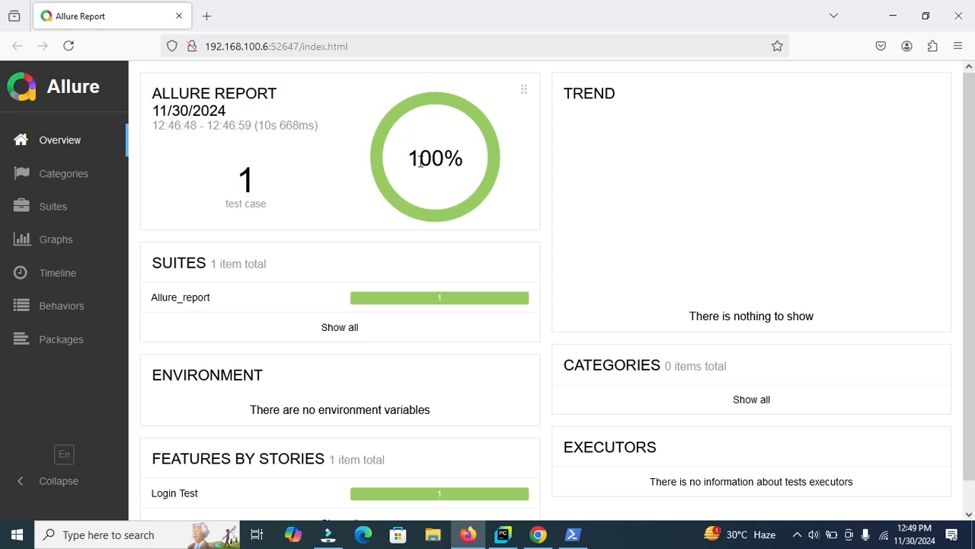
mouse_move(290, 217)
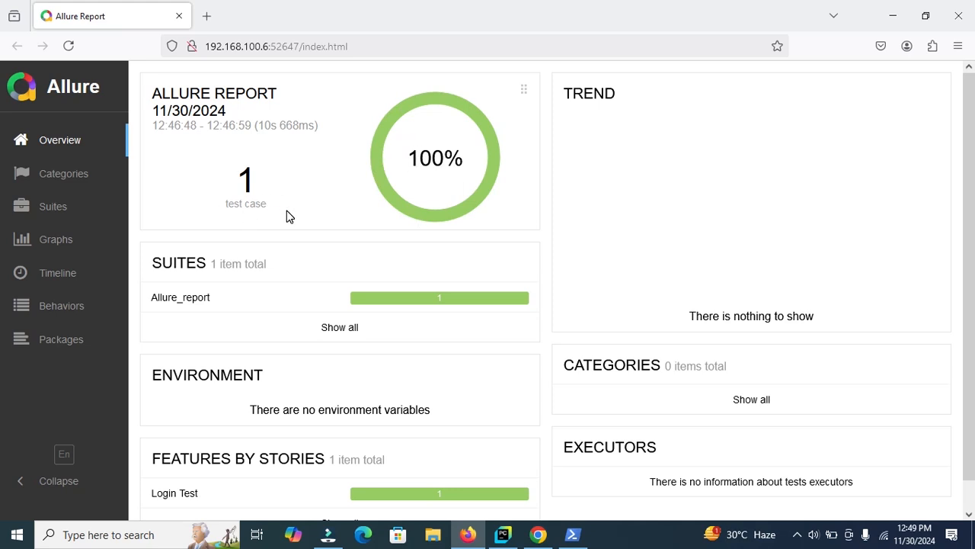
mouse_move(155, 128)
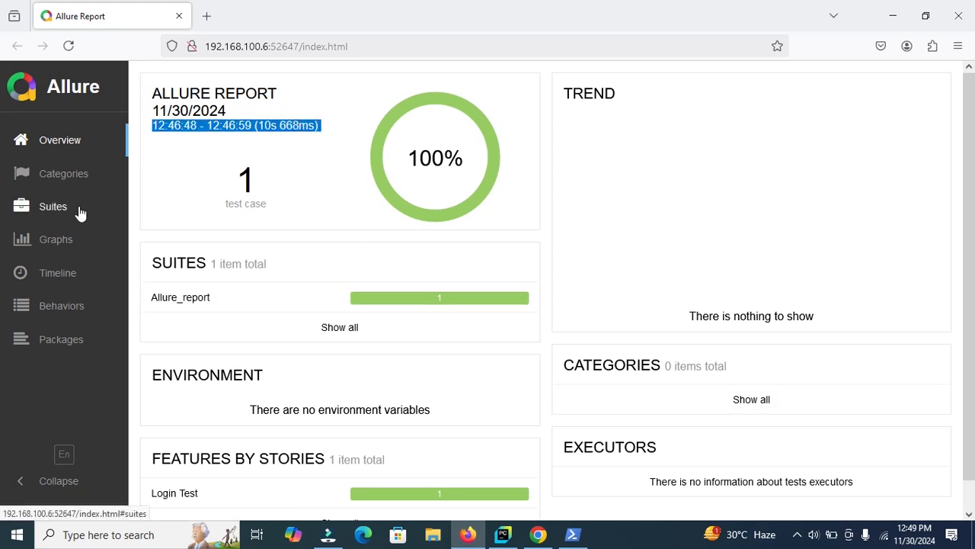
left_click(64, 174)
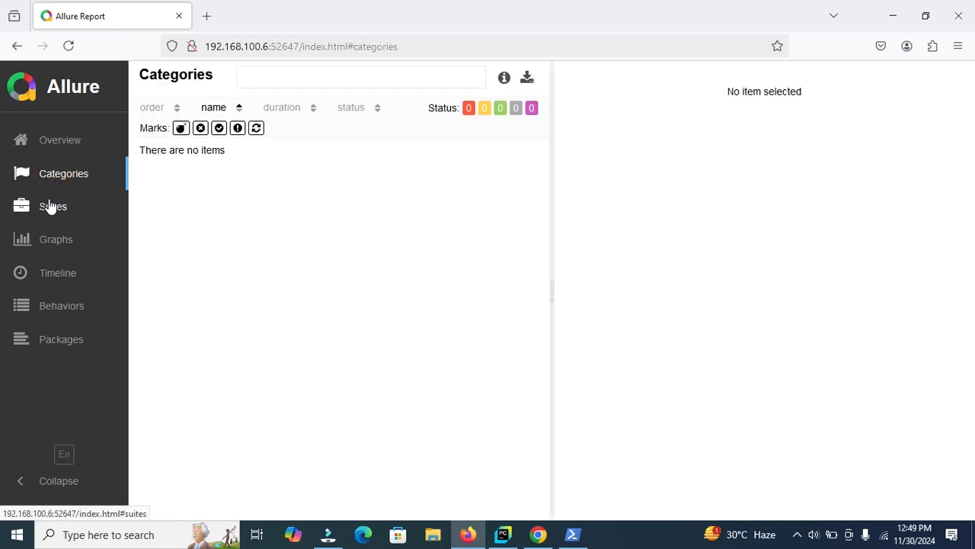
left_click(54, 238)
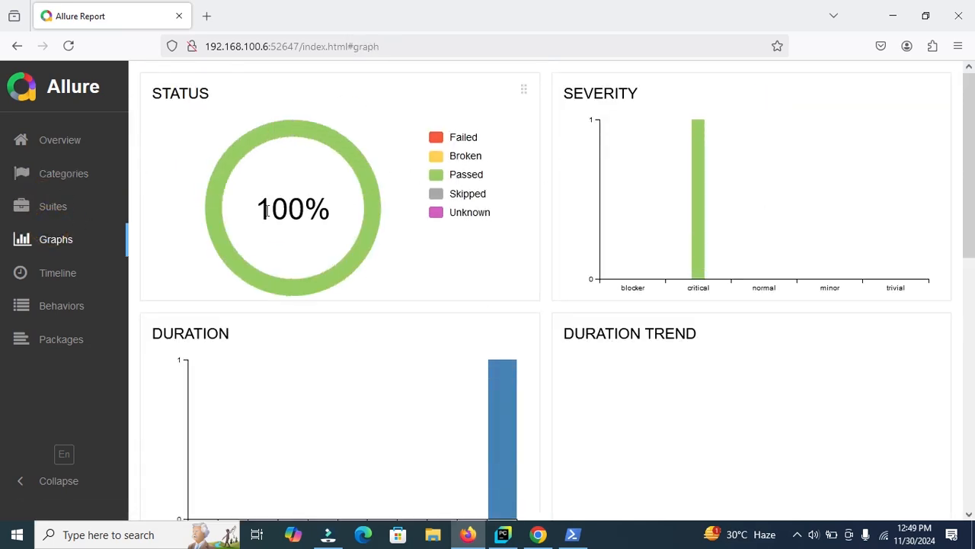
mouse_move(317, 236)
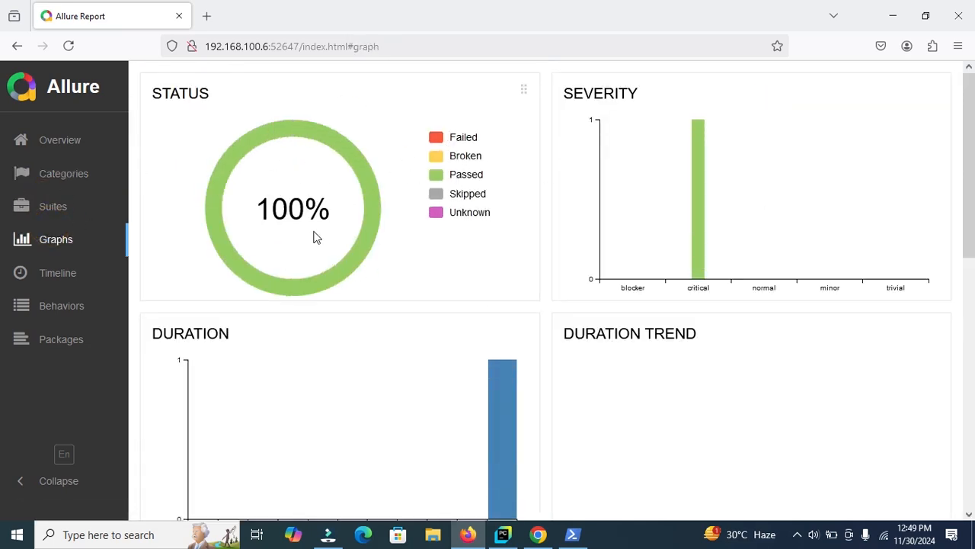
mouse_move(358, 256)
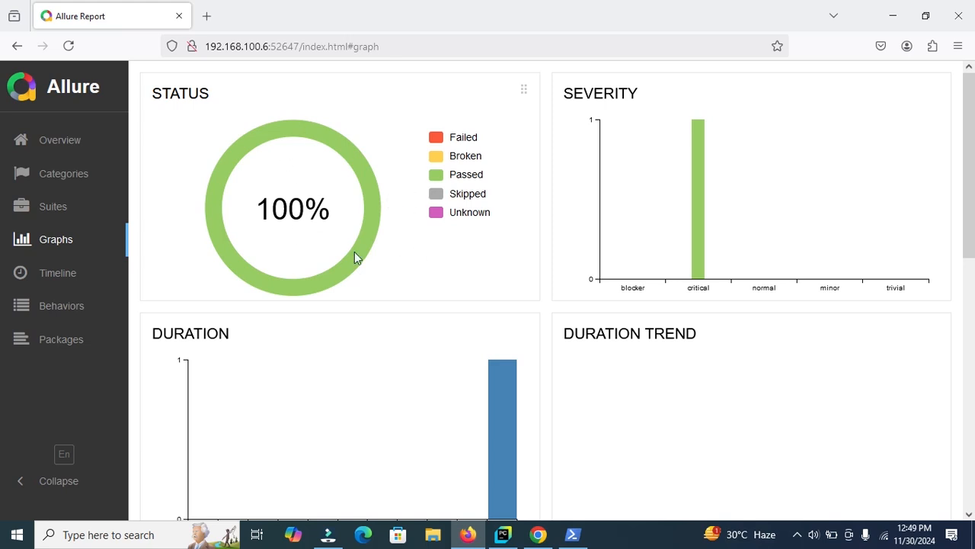
mouse_move(369, 240)
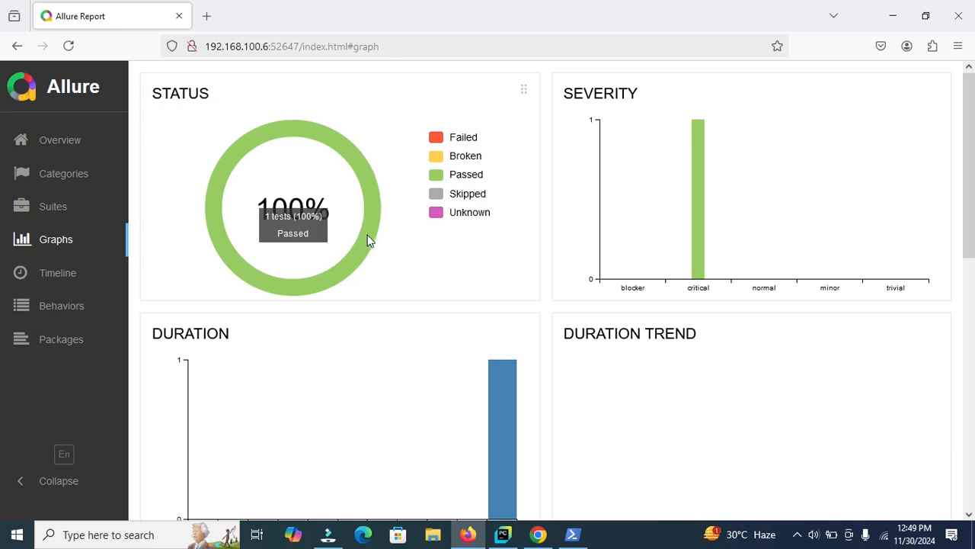
mouse_move(351, 232)
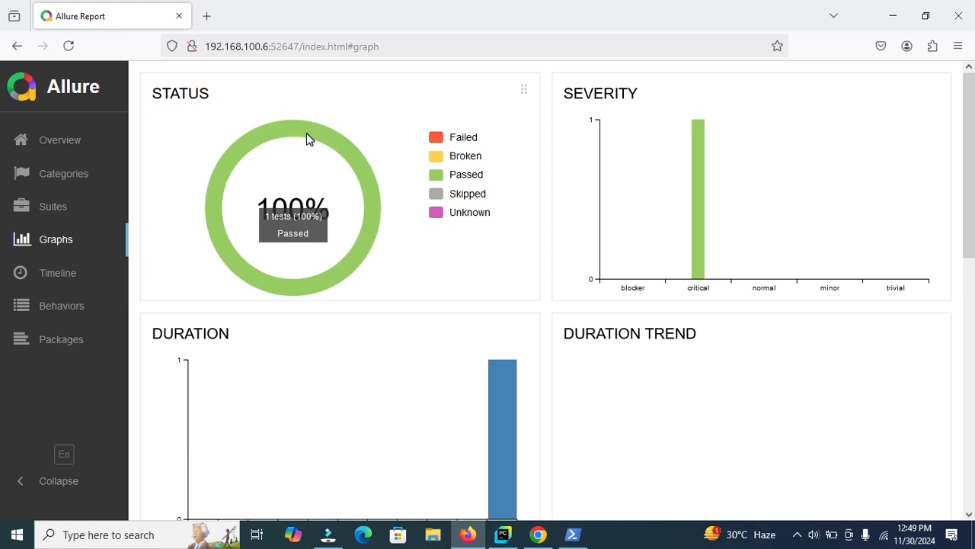
mouse_move(686, 127)
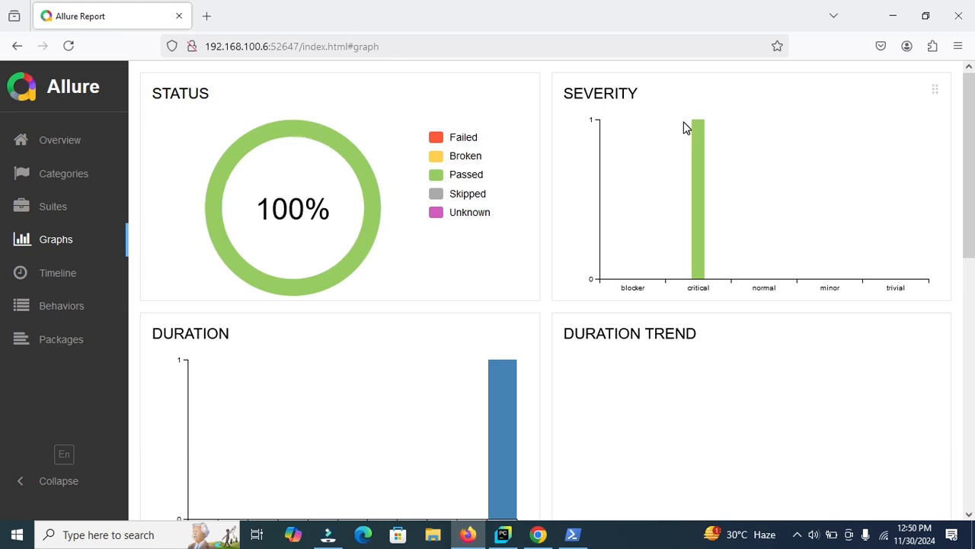
mouse_move(694, 155)
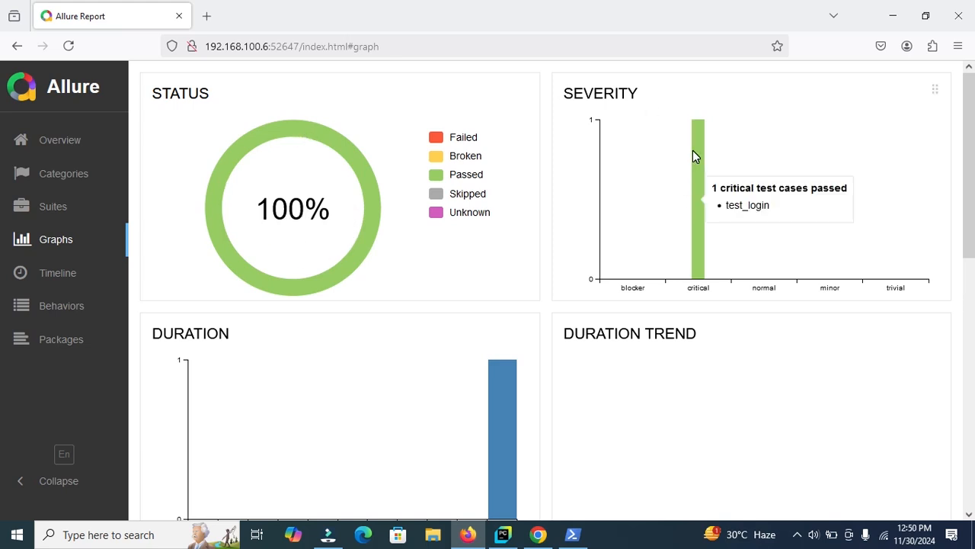
mouse_move(704, 238)
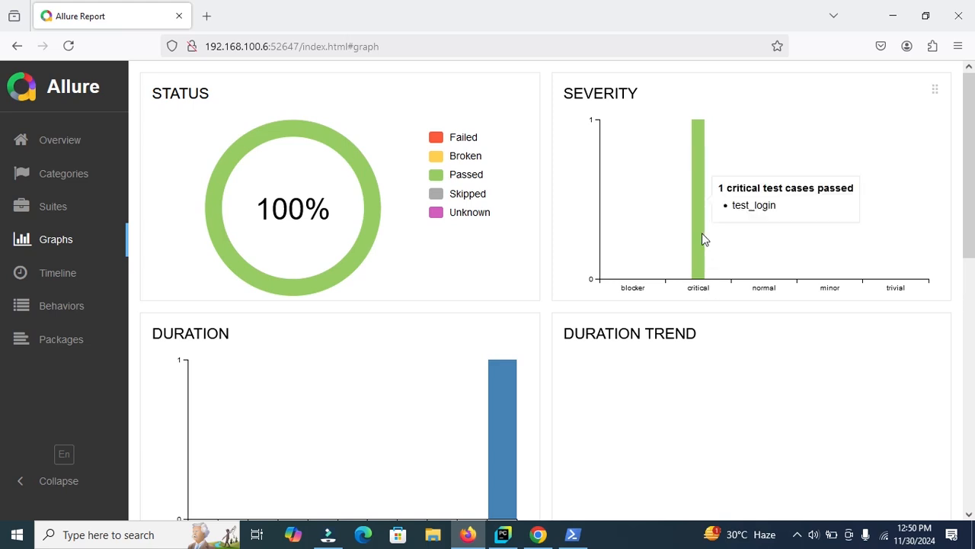
mouse_move(702, 187)
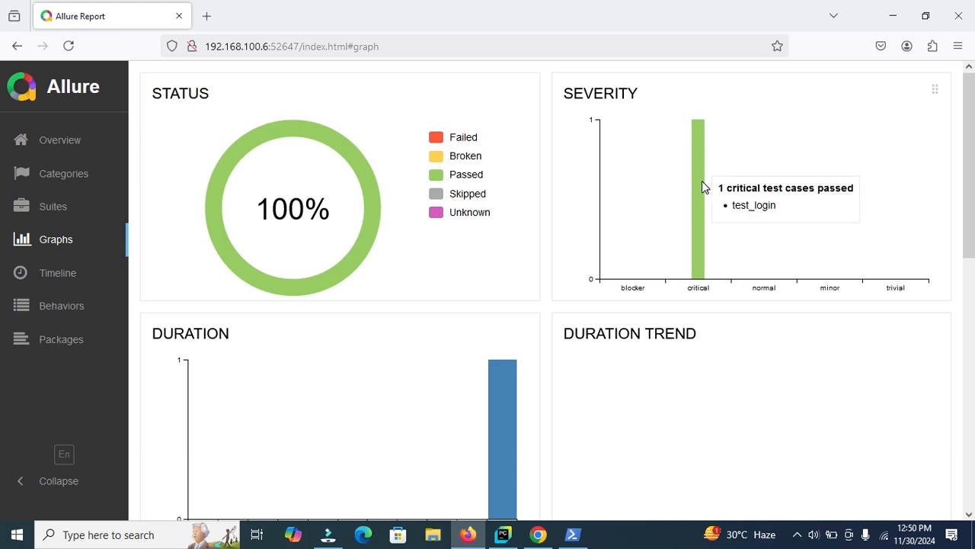
mouse_move(701, 143)
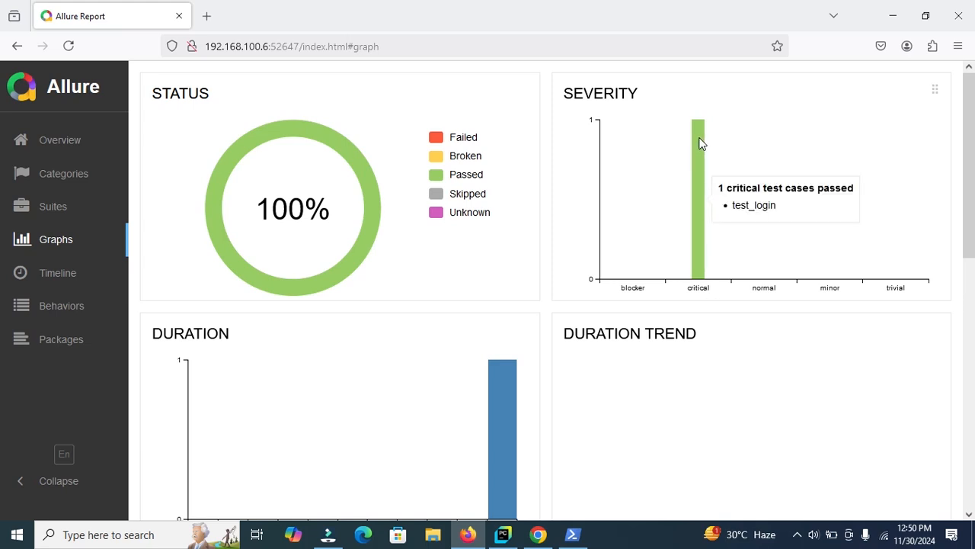
mouse_move(699, 134)
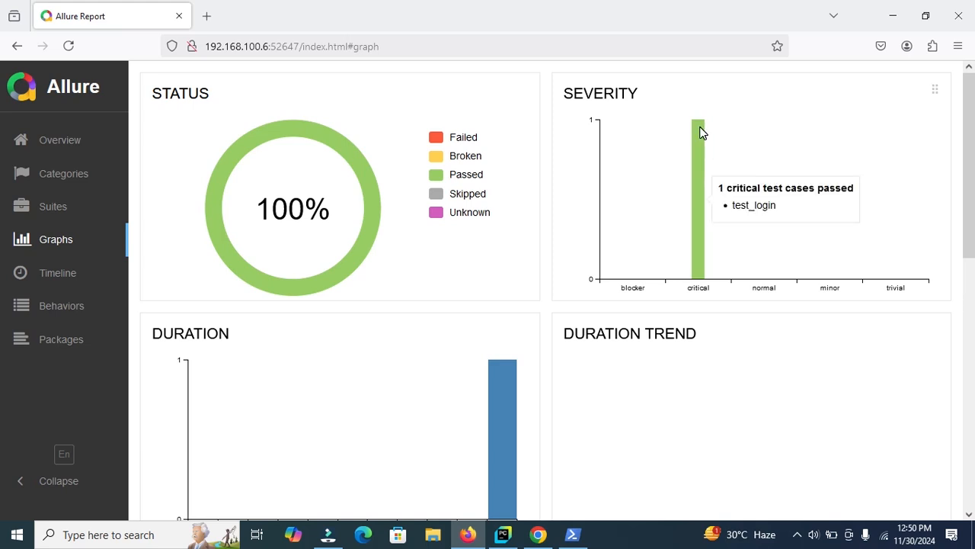
scroll("down", 3)
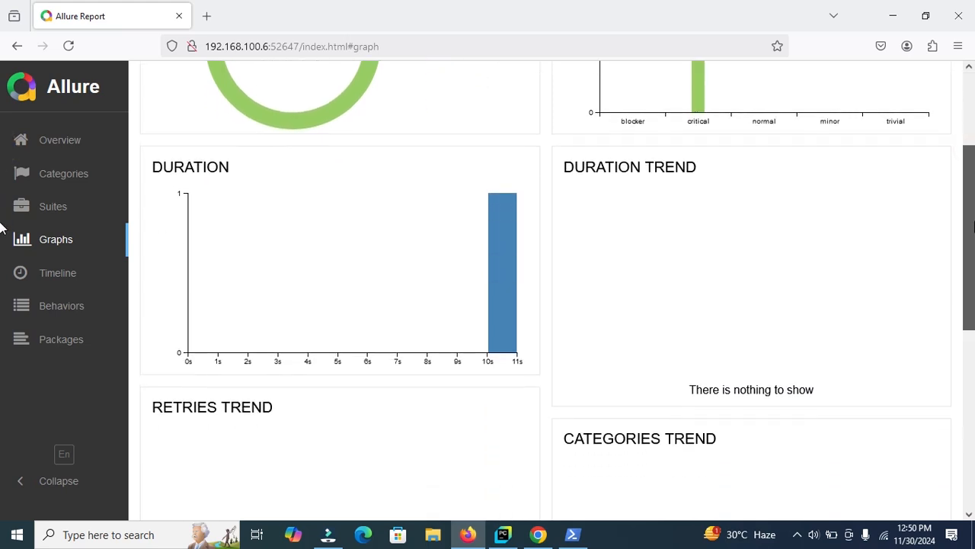
mouse_move(509, 238)
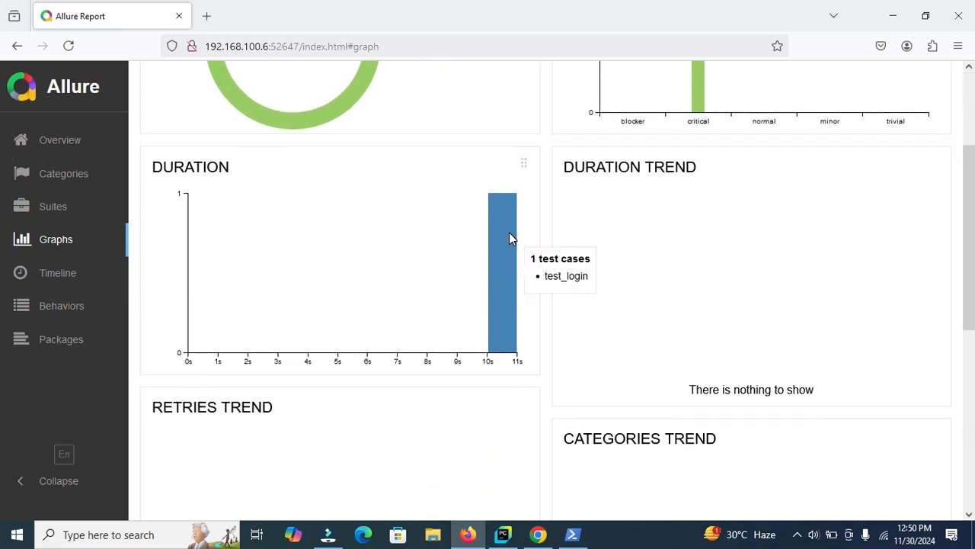
mouse_move(501, 222)
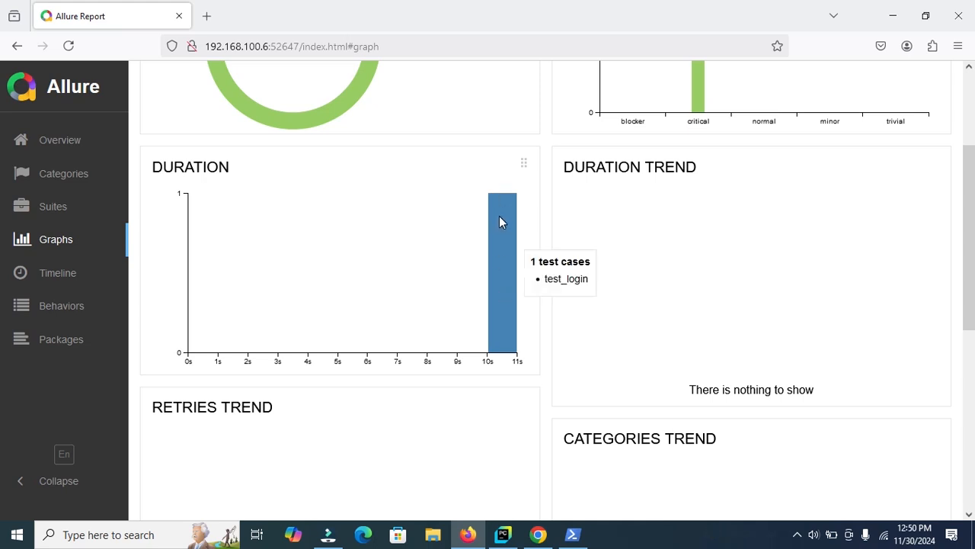
mouse_move(517, 271)
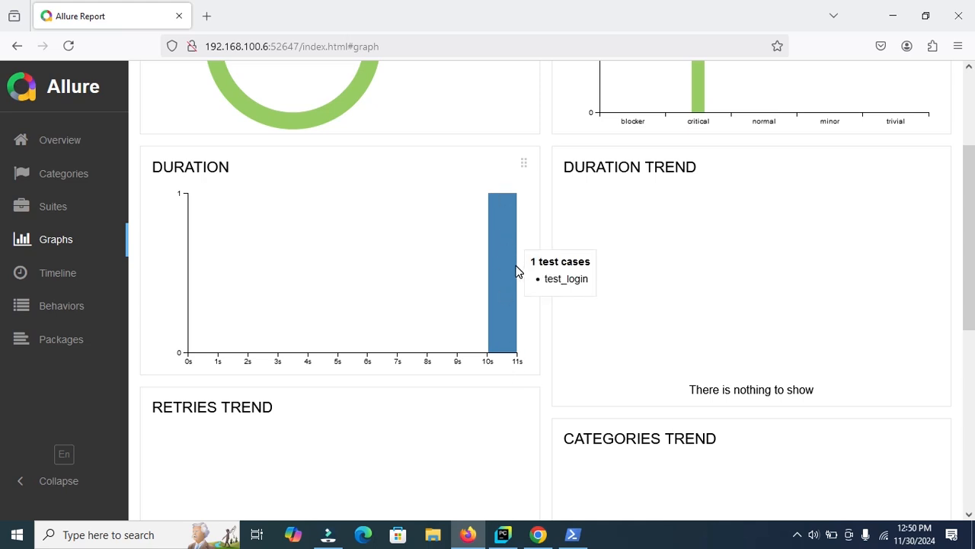
mouse_move(515, 236)
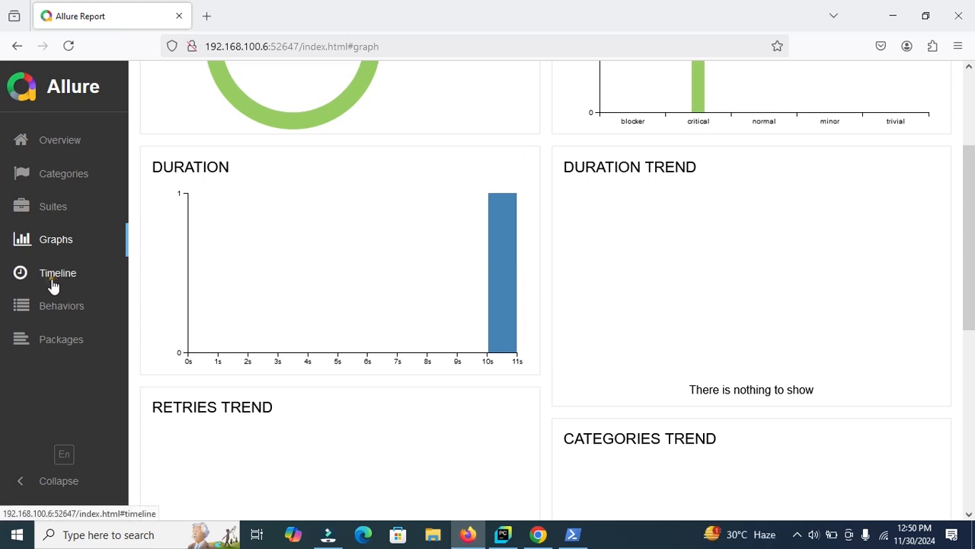
Step: View the Timeline, then the Behaviors view with the Login Test feature expanded
left_click(58, 272)
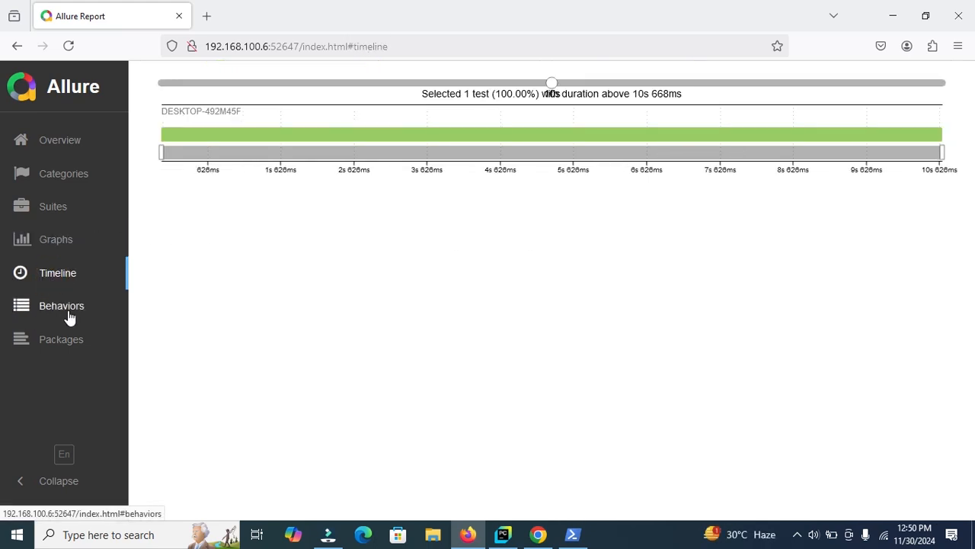
left_click(61, 305)
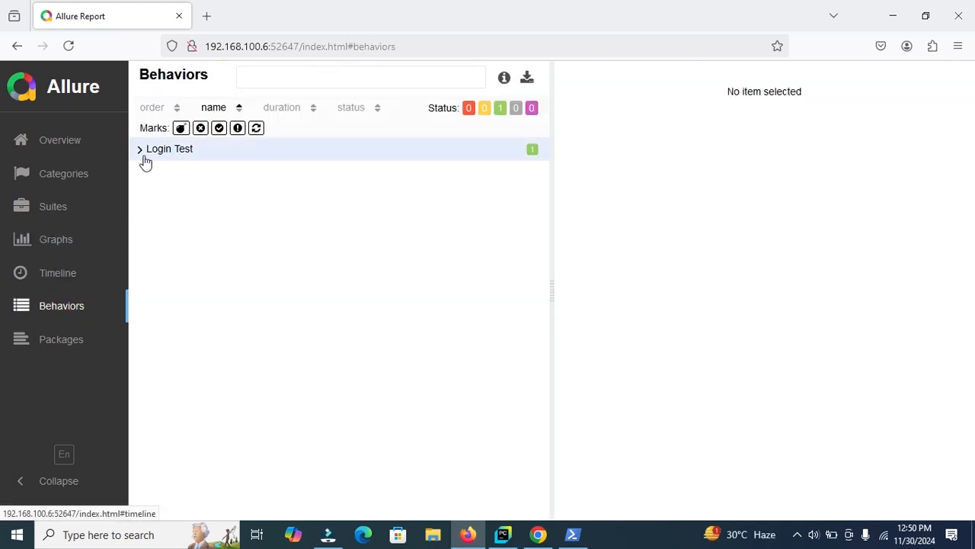
left_click(169, 150)
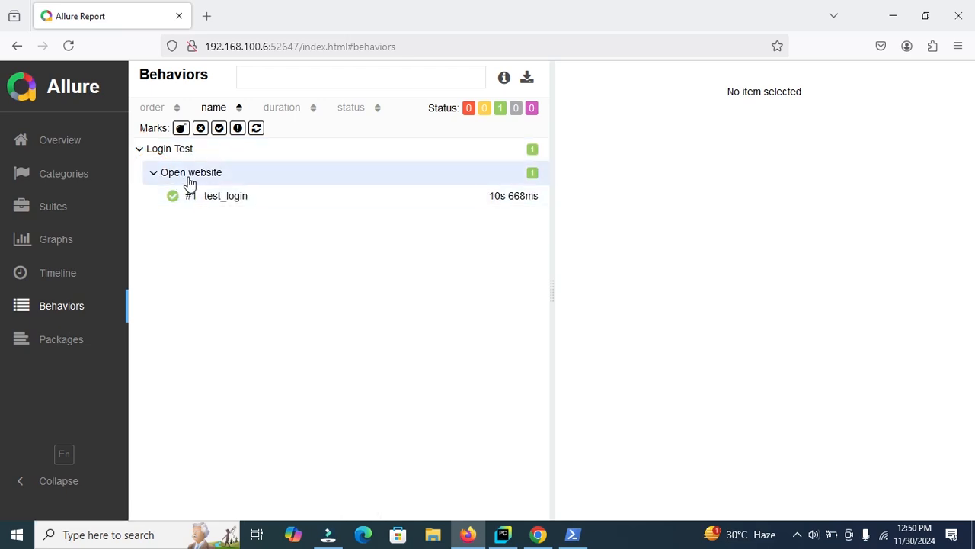
left_click(503, 533)
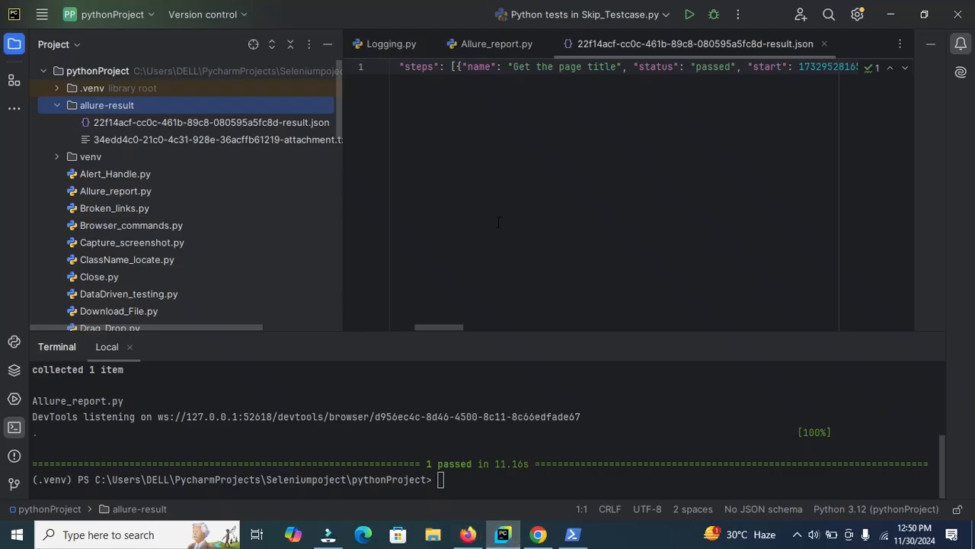
left_click(497, 43)
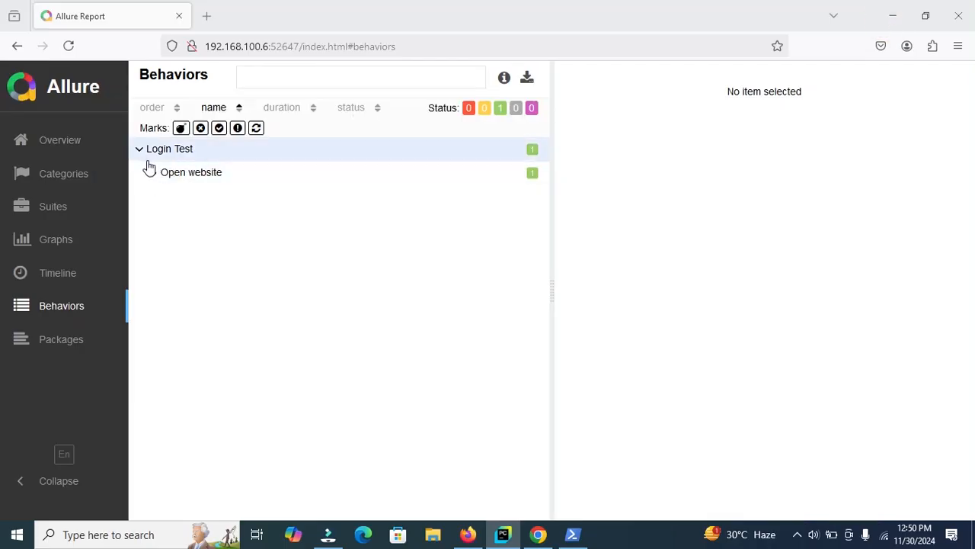
Step: Expand Open website and open test_login's details, showing its history and retries
left_click(190, 171)
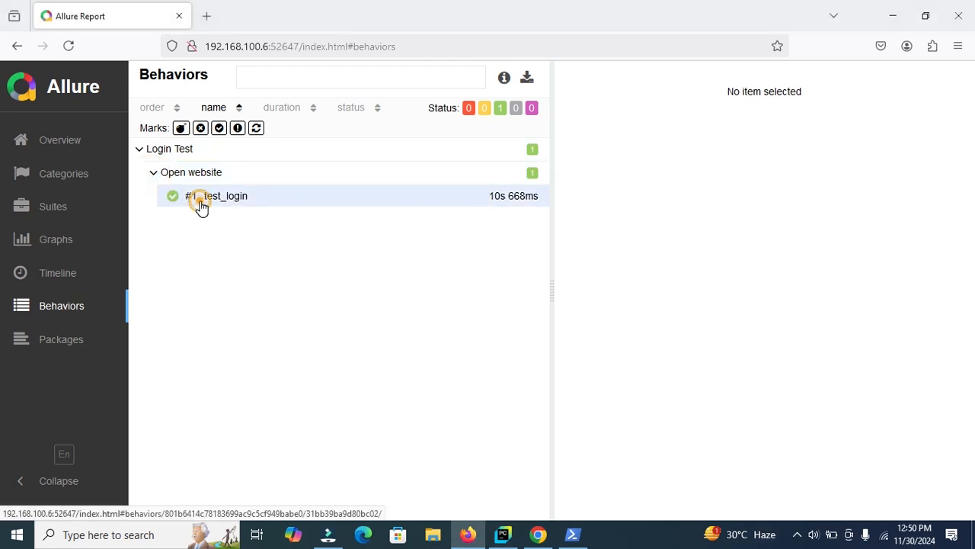
left_click(216, 195)
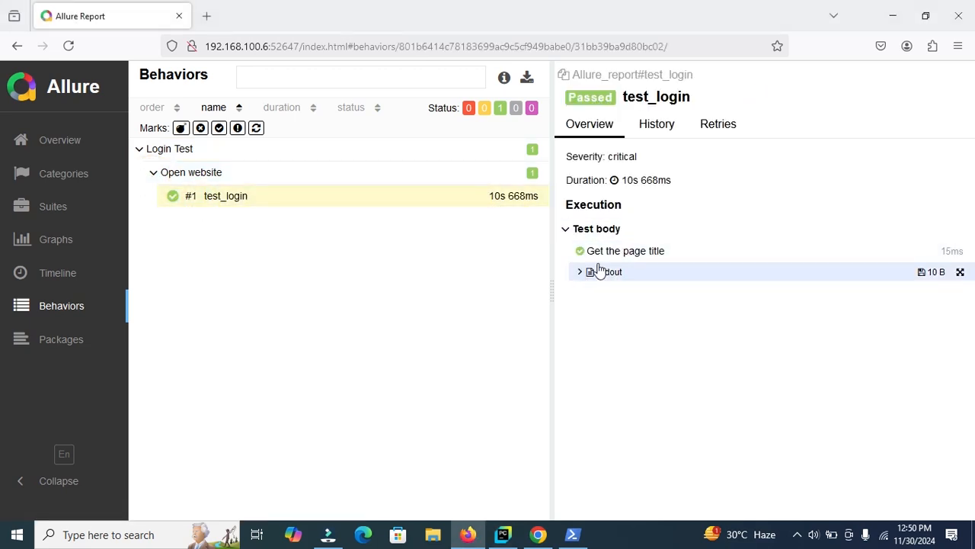
mouse_move(606, 190)
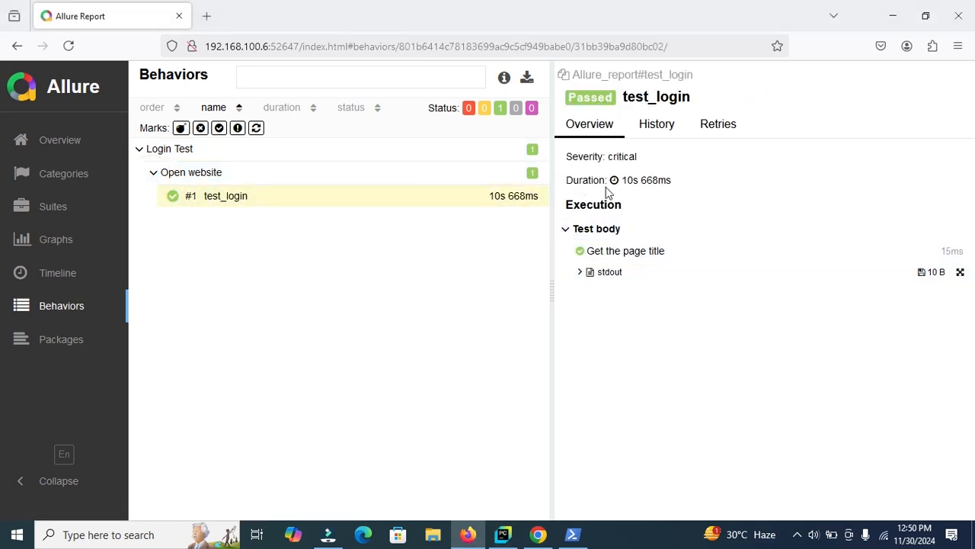
mouse_move(656, 123)
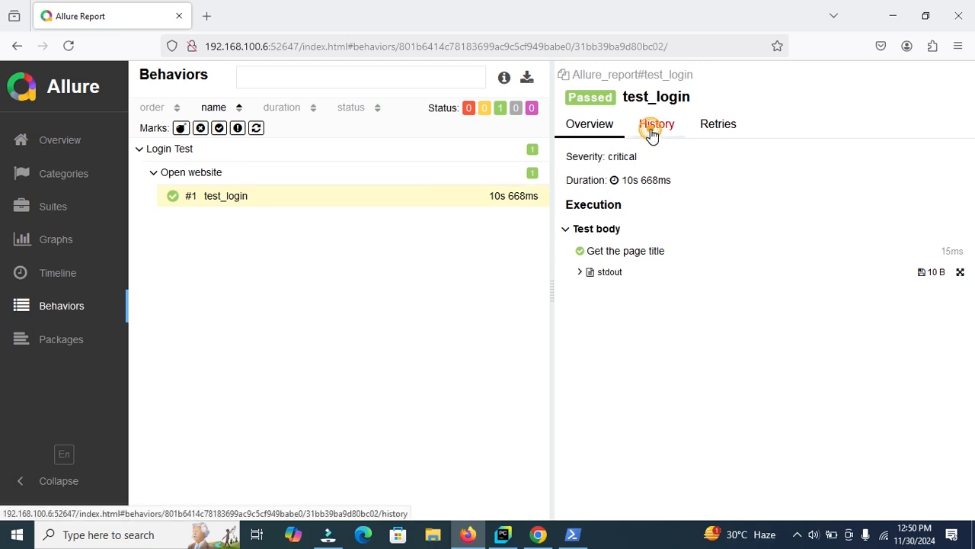
left_click(717, 124)
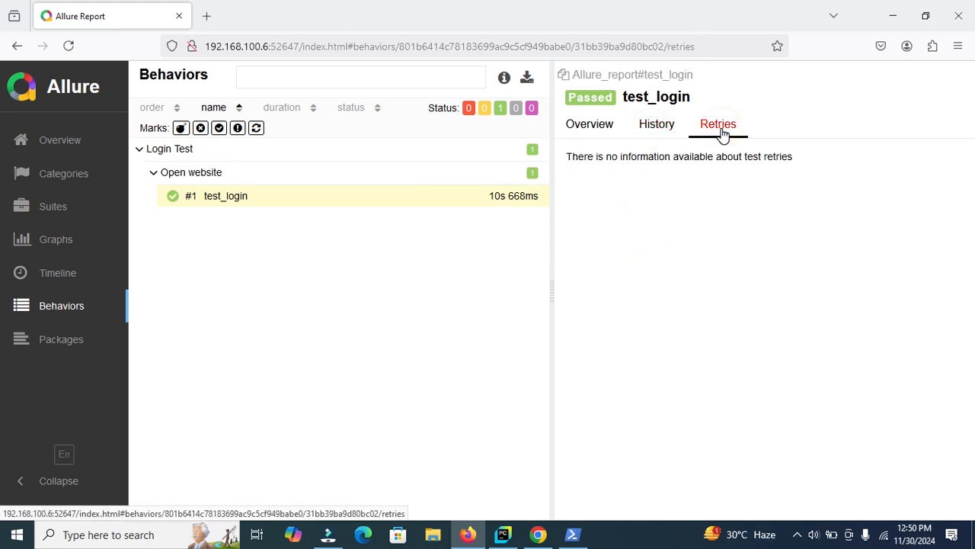
Step: In the Packages view, open test_login's details under the Allure_report package
left_click(61, 339)
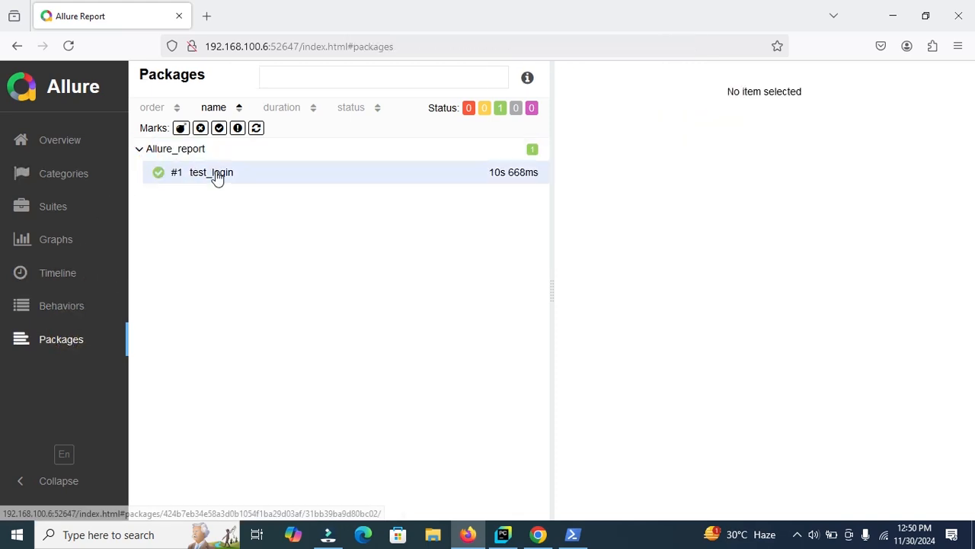
left_click(210, 170)
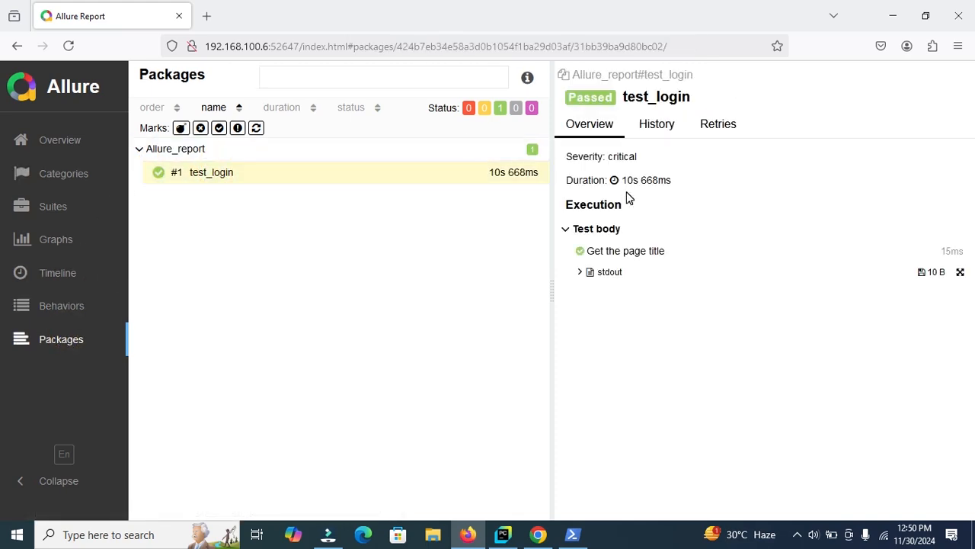